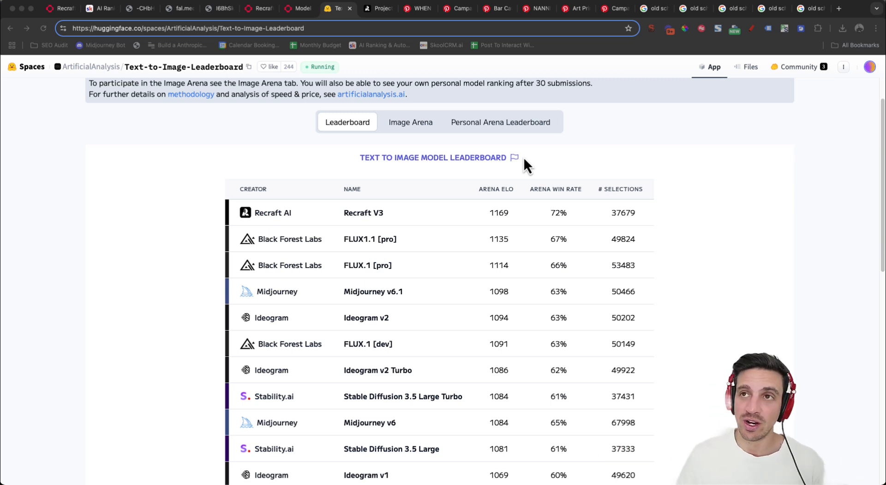
mouse_move(375, 257)
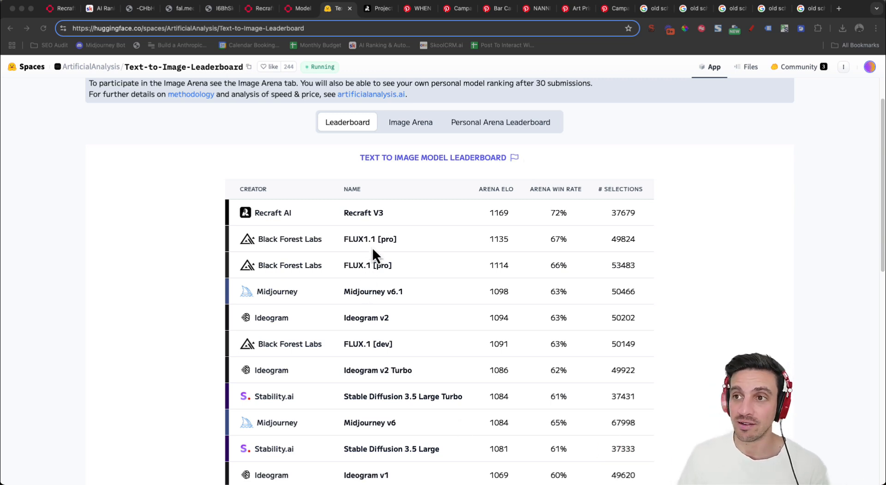
mouse_move(138, 19)
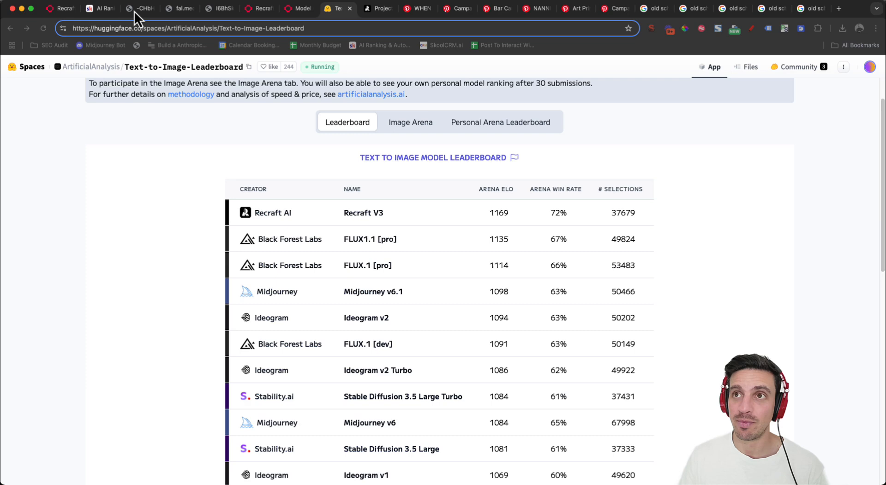
View the Welcome To Chile poster, then the photo of a woman drinking mate on fal.media.
left_click(140, 8)
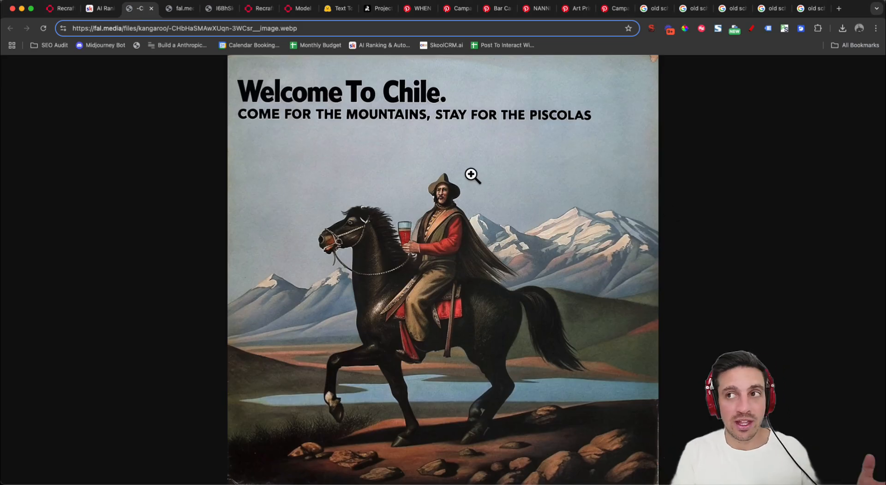
mouse_move(394, 155)
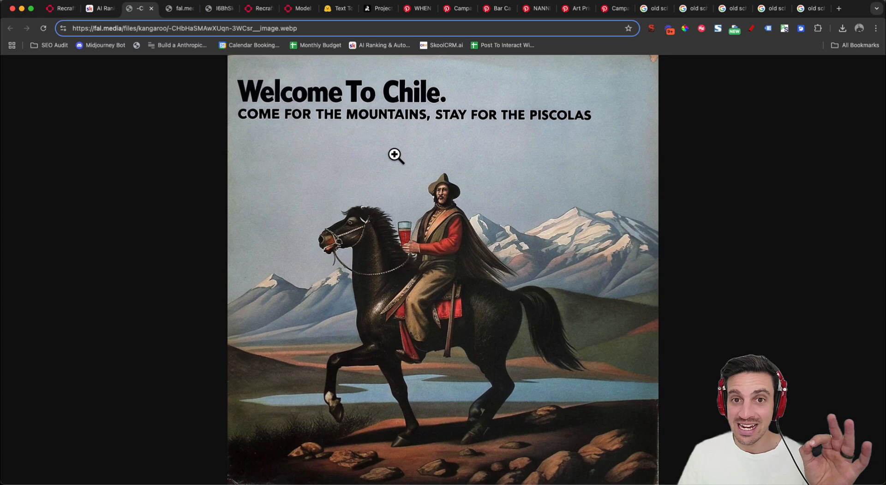
mouse_move(296, 65)
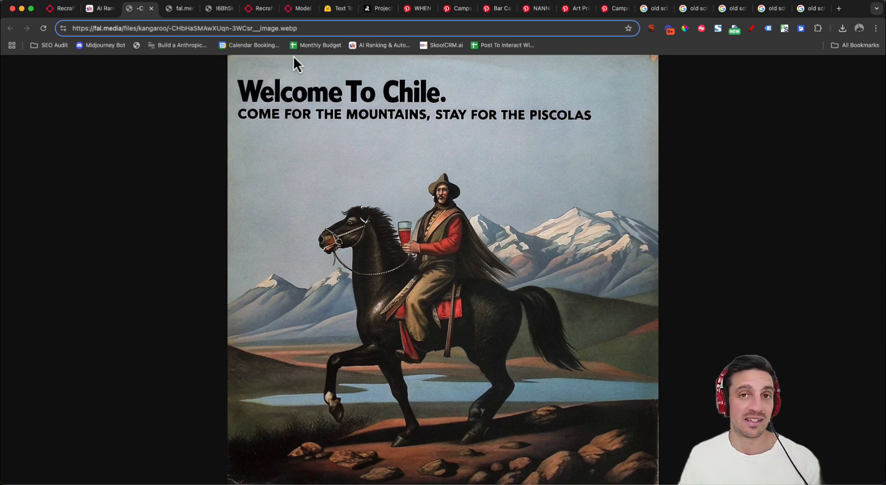
mouse_move(362, 113)
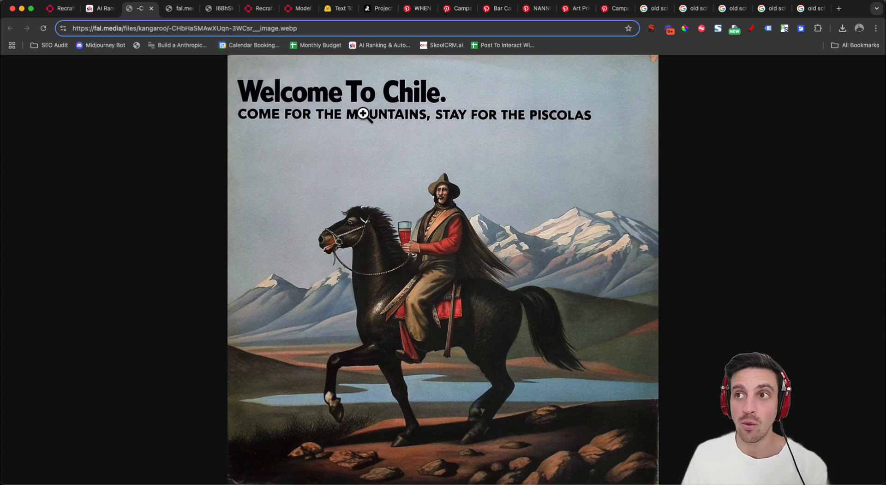
mouse_move(480, 176)
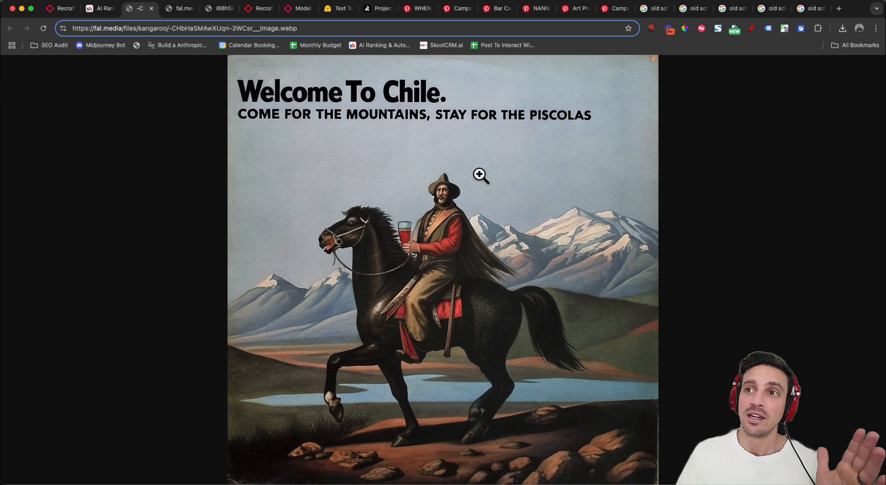
mouse_move(462, 179)
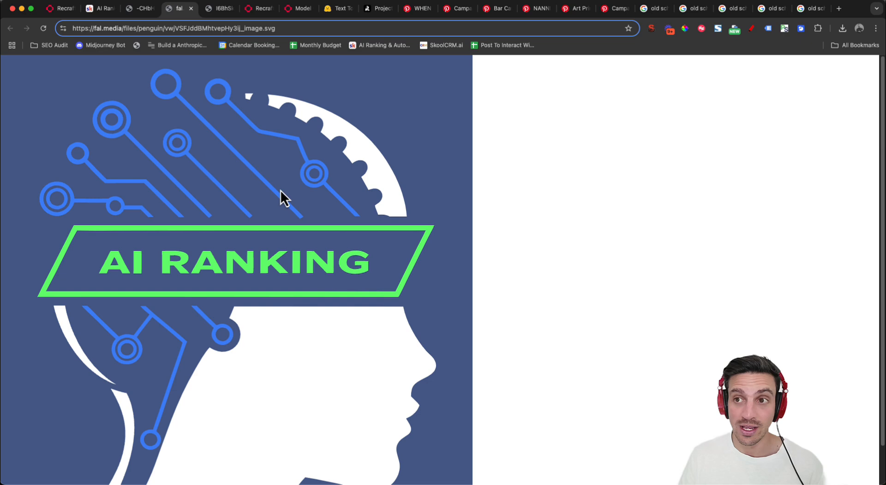
mouse_move(285, 205)
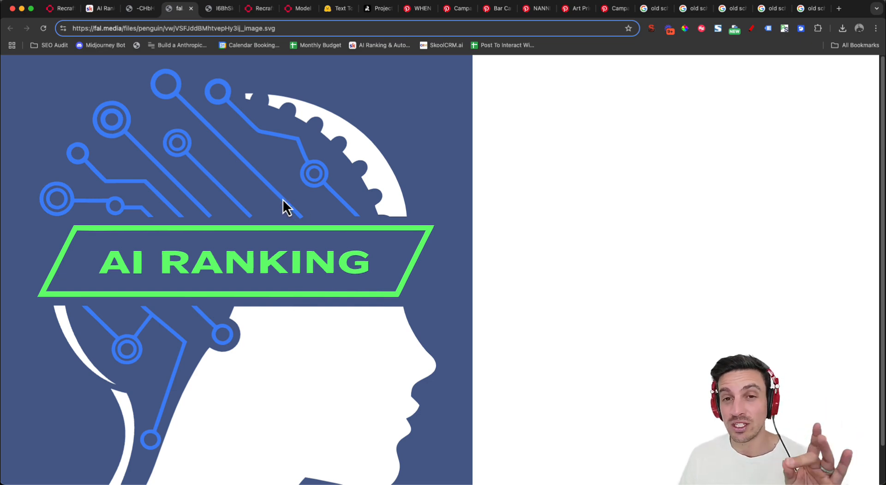
mouse_move(229, 29)
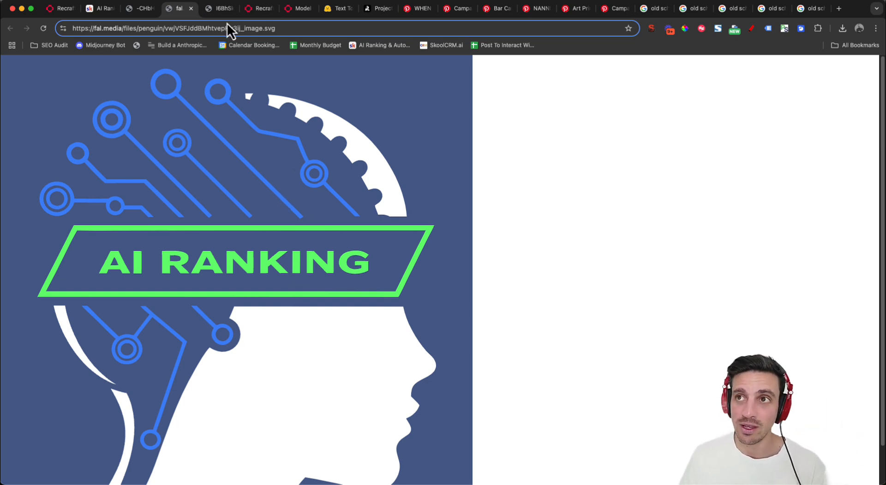
left_click(219, 9)
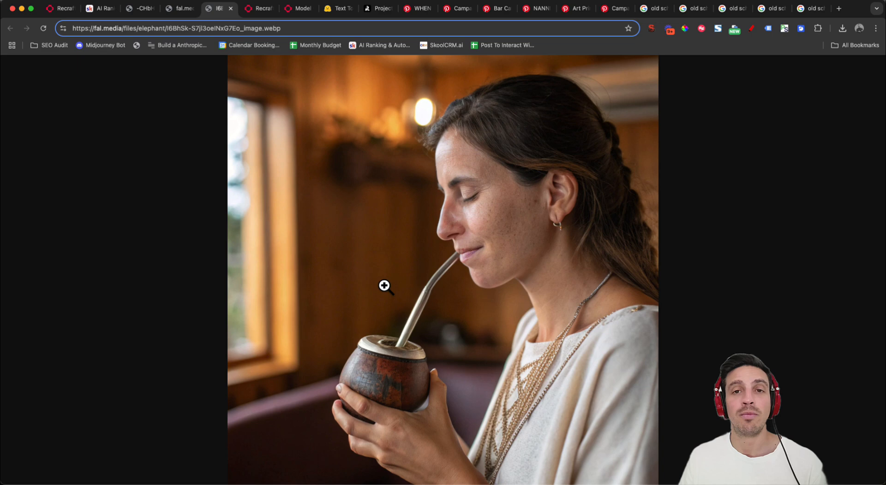
mouse_move(394, 263)
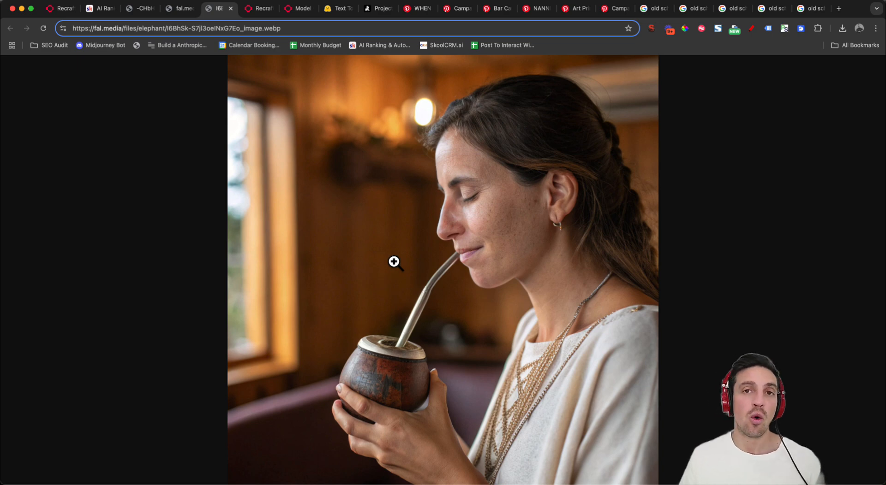
mouse_move(370, 217)
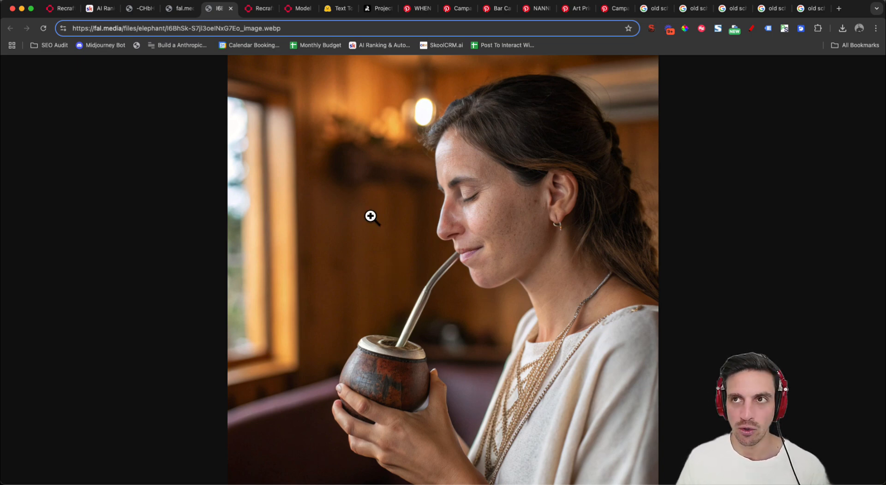
Return to the Hugging Face Text-to-Image Leaderboard with Recraft V3 ranked first.
left_click(376, 8)
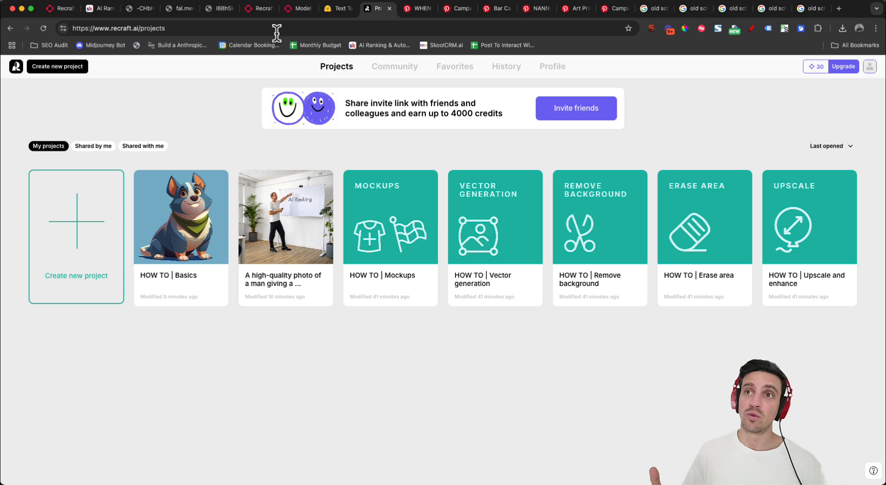
left_click(335, 8)
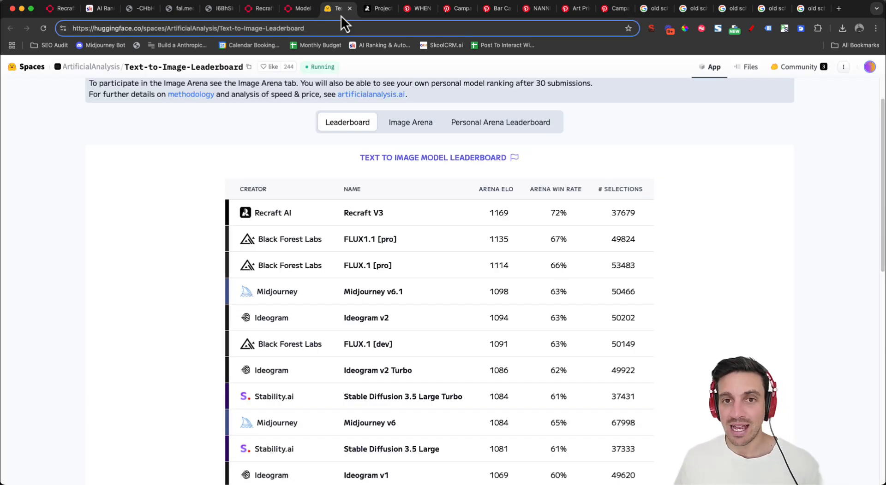
mouse_move(565, 248)
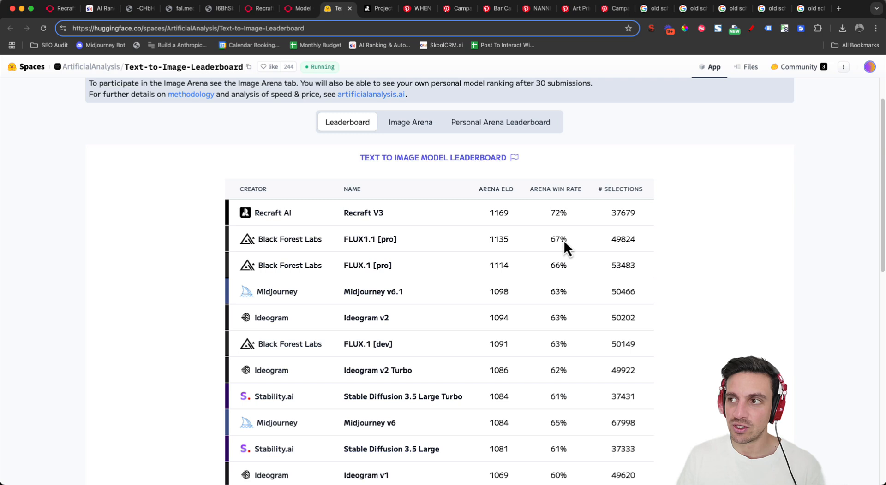
mouse_move(172, 293)
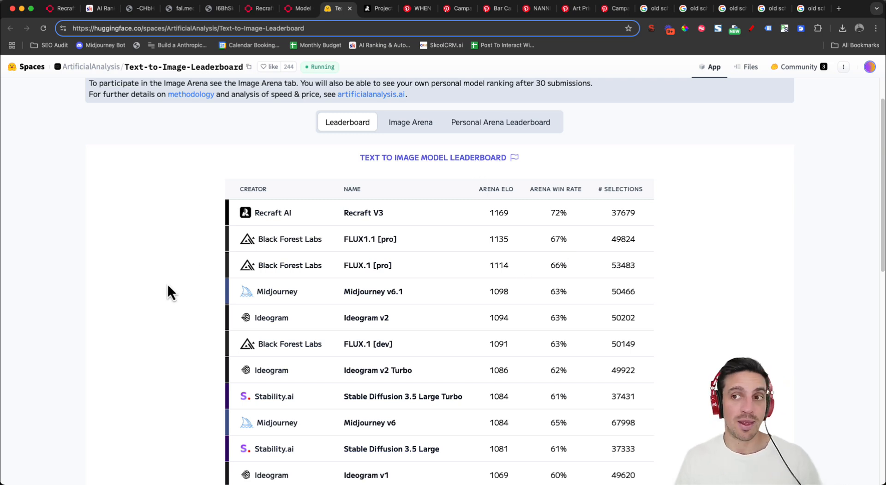
mouse_move(315, 234)
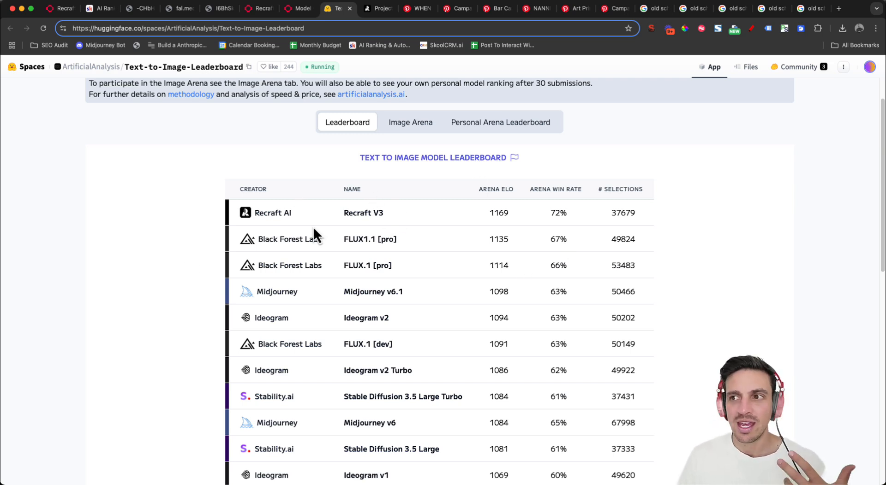
mouse_move(316, 383)
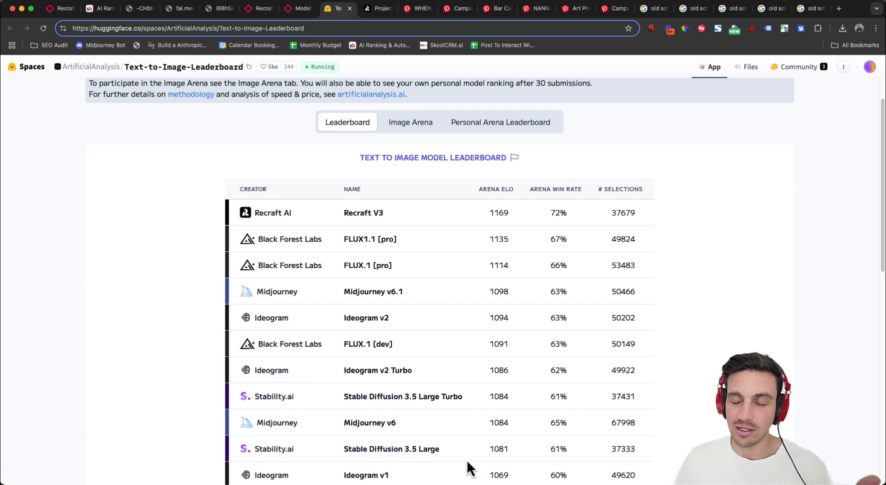
mouse_move(222, 217)
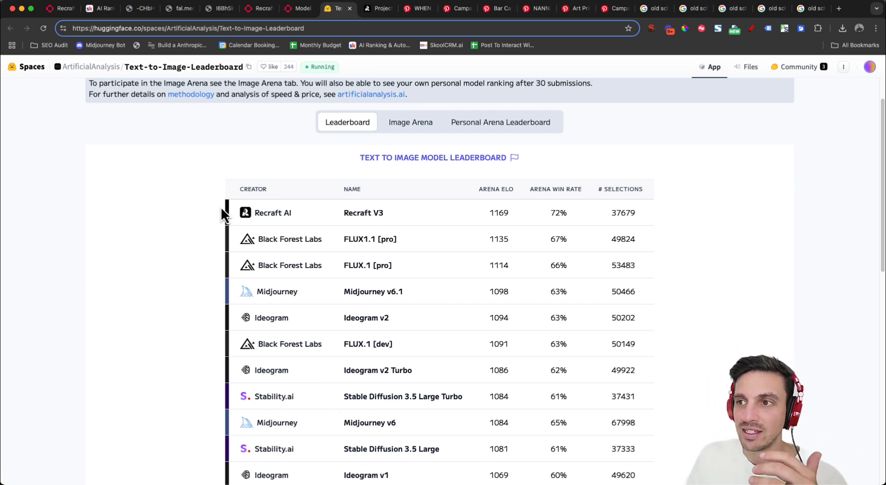
mouse_move(237, 167)
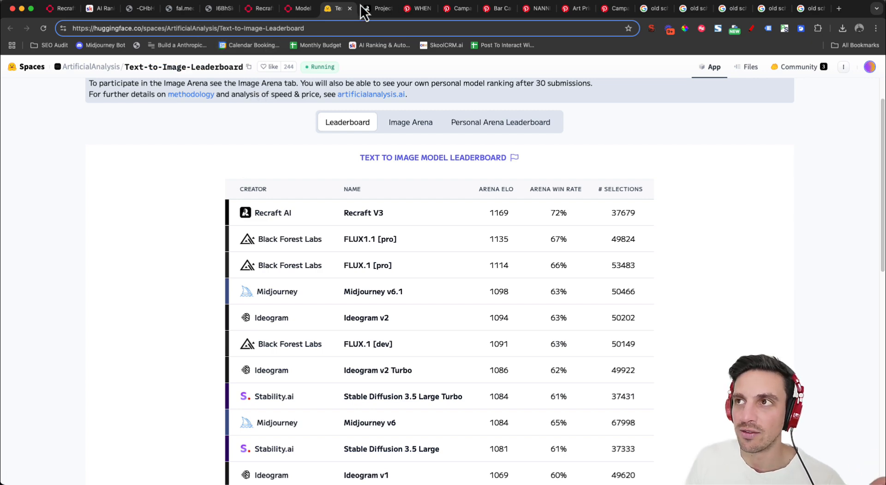
Bring up the Recraft projects overview with the HOW TO tutorial projects.
left_click(377, 8)
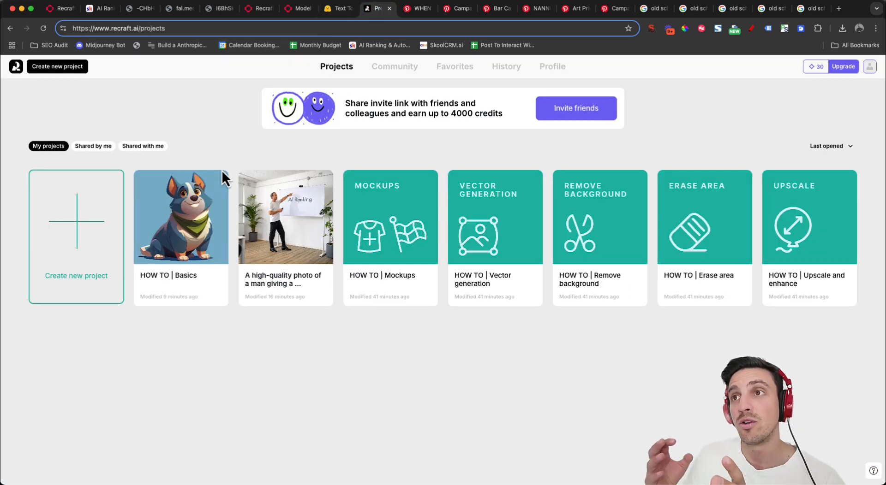
mouse_move(135, 48)
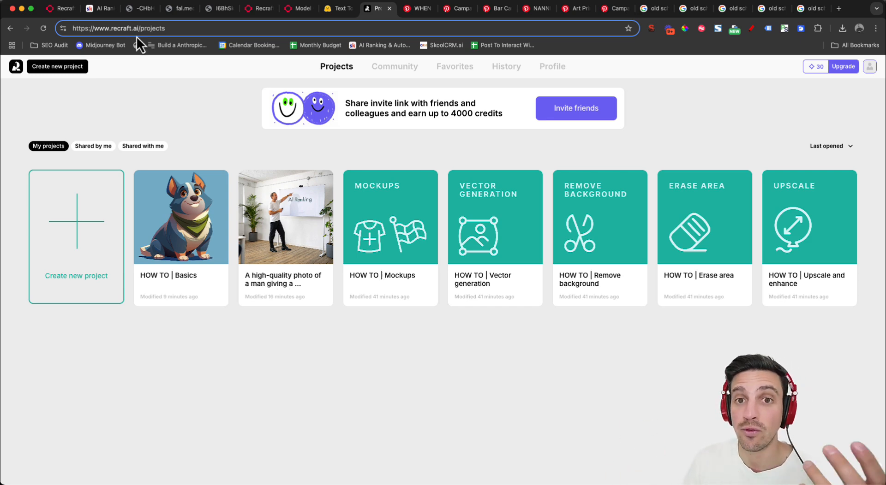
mouse_move(175, 3)
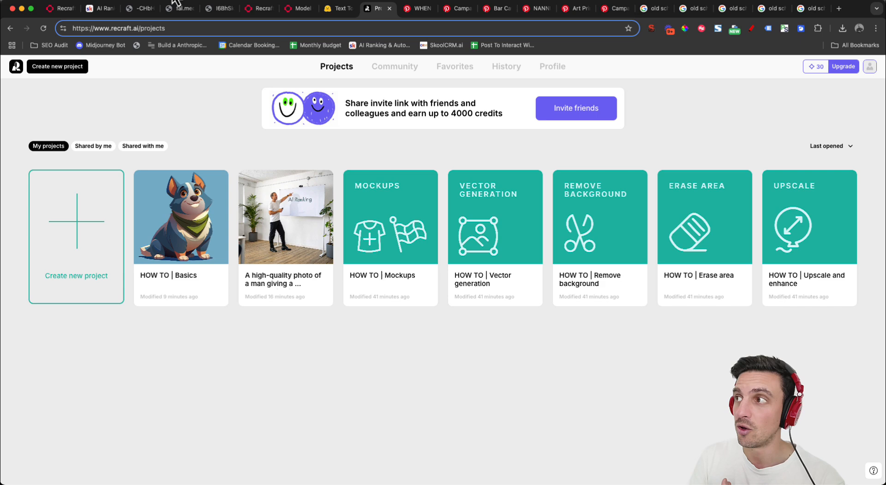
mouse_move(273, 384)
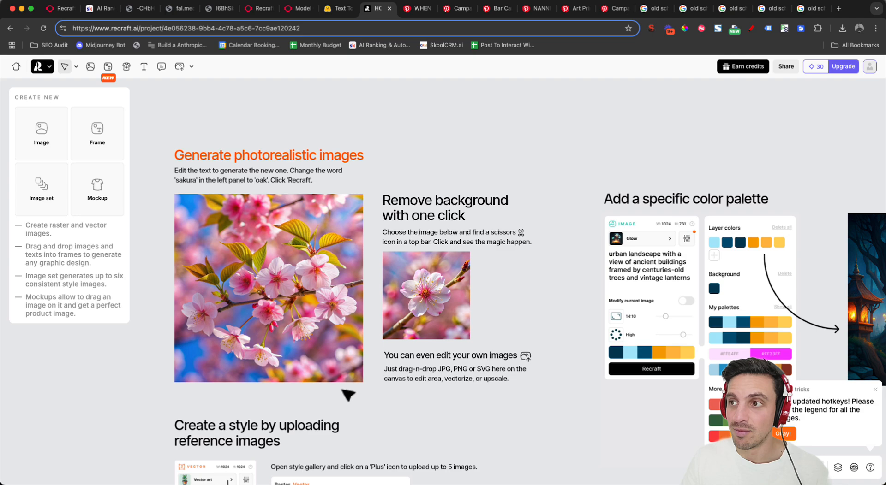
scroll("down", 3)
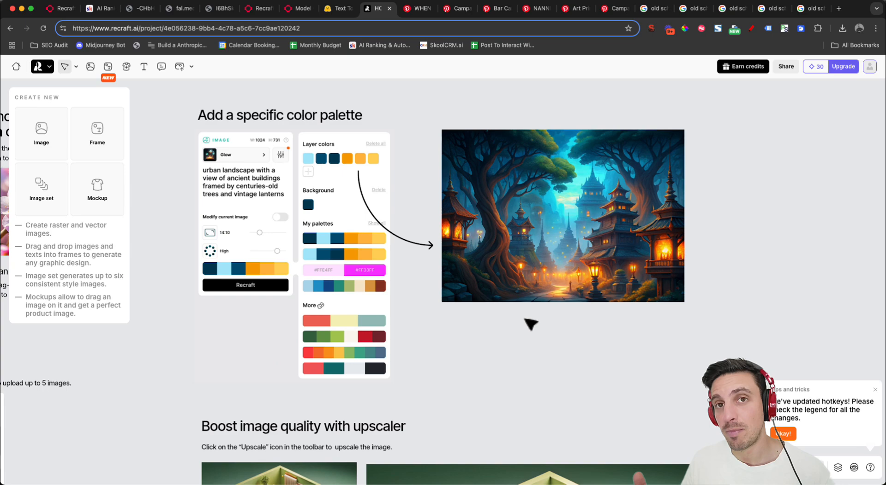
scroll("down", 3)
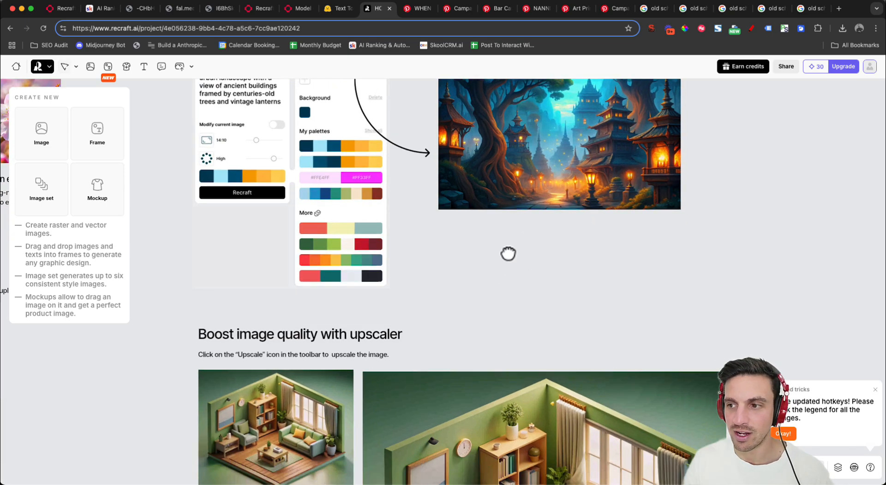
scroll("down", 3)
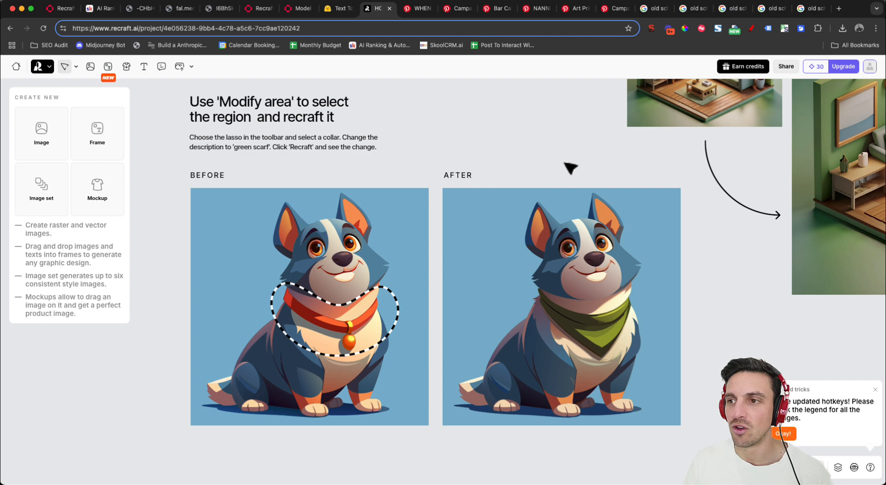
mouse_move(364, 296)
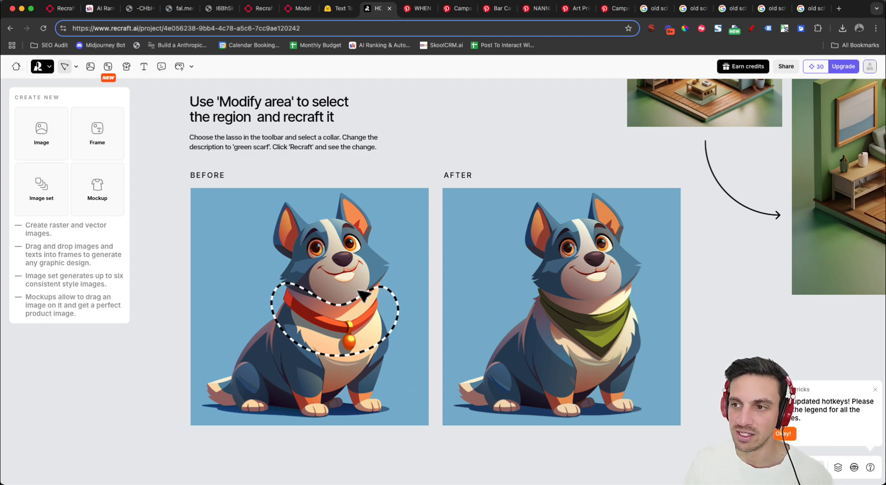
mouse_move(271, 330)
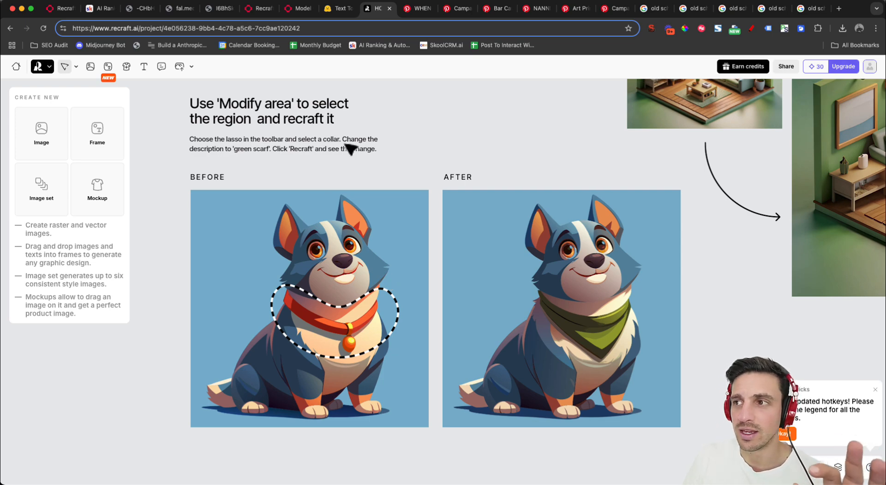
scroll("down", 3)
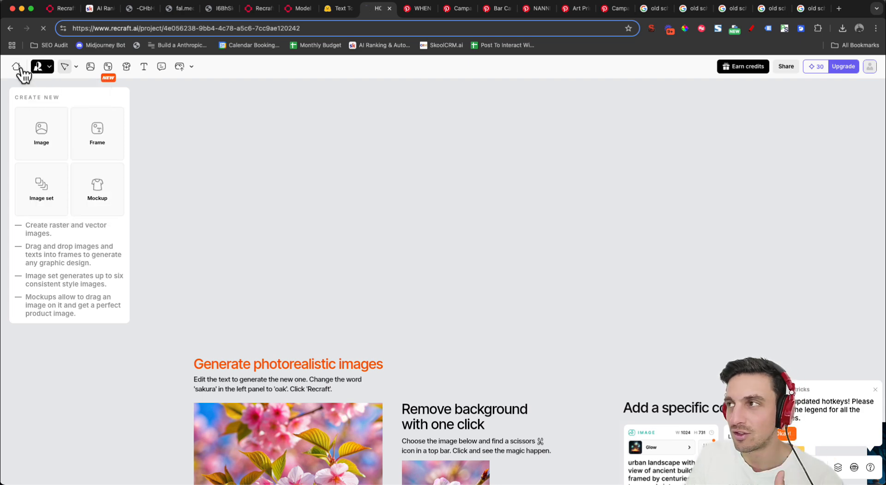
Leave the tutorial canvas and generate the office presentation image from a new project.
left_click(16, 66)
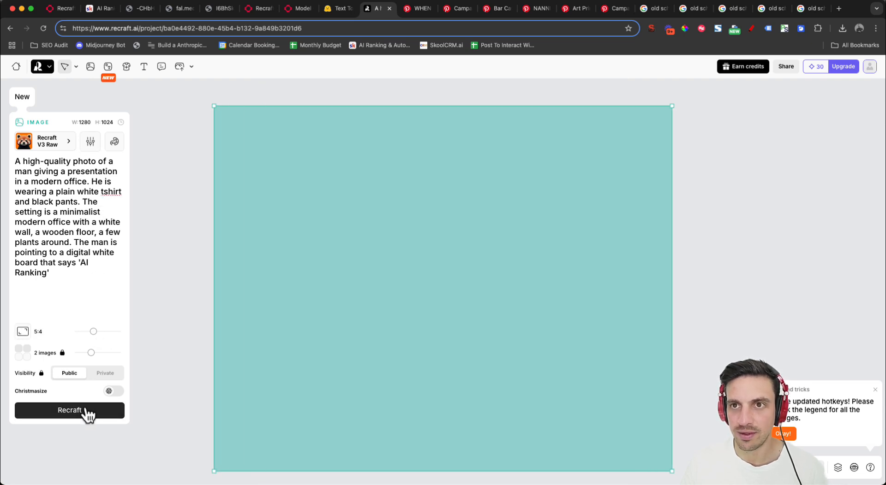
left_click(69, 410)
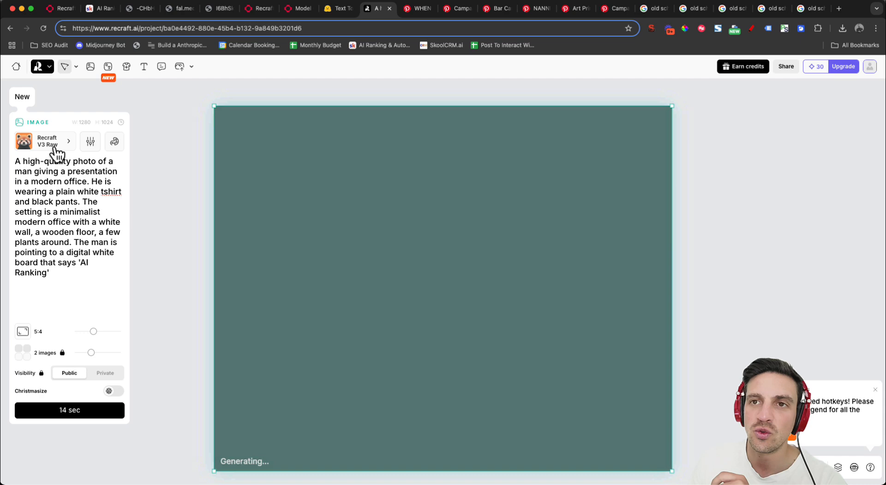
left_click(47, 140)
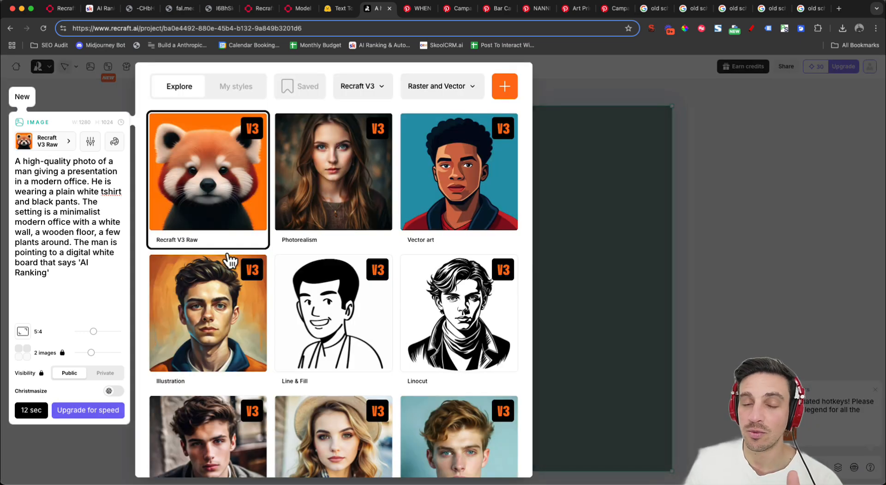
scroll("down", 3)
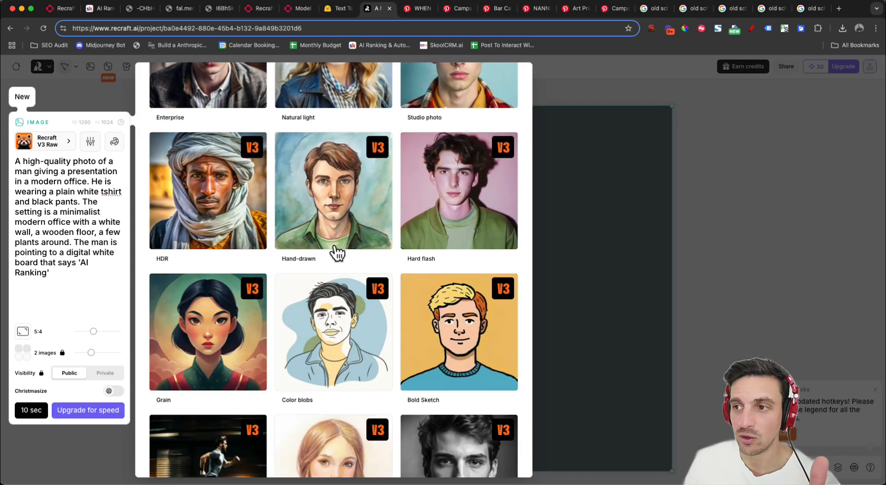
mouse_move(423, 324)
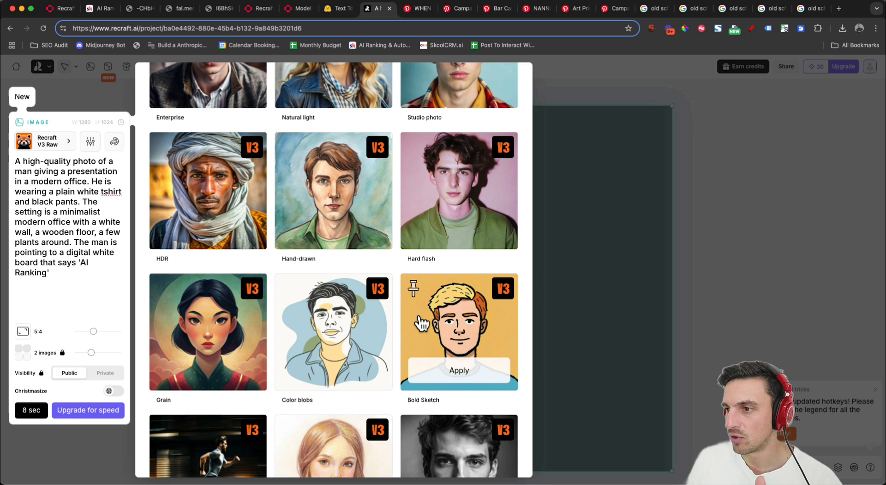
scroll("down", 3)
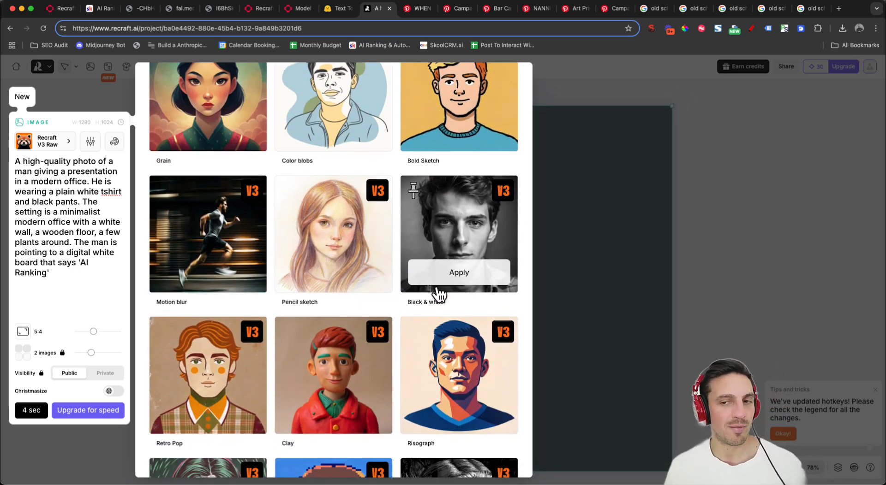
mouse_move(484, 300)
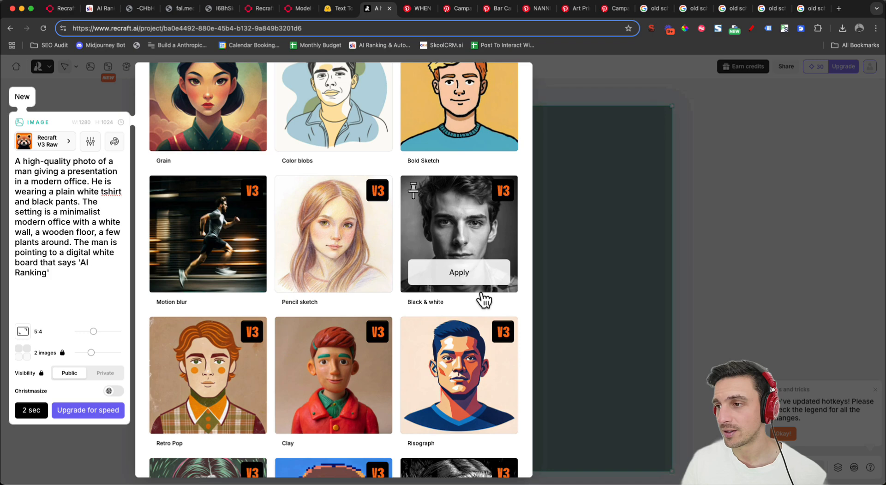
left_click(458, 272)
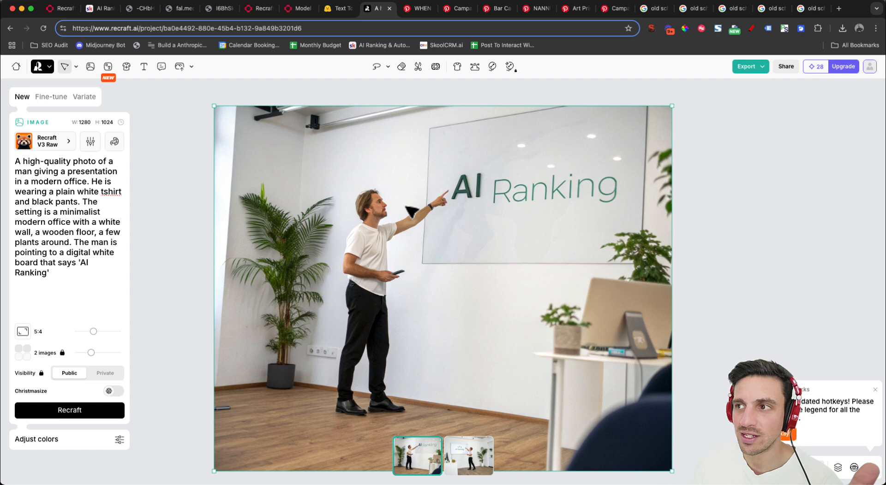
mouse_move(431, 86)
type("give him white airforce one shoes")
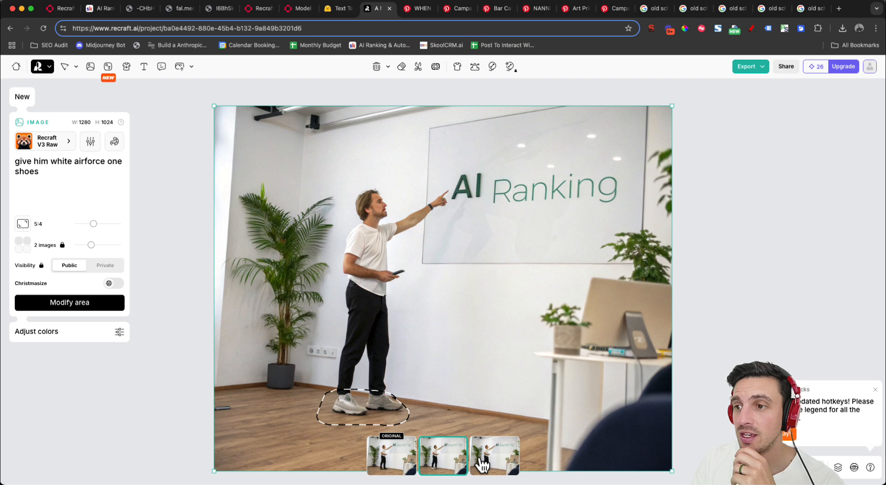
Compare the black-shoe original with the white-sneaker variation, then show the AI Ranking logo on fal.media.
left_click(391, 456)
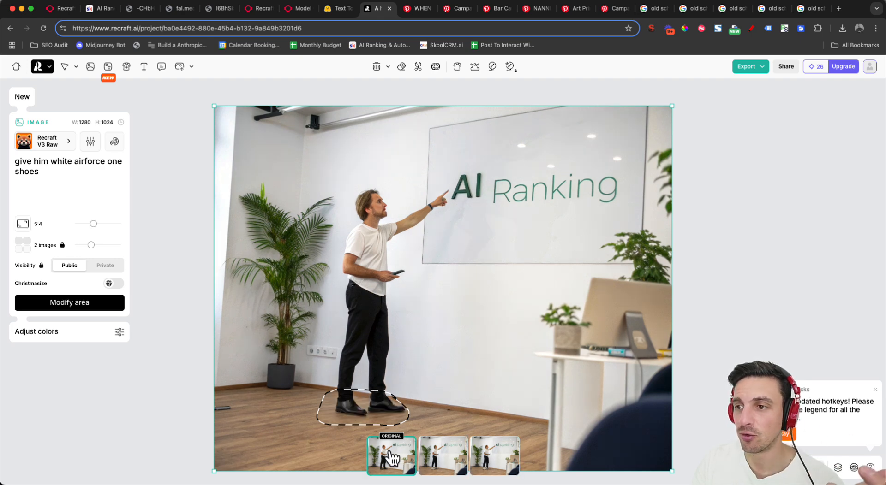
left_click(494, 456)
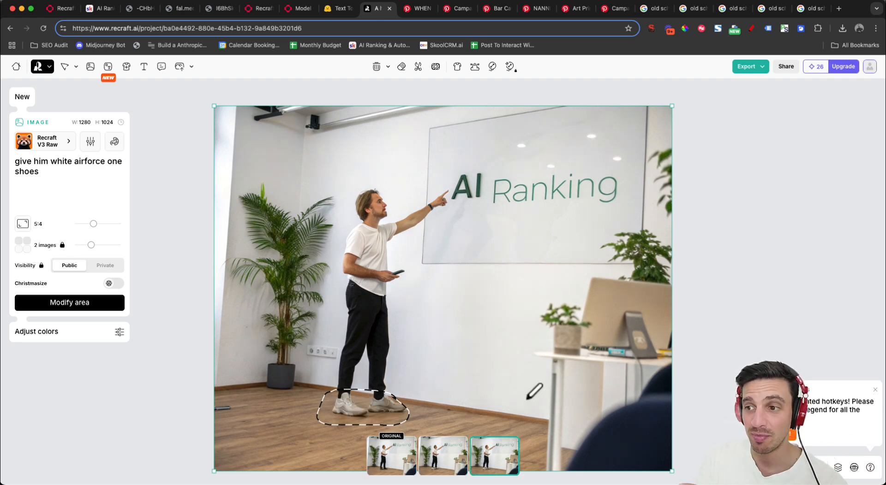
left_click(443, 456)
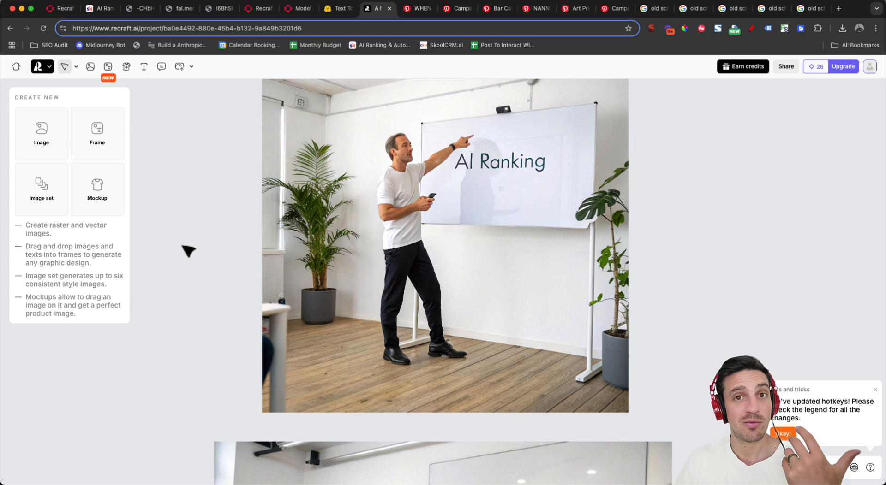
mouse_move(109, 112)
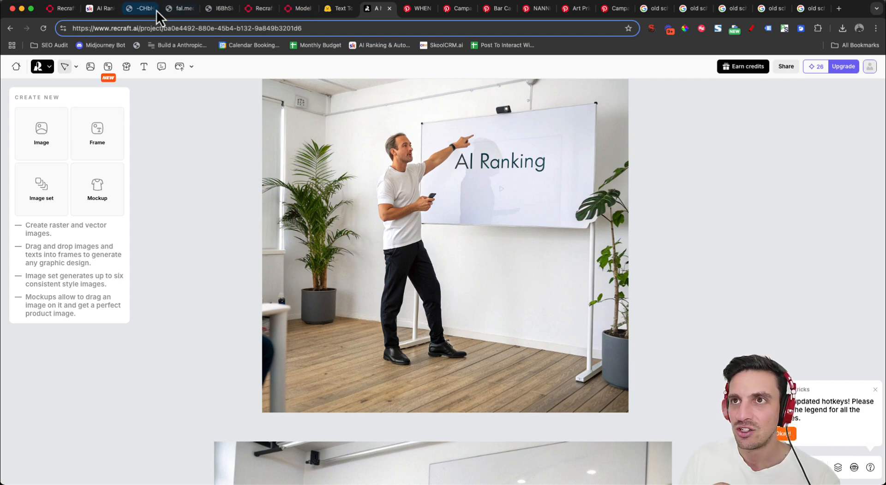
left_click(180, 8)
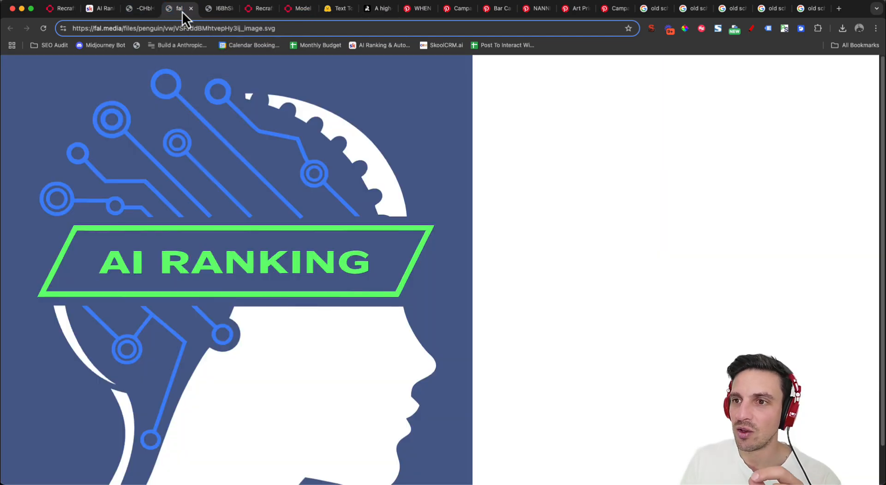
Review the Recraft V3 playground input and the café woman result in realistic_image style.
left_click(258, 8)
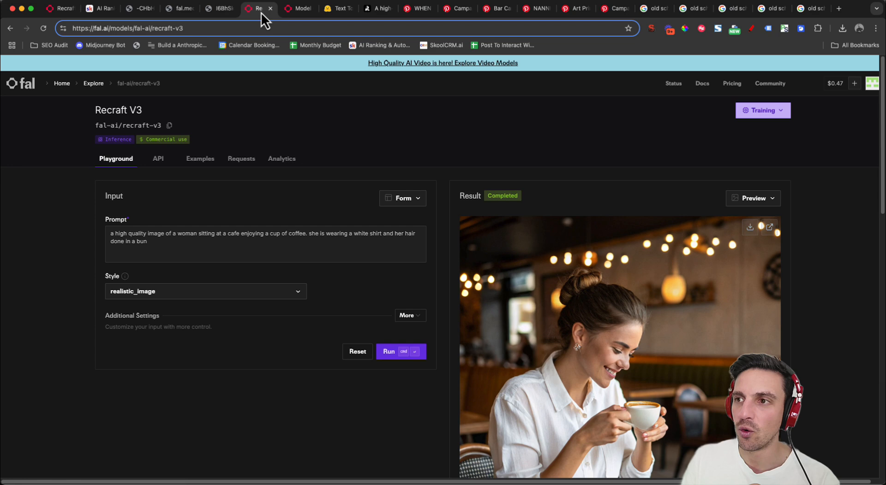
mouse_move(76, 161)
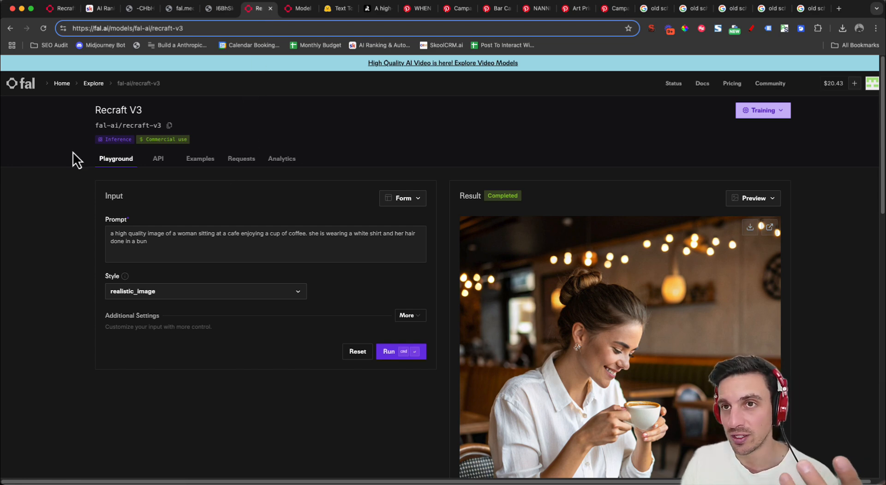
mouse_move(47, 98)
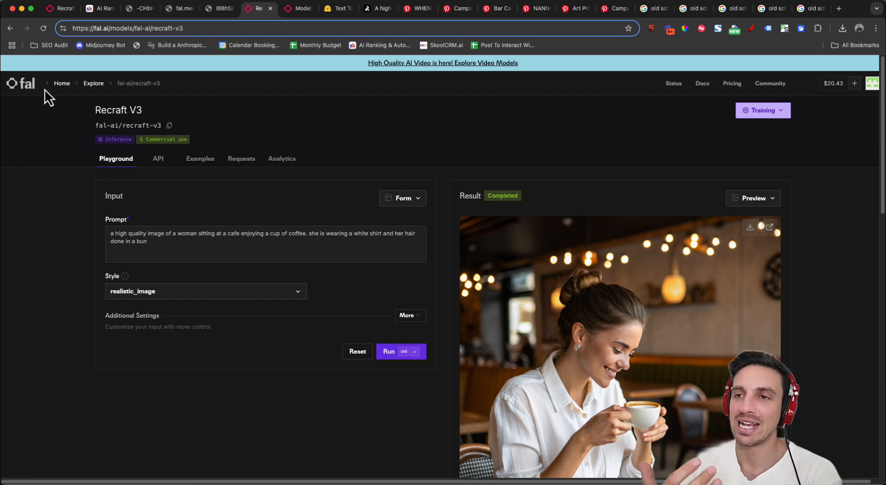
mouse_move(324, 322)
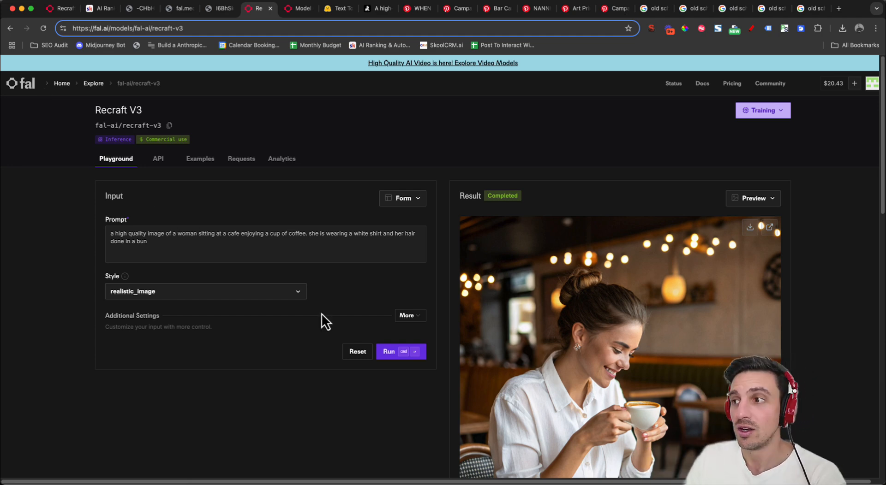
scroll("down", 3)
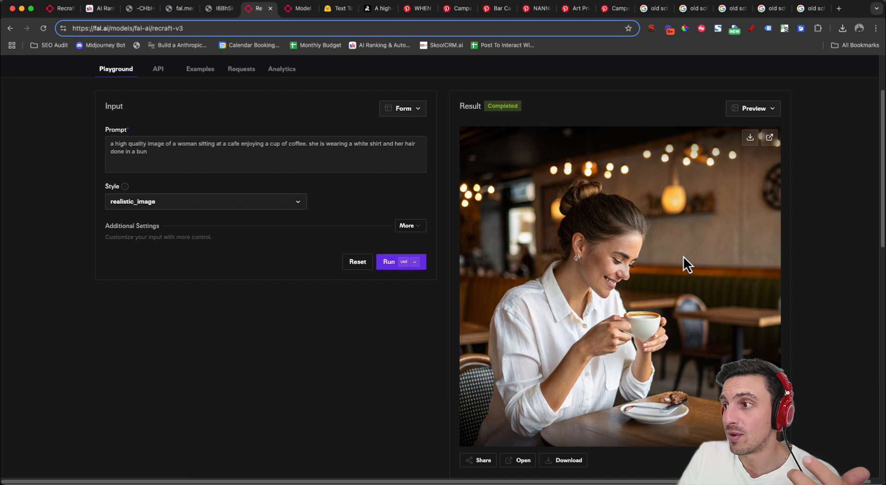
scroll("up", 3)
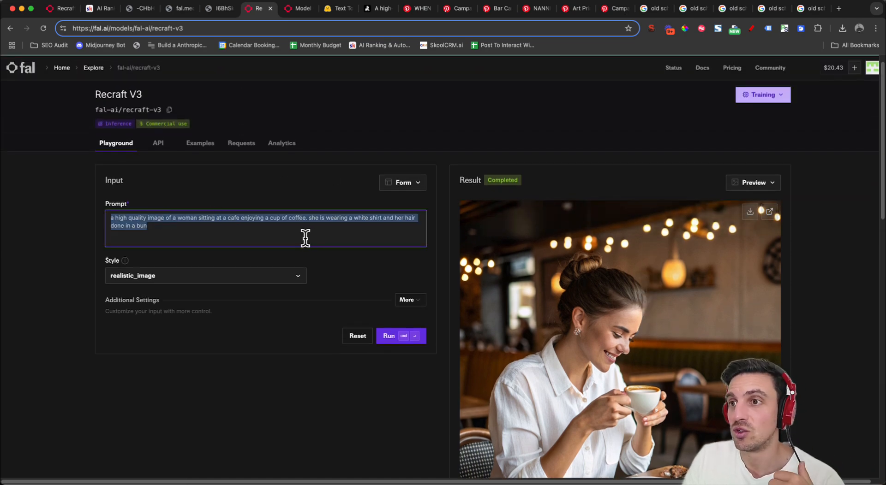
mouse_move(242, 276)
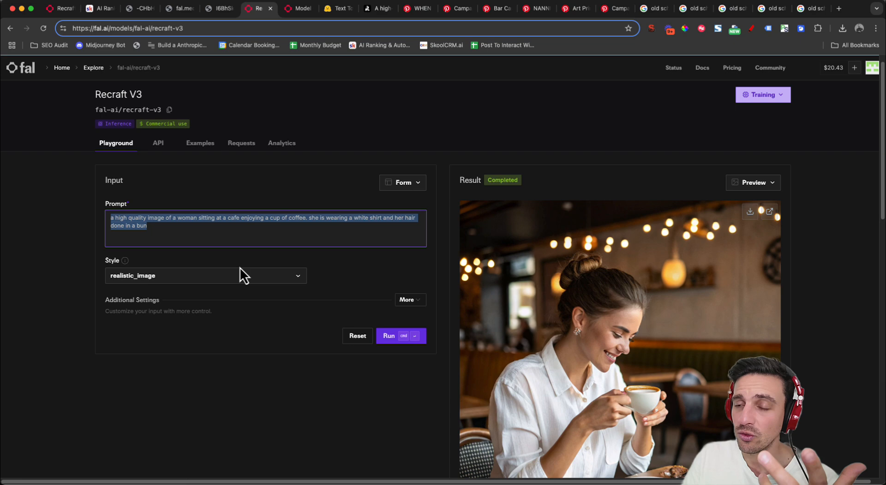
Choose the digital_illustration/hand_drawn style for the café prompt.
left_click(205, 276)
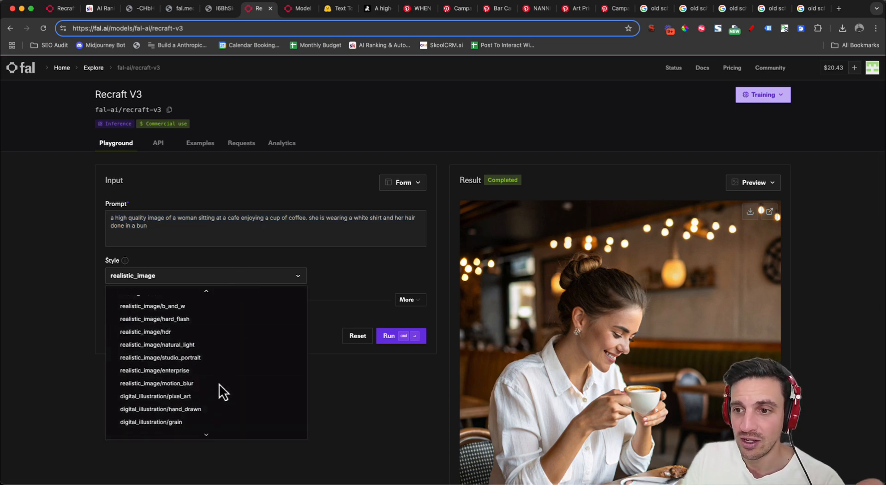
scroll("down", 3)
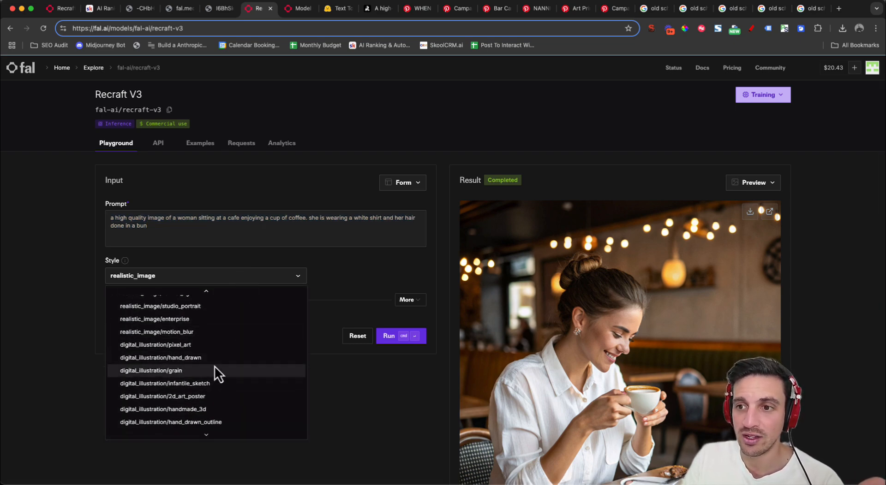
left_click(160, 358)
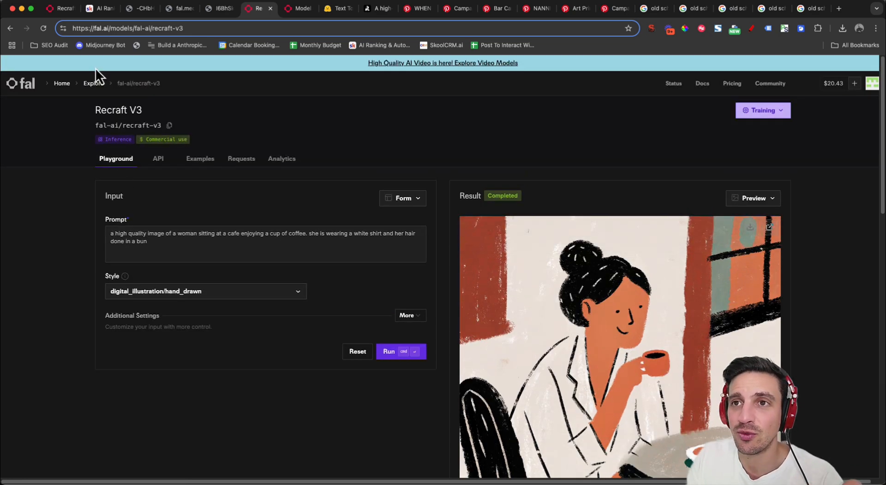
mouse_move(125, 178)
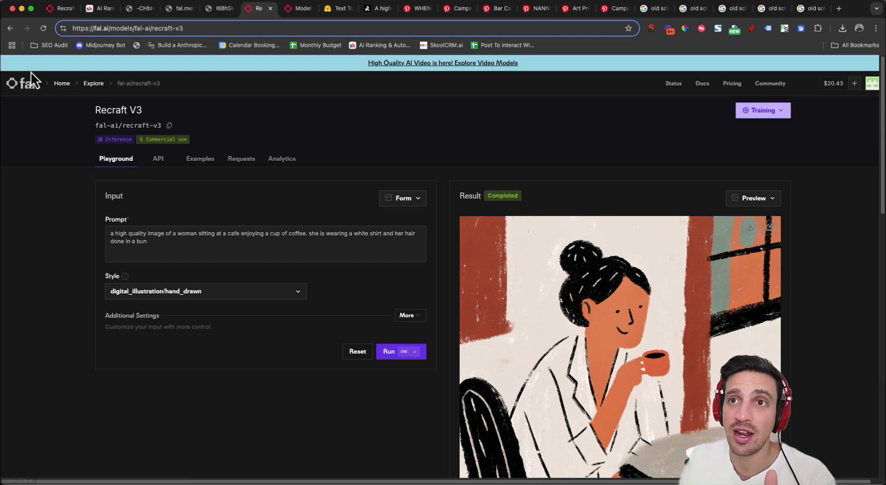
From the fal dashboard and model gallery, open the Recraft V3 playground via the red panda banner.
left_click(21, 84)
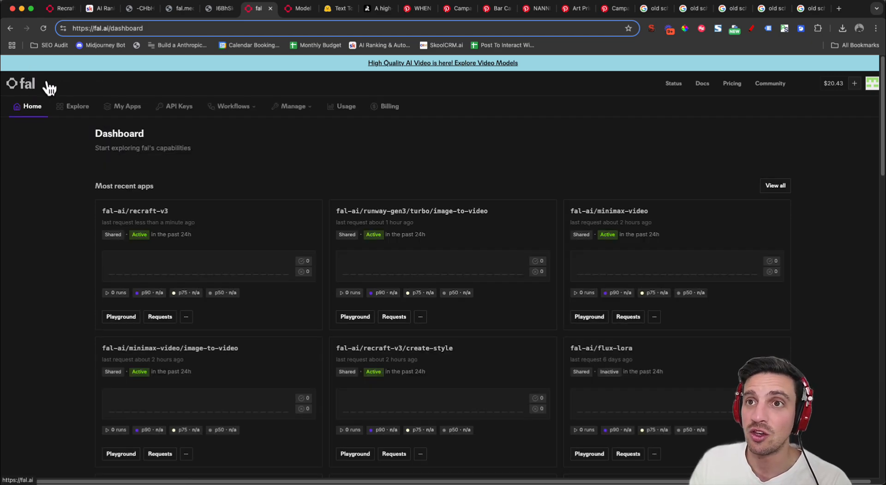
left_click(74, 106)
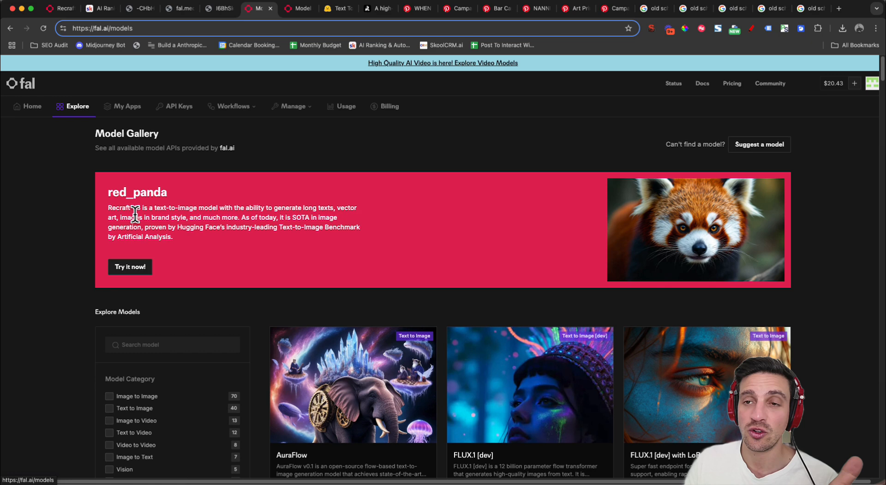
mouse_move(92, 232)
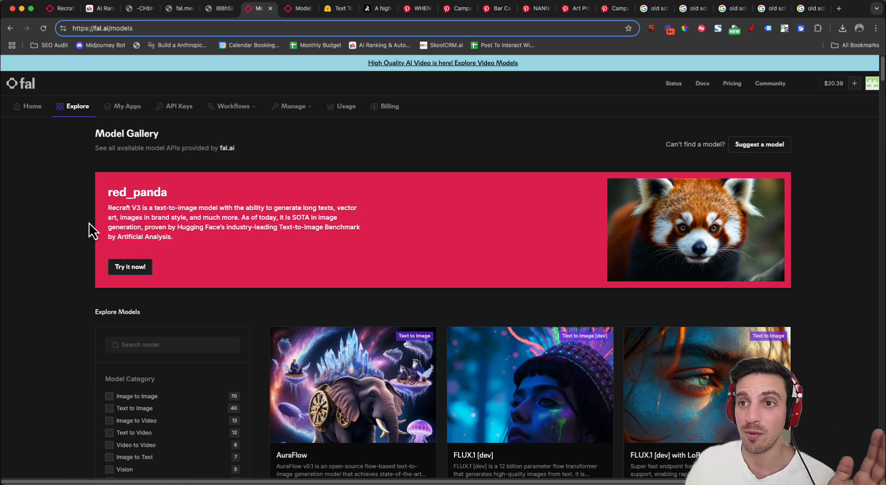
mouse_move(210, 246)
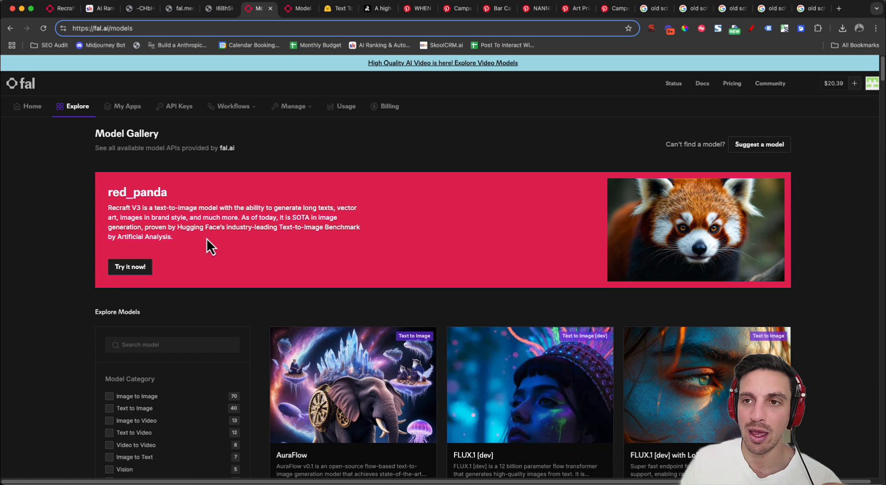
left_click(129, 267)
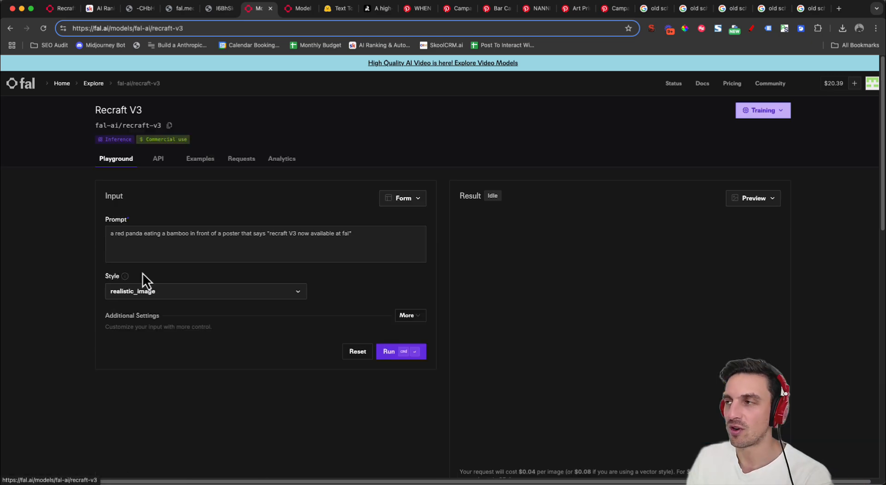
left_click(389, 351)
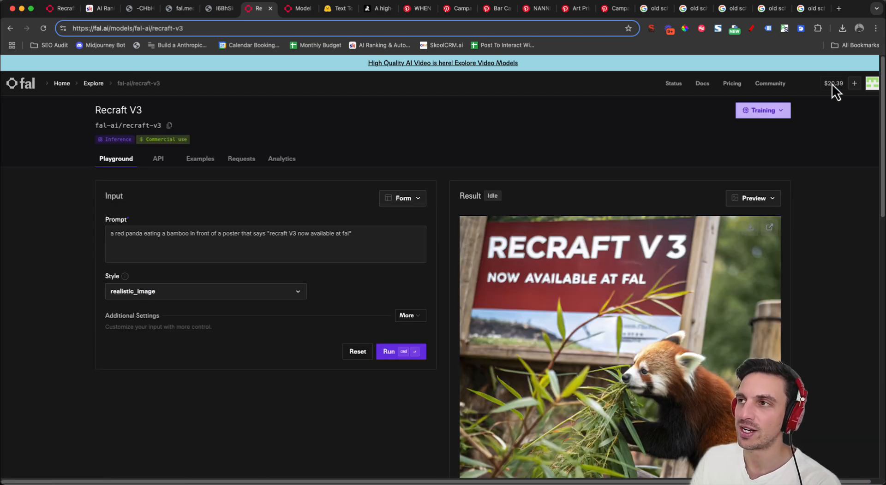
mouse_move(751, 83)
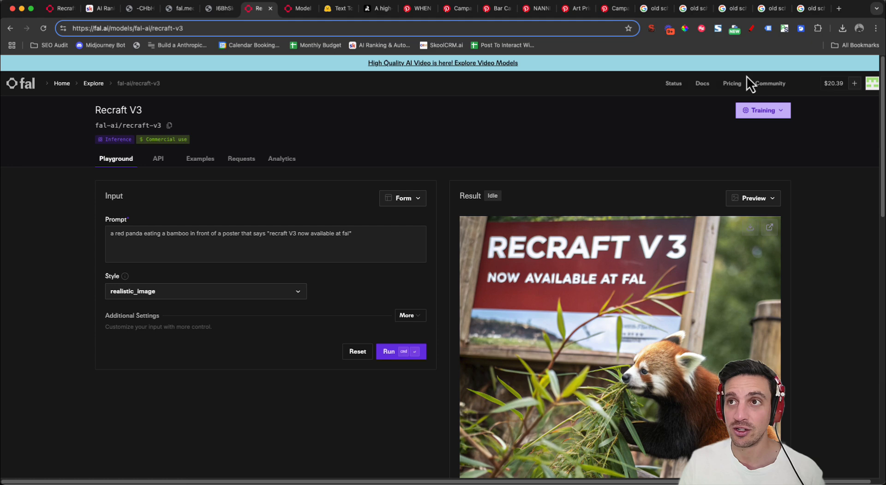
mouse_move(219, 238)
type("a realistic high quality image of a horse running through the patagonian mountains. At the topf of the image some letters in gold read 'Welcome to Chile'")
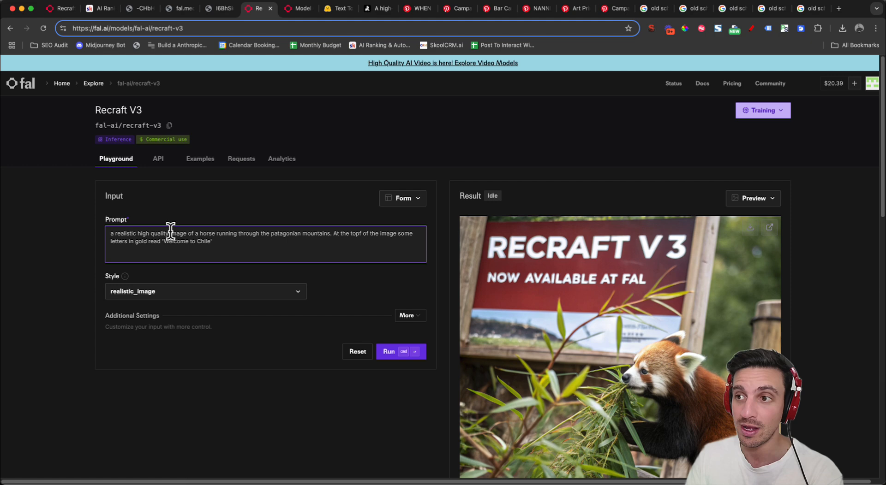
mouse_move(394, 233)
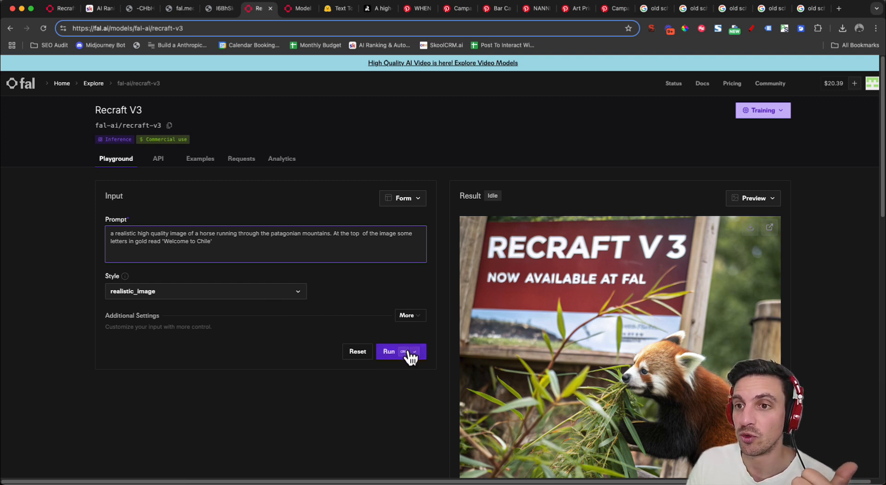
Generate the realistic Patagonian horse image with gold 'Welcome to Chile' lettering.
left_click(401, 351)
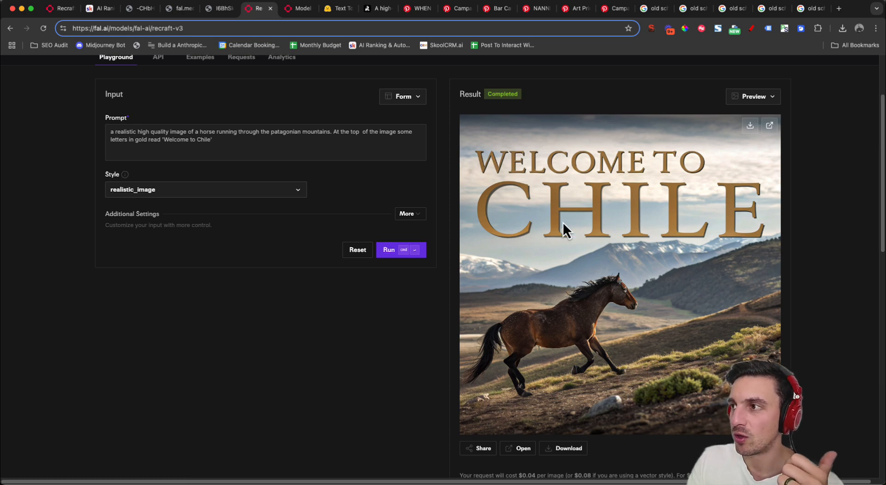
mouse_move(521, 203)
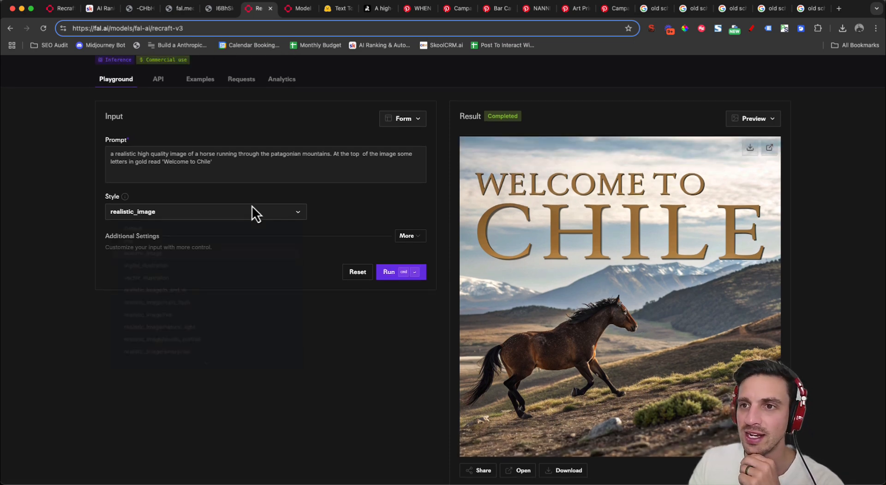
Switch to the digital_illustration/2d_art_poster style and reveal the additional generation settings.
left_click(204, 212)
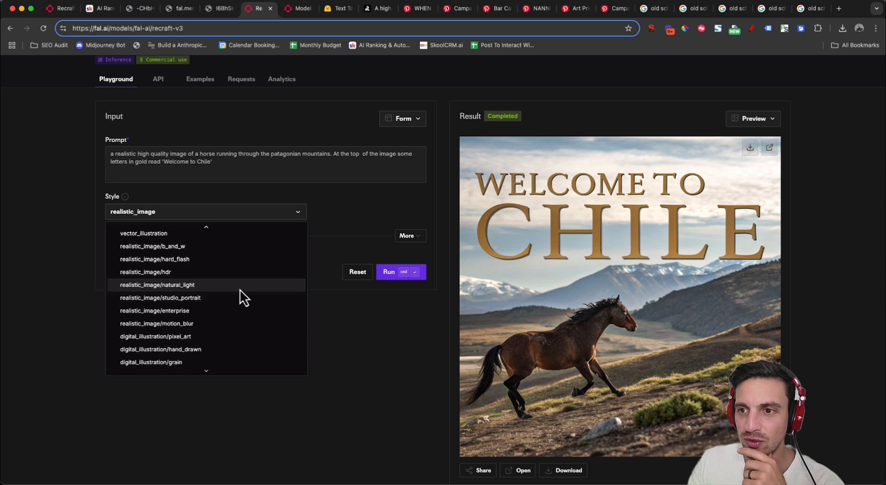
scroll("down", 3)
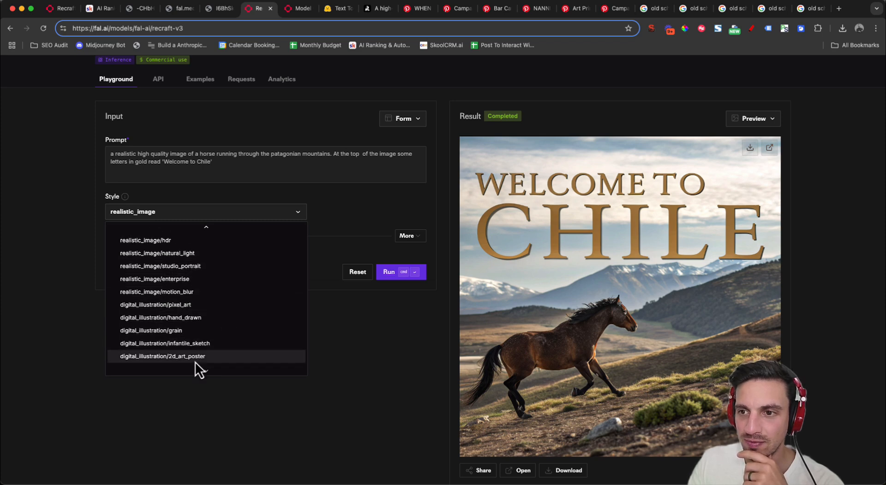
scroll("down", 3)
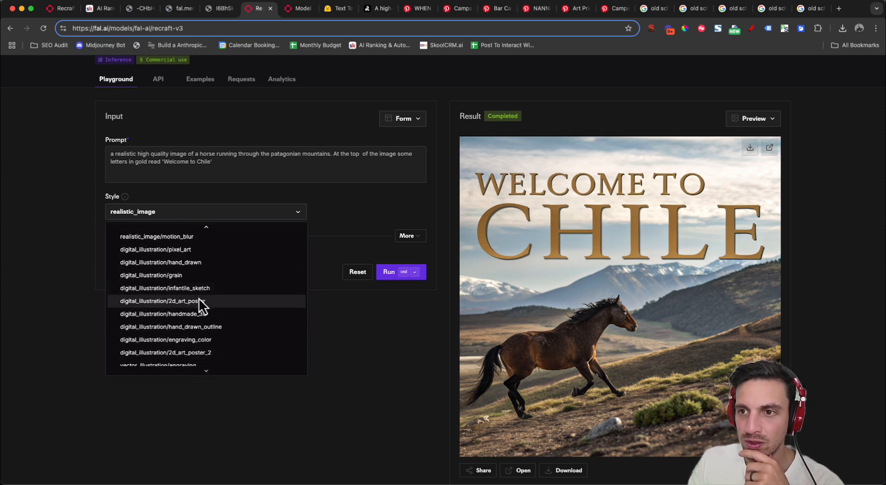
left_click(158, 301)
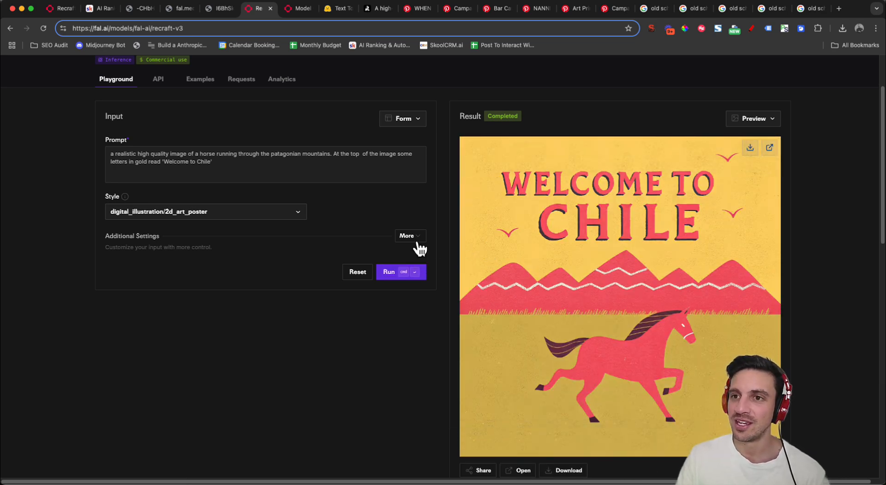
left_click(407, 236)
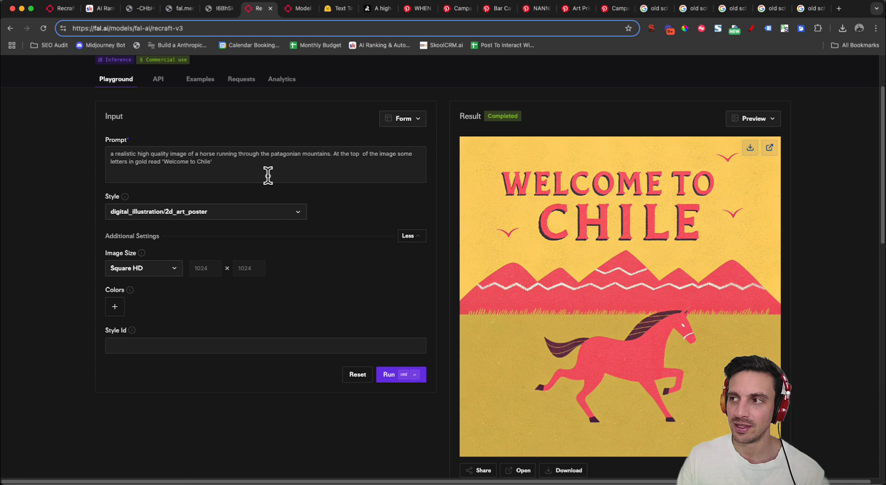
mouse_move(178, 302)
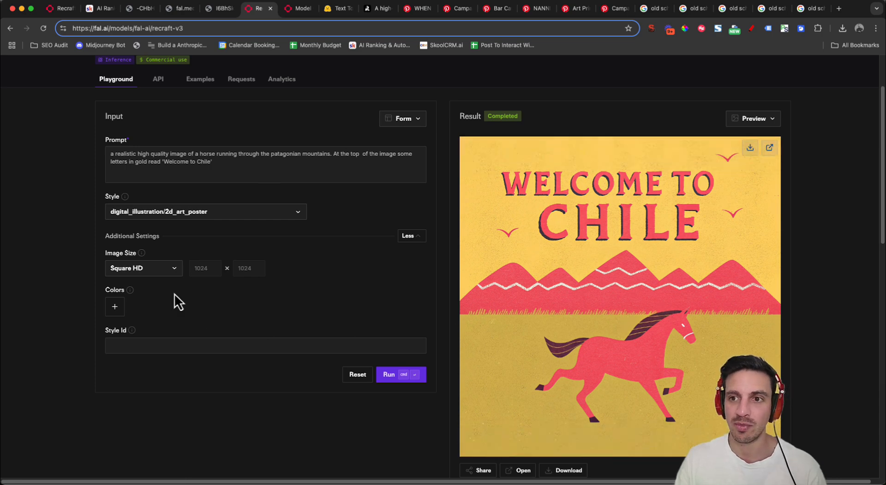
Add three palette colours: blue, green and magenta.
left_click(115, 307)
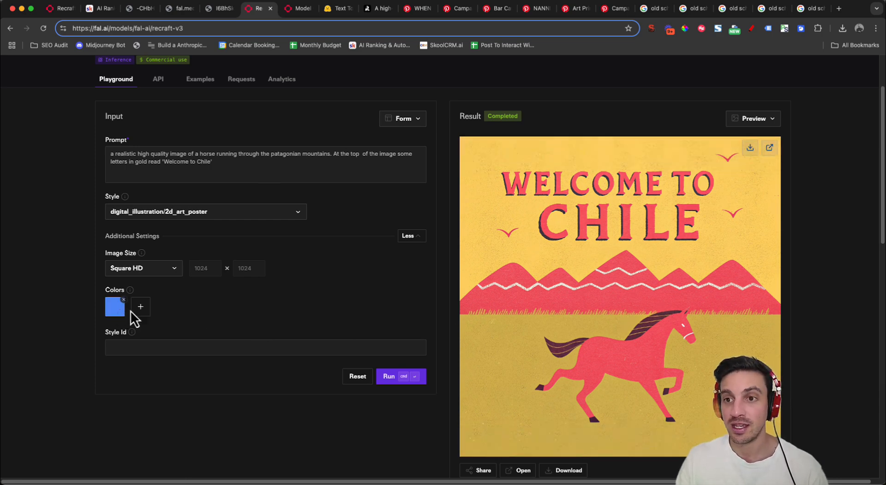
left_click(114, 307)
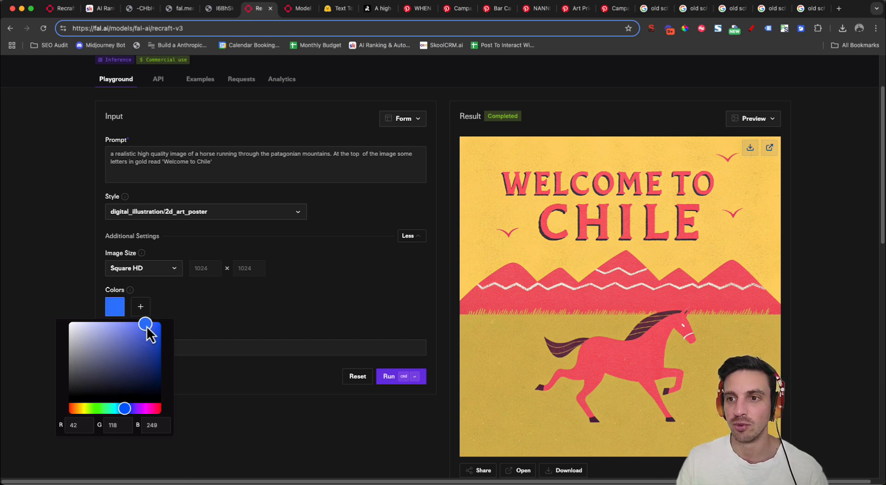
left_click(139, 307)
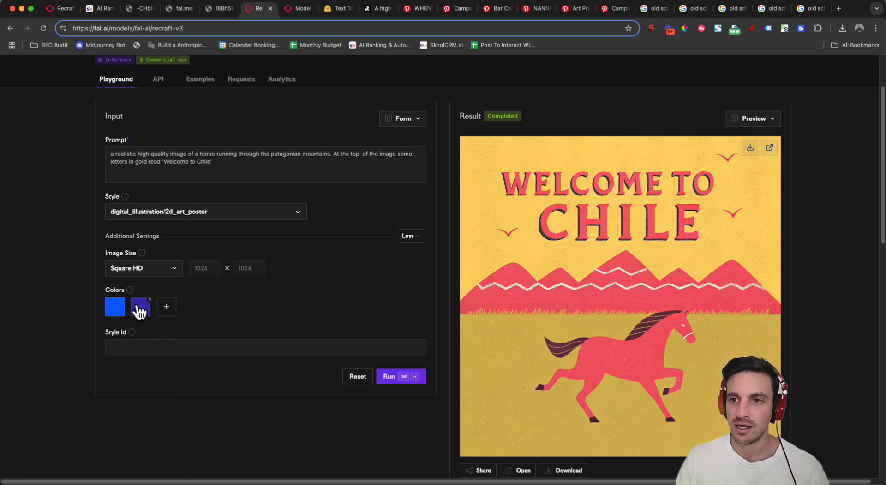
left_click(140, 308)
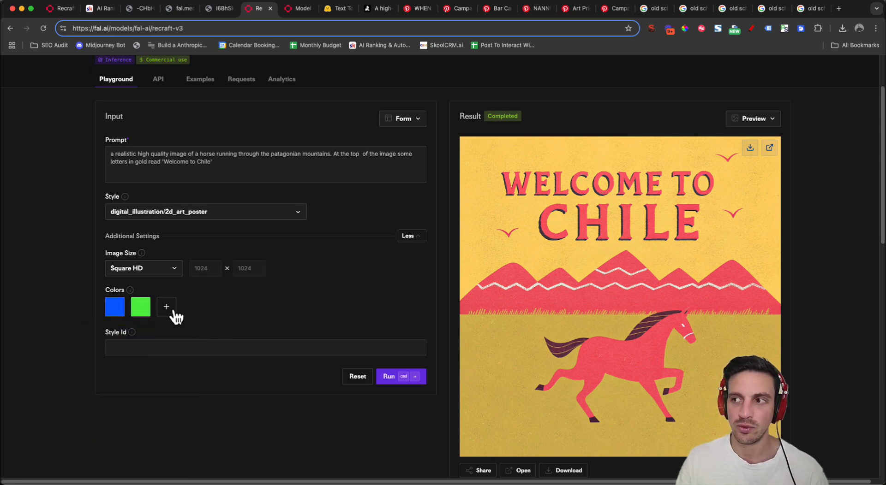
left_click(166, 307)
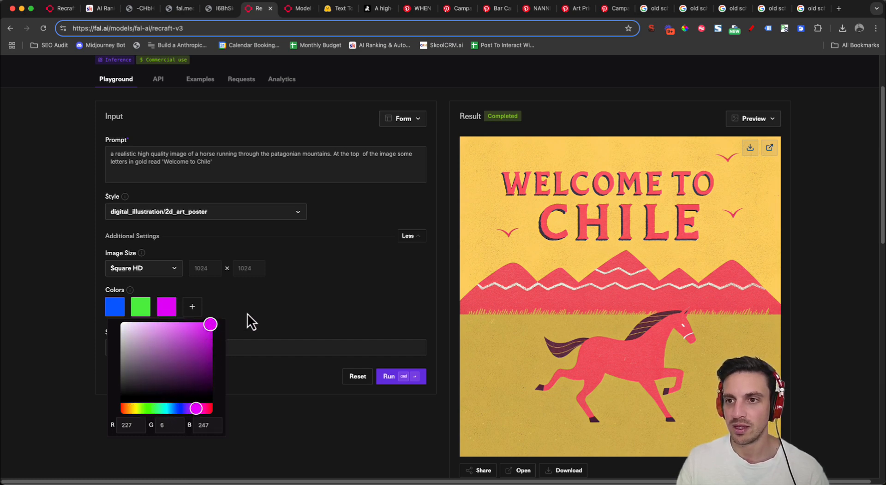
left_click(401, 376)
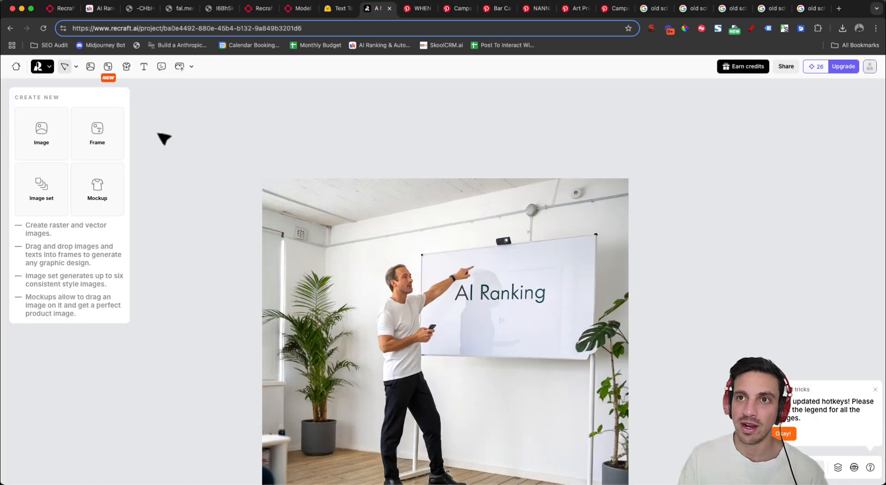
Go back to the Recraft Projects list, then return to the fal.ai Recraft V3 playground.
left_click(16, 67)
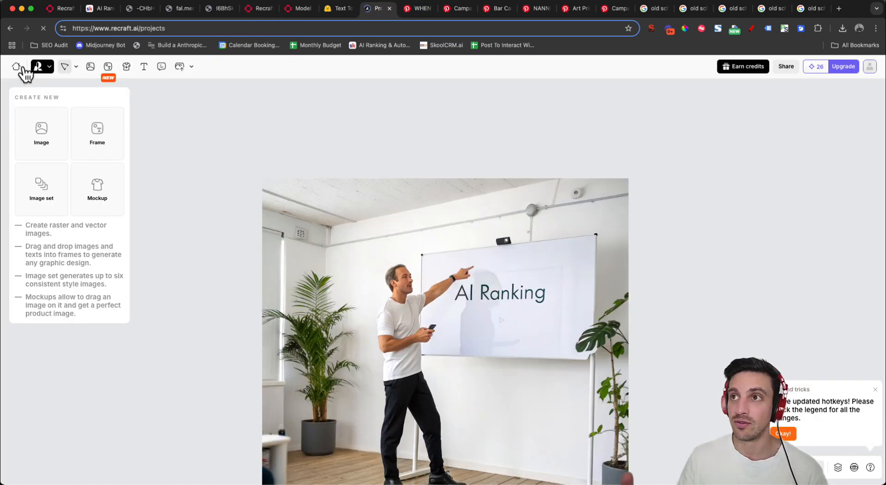
left_click(16, 66)
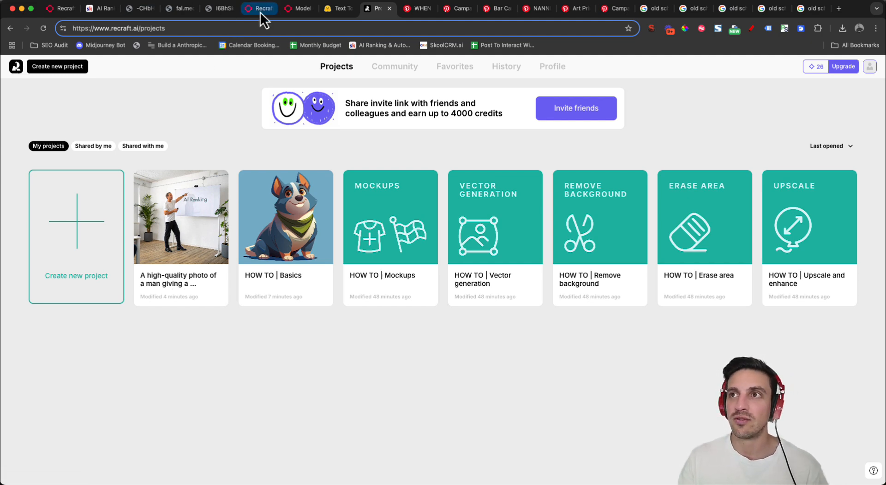
left_click(298, 8)
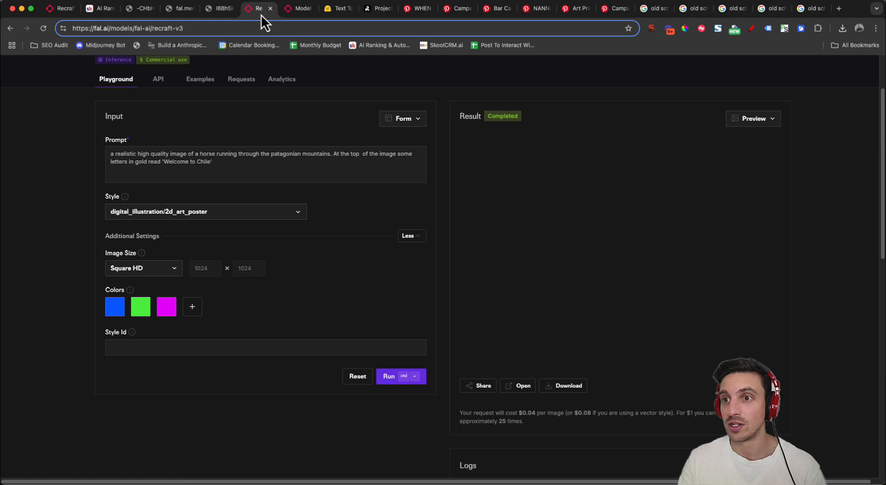
left_click(388, 377)
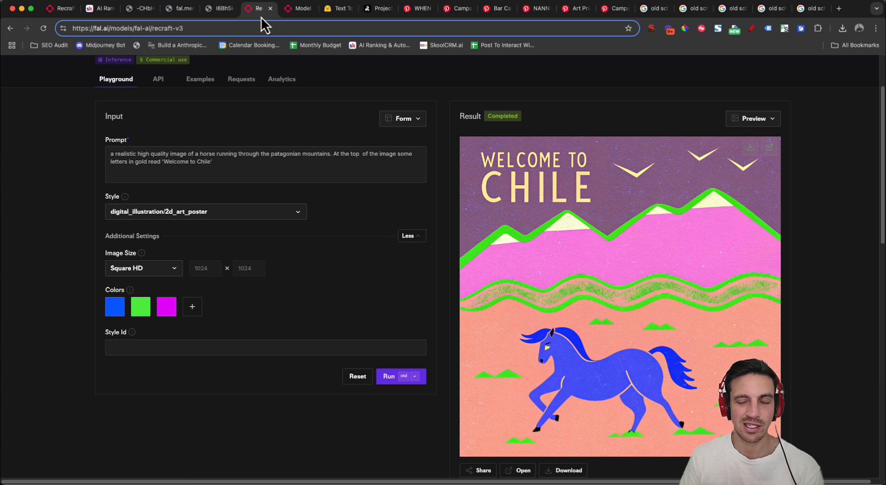
mouse_move(604, 180)
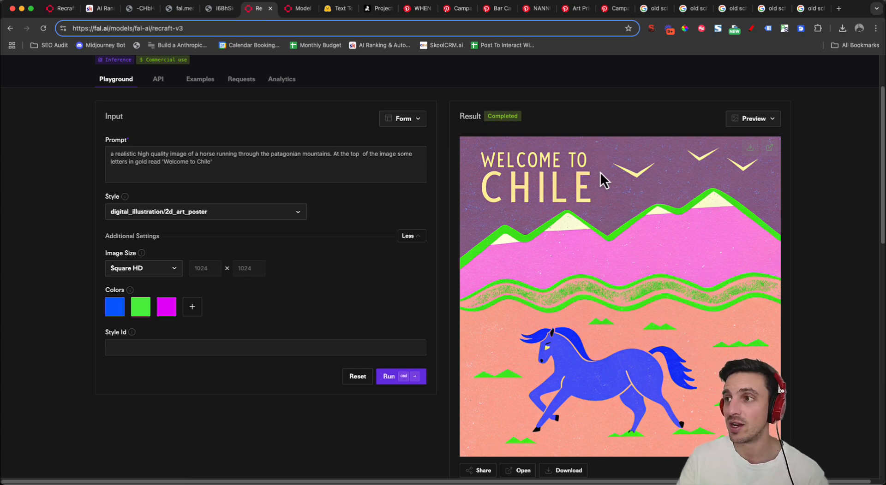
mouse_move(655, 378)
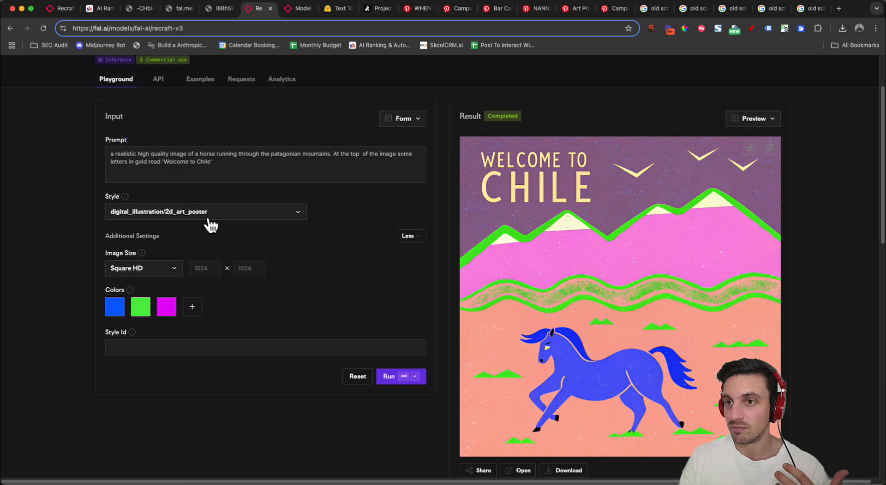
mouse_move(408, 273)
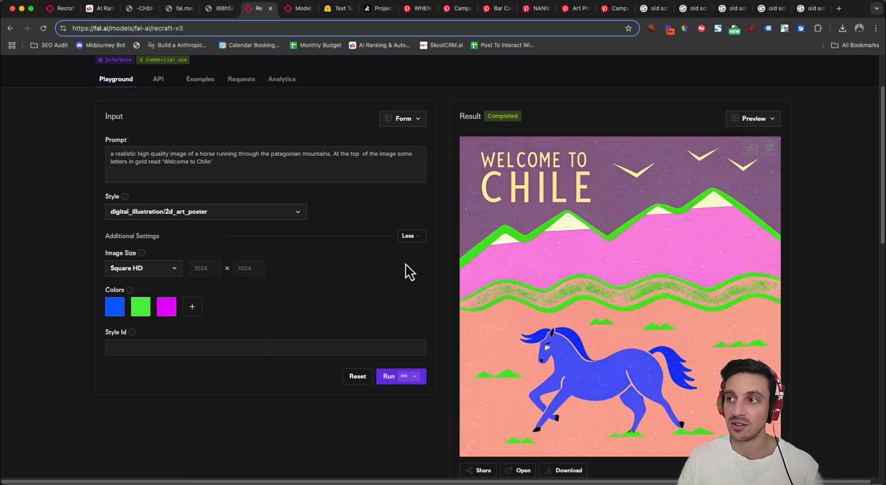
left_click(205, 211)
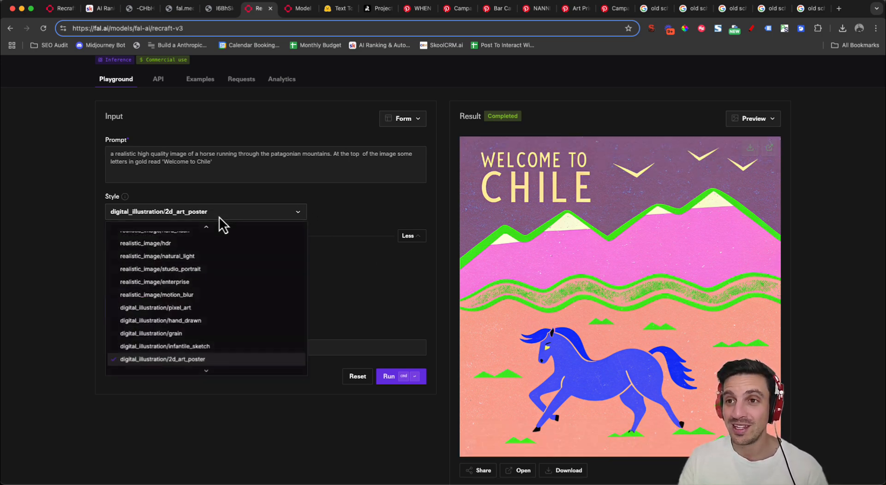
left_click(400, 376)
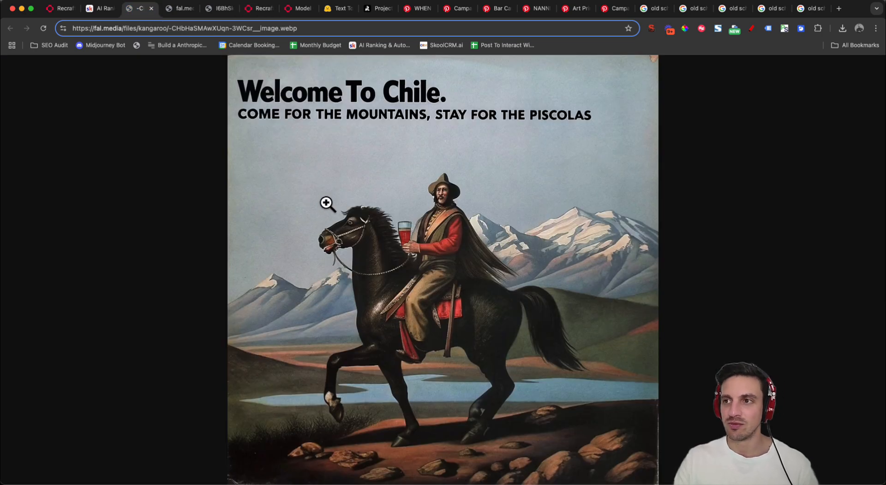
mouse_move(340, 205)
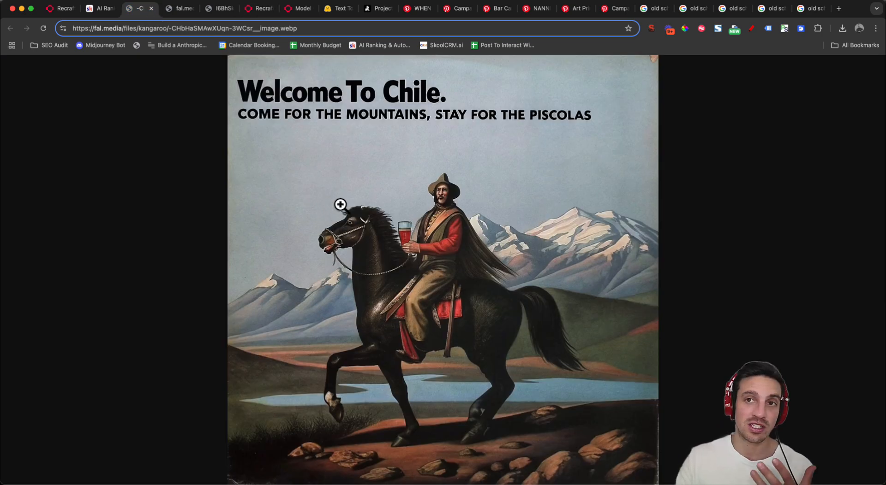
mouse_move(388, 135)
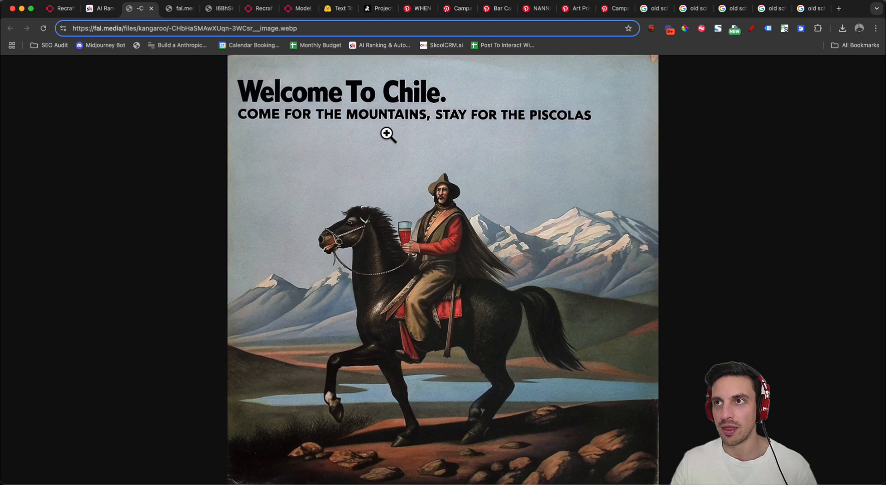
View the Molina Campos guitar-carrying rider pin and browse its related gaucho paintings.
left_click(417, 8)
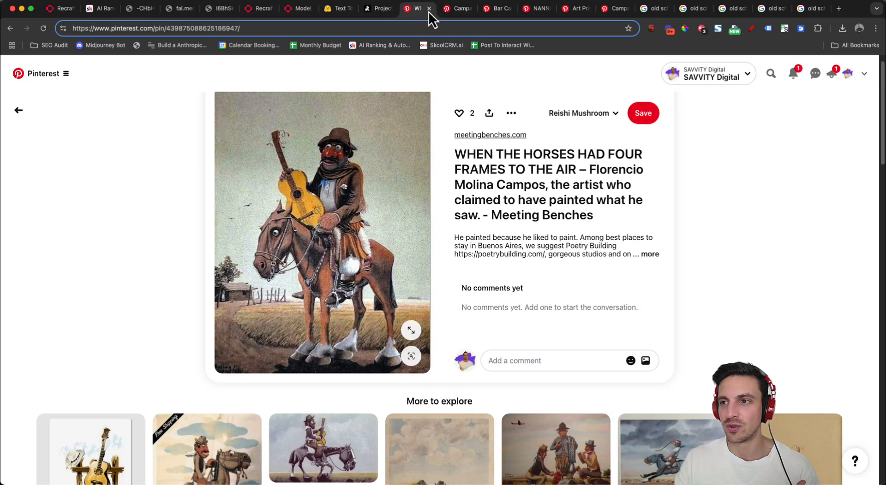
mouse_move(364, 301)
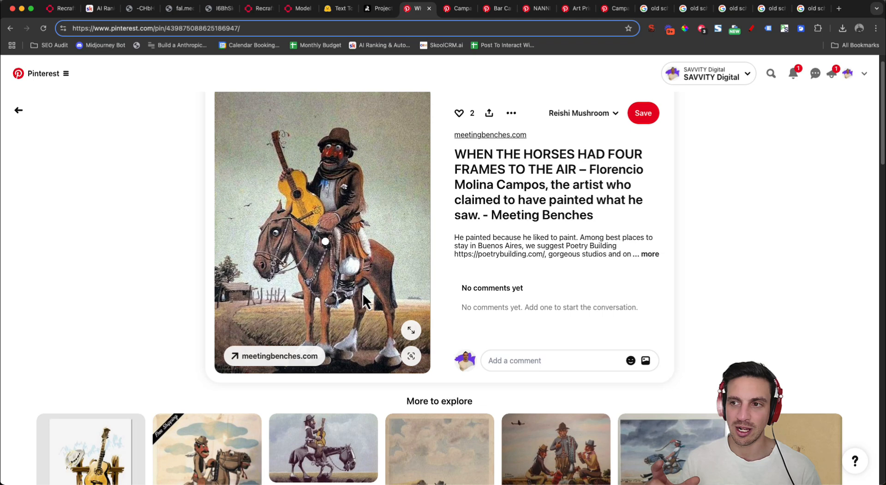
scroll("down", 3)
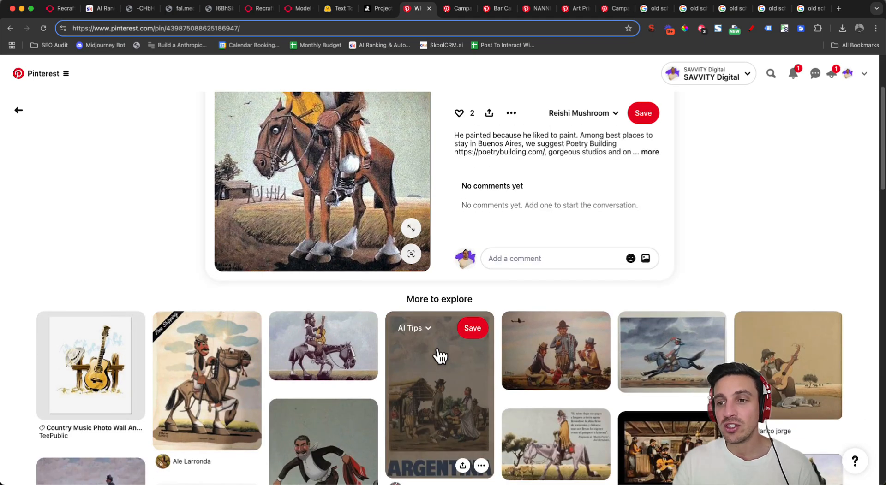
scroll("up", 3)
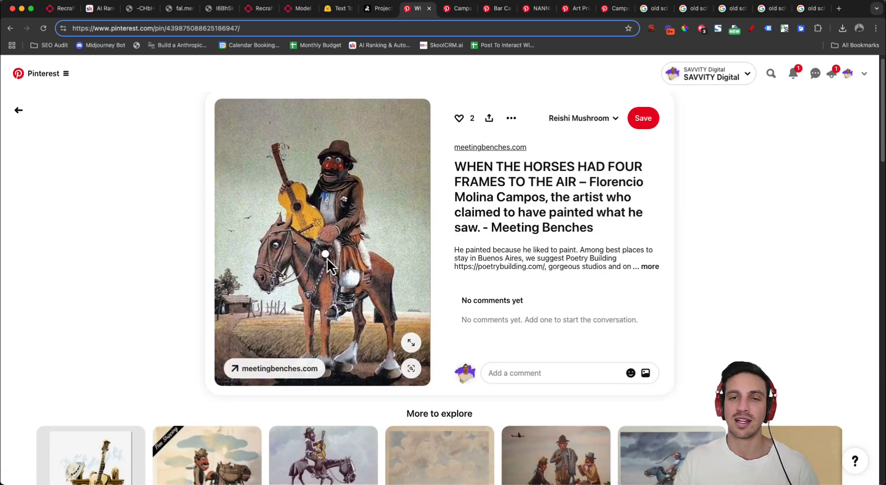
mouse_move(211, 109)
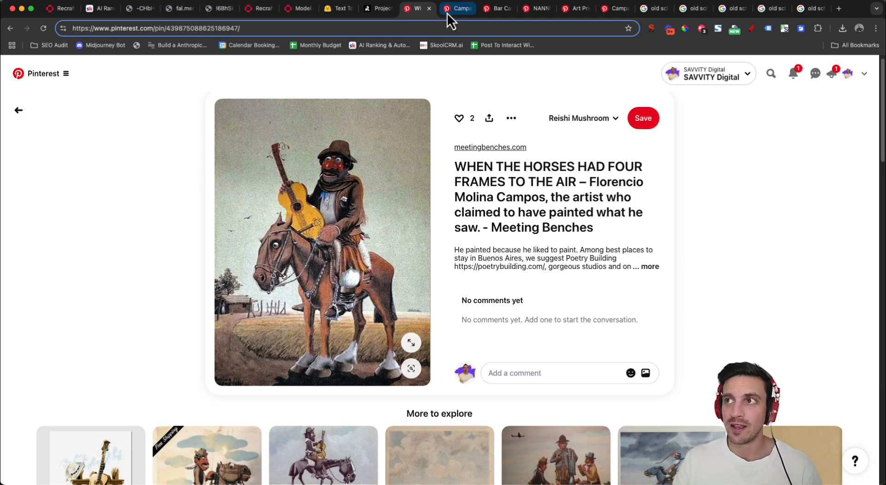
Save the Campari clown poster to the Desktop as 'Campari 1', check the Olympic poster, and return to fal.ai's gallery.
left_click(457, 8)
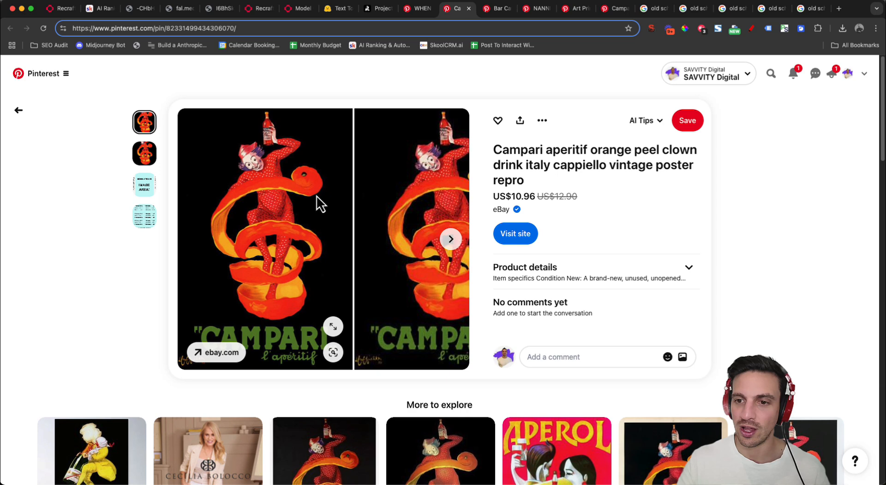
mouse_move(269, 203)
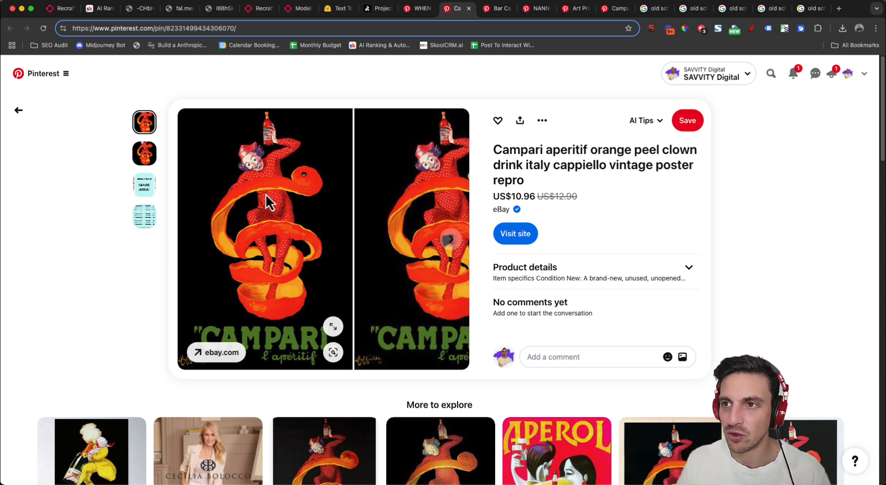
mouse_move(333, 336)
type("Campari 1")
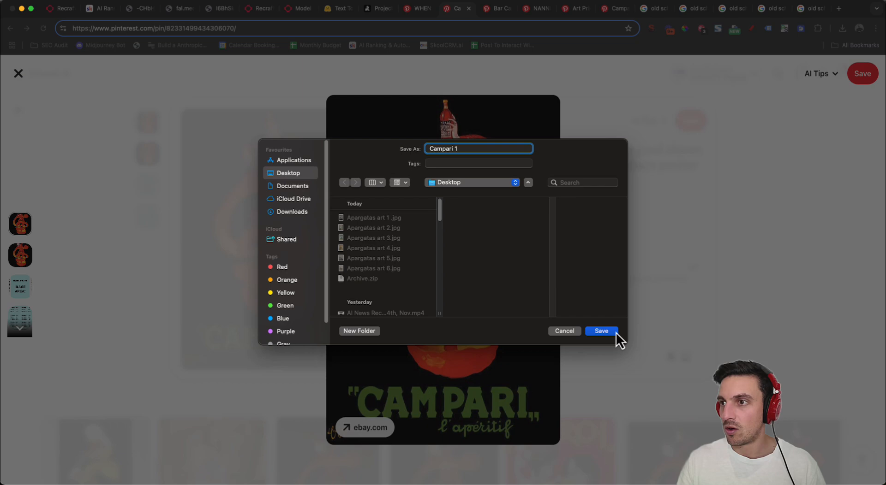
left_click(601, 331)
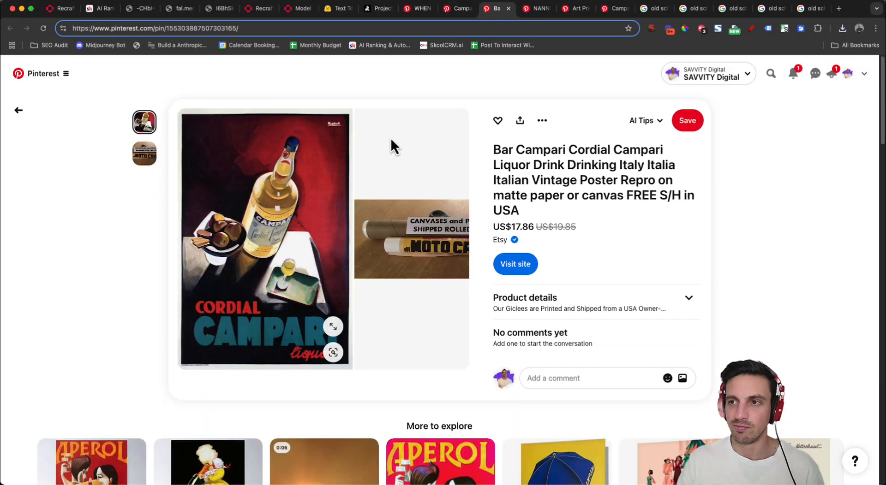
mouse_move(333, 326)
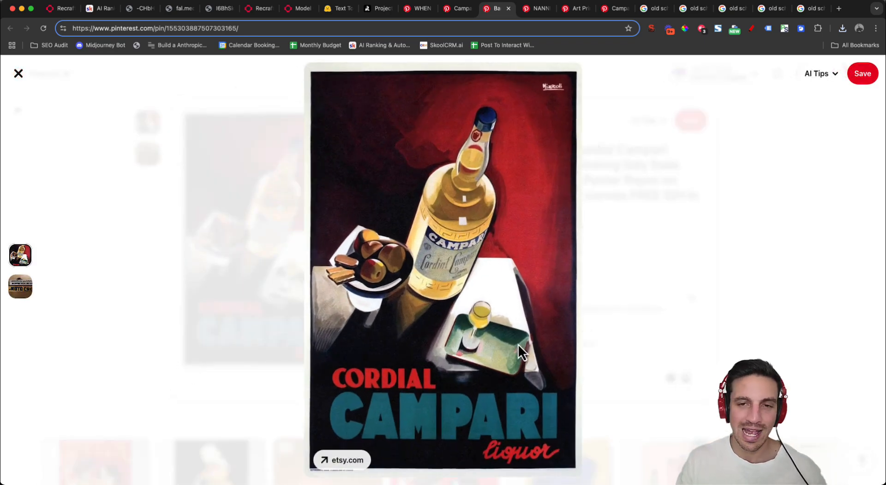
mouse_move(521, 277)
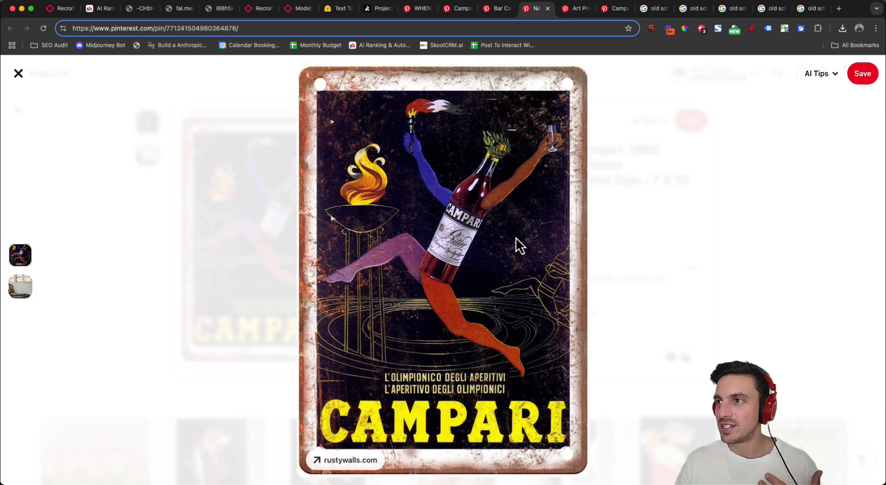
right_click(519, 246)
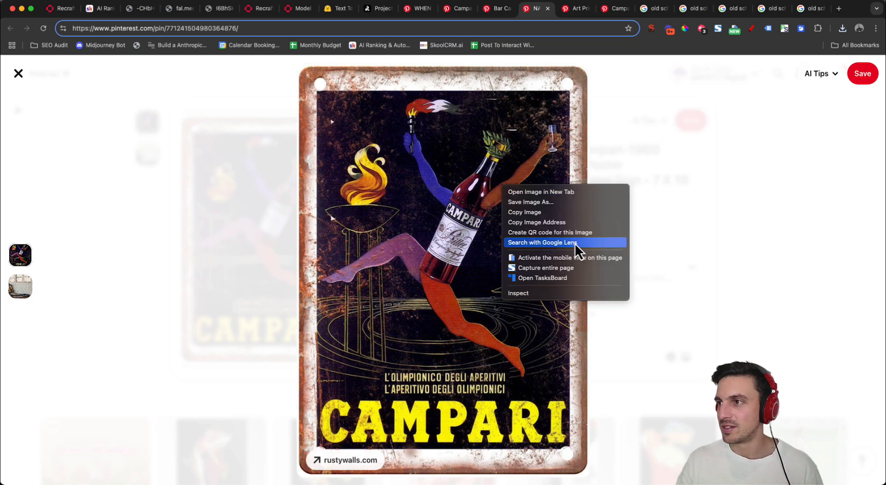
mouse_move(593, 202)
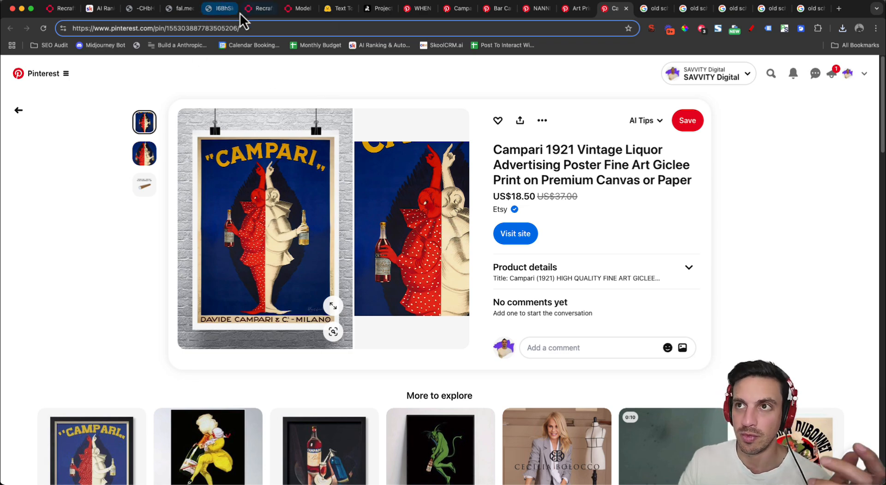
left_click(298, 9)
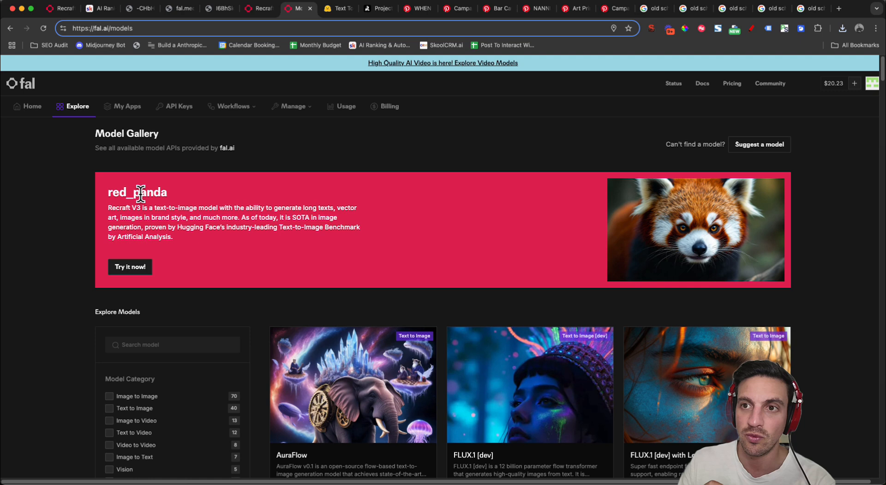
Enter the Recraft V3 playground via Try it now and reveal the Create Style training option.
left_click(129, 266)
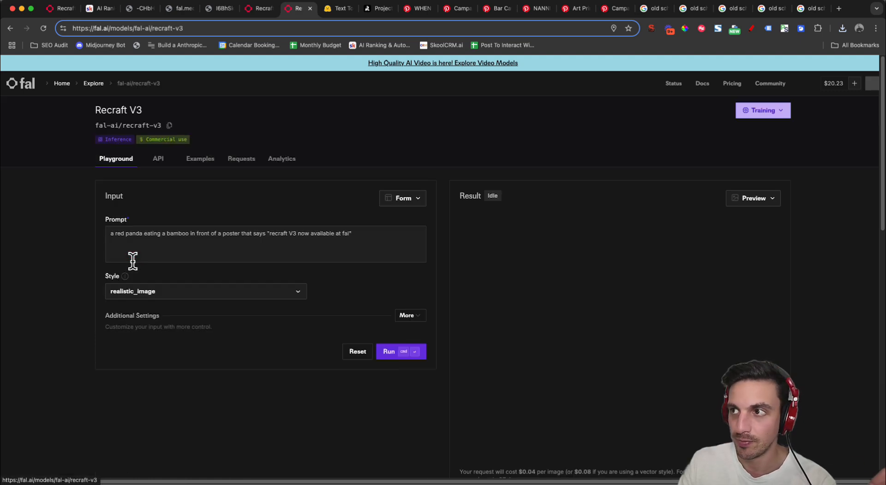
left_click(389, 352)
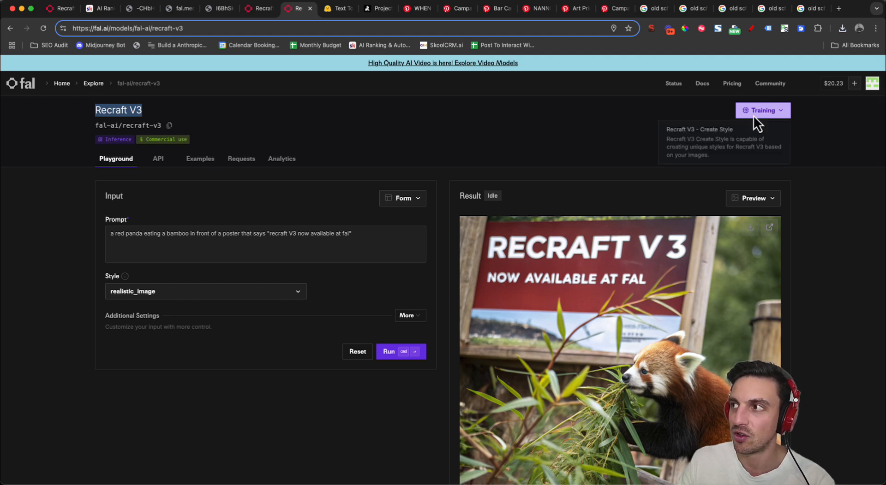
mouse_move(686, 140)
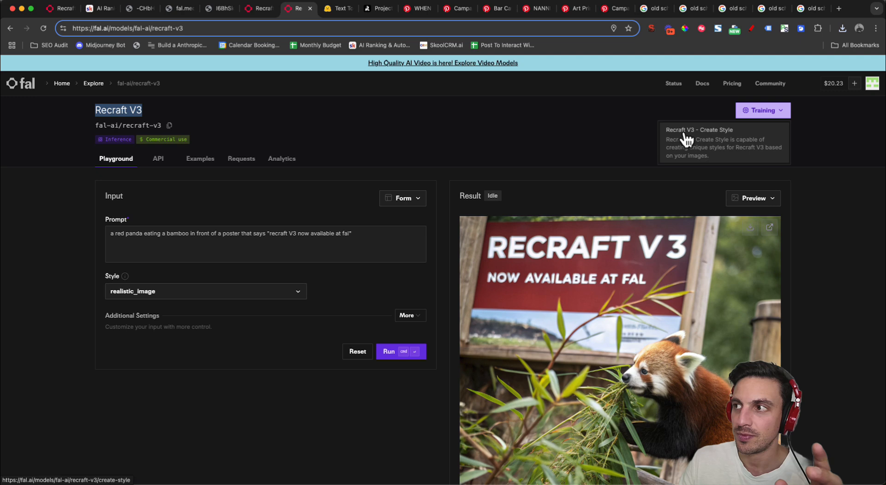
In Create Style, set the base style to Default for the four Campari images and start training.
left_click(724, 142)
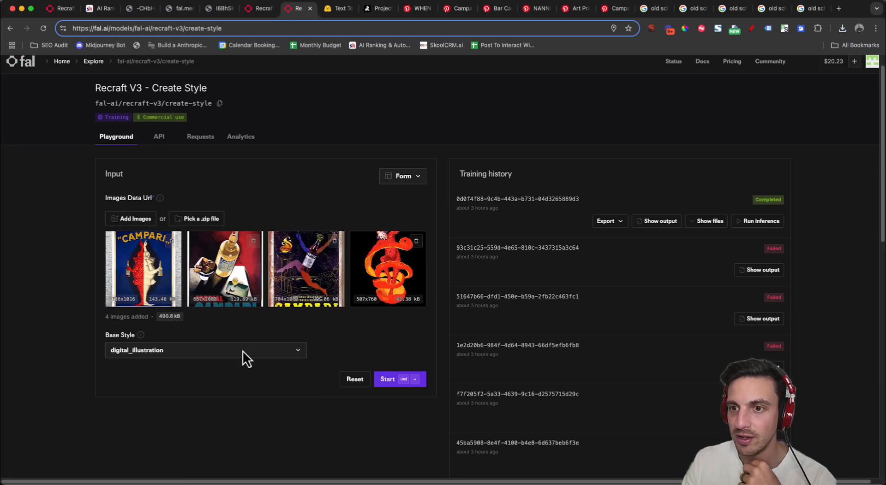
left_click(204, 350)
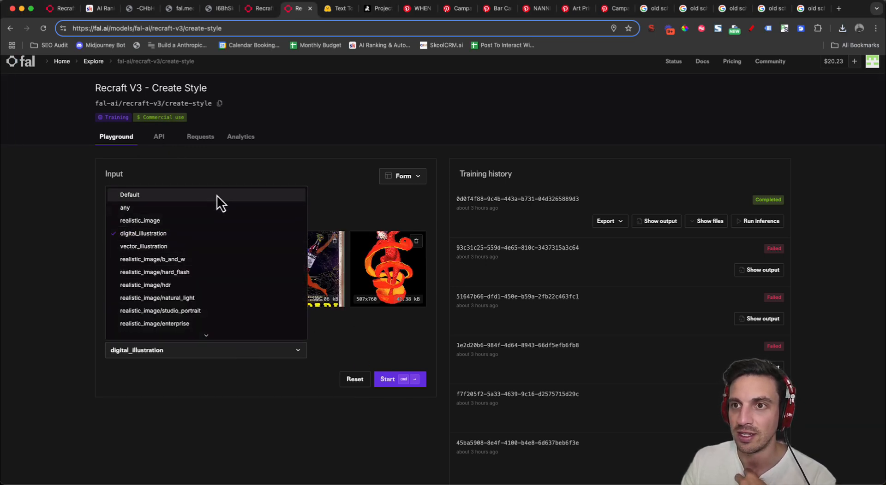
left_click(129, 195)
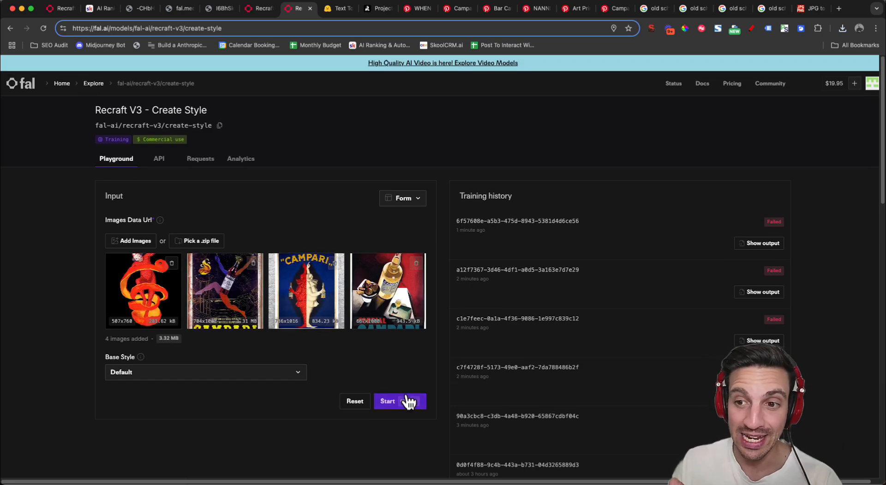
mouse_move(380, 373)
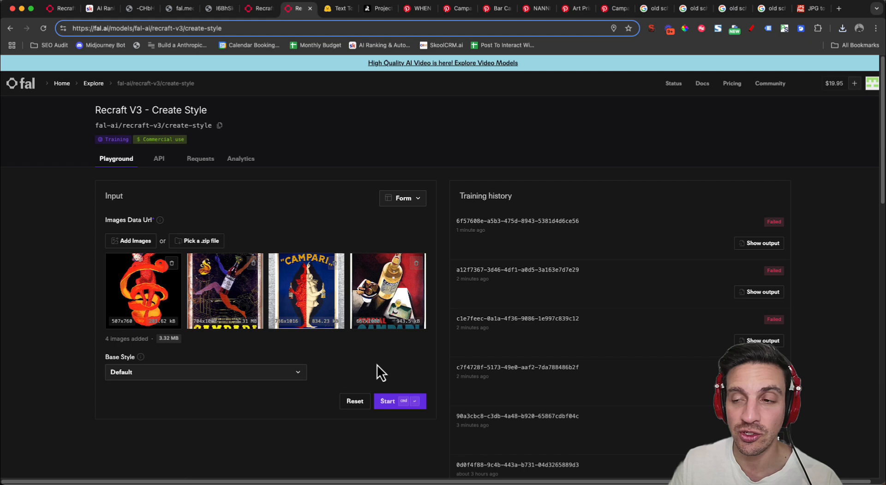
left_click(388, 401)
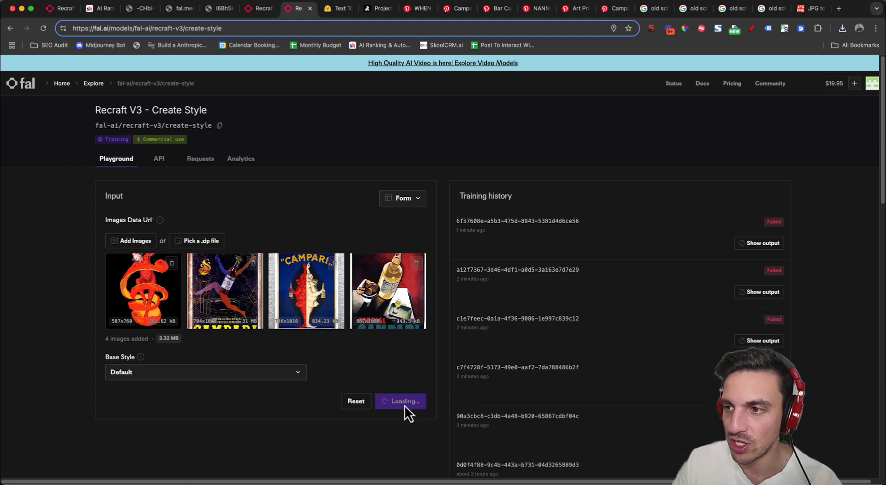
mouse_move(402, 412)
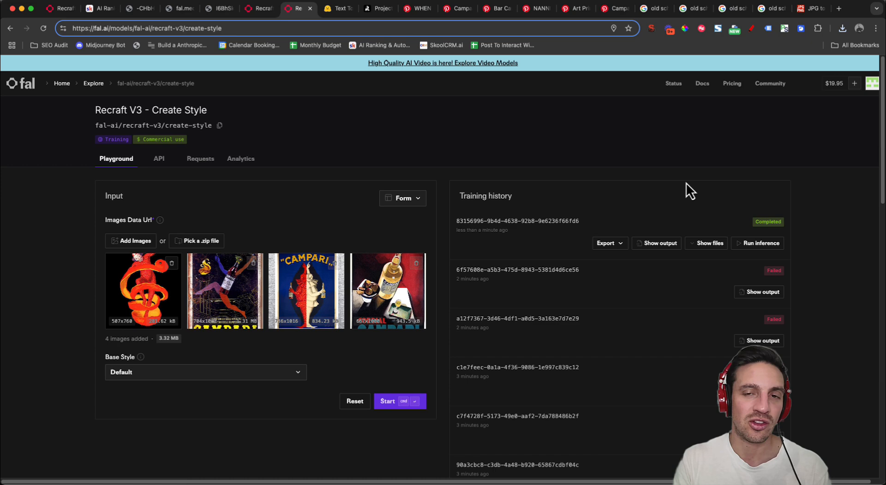
mouse_move(812, 250)
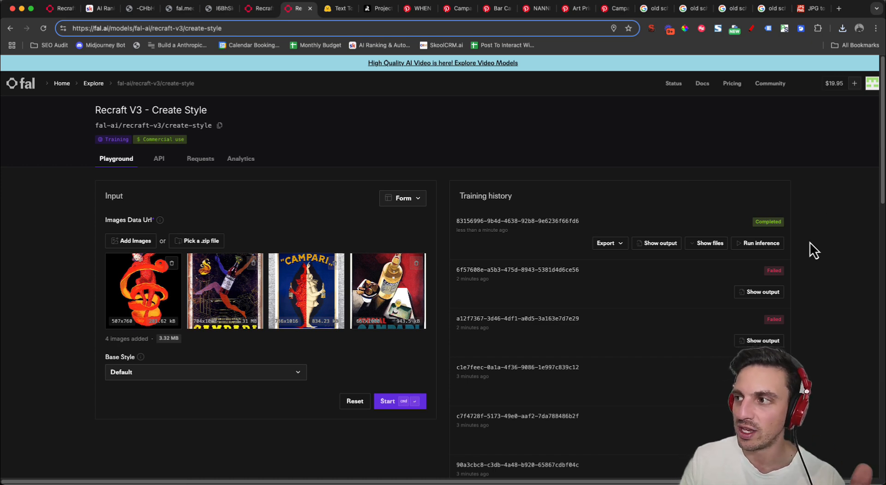
mouse_move(713, 275)
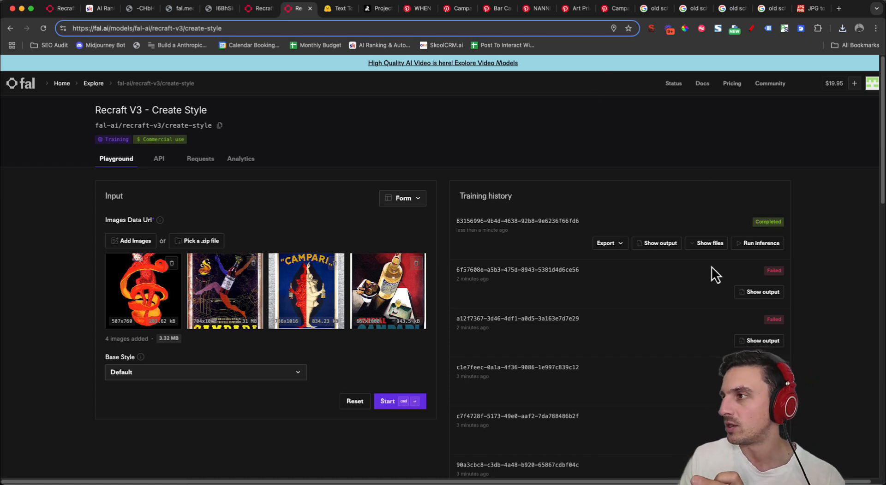
mouse_move(763, 243)
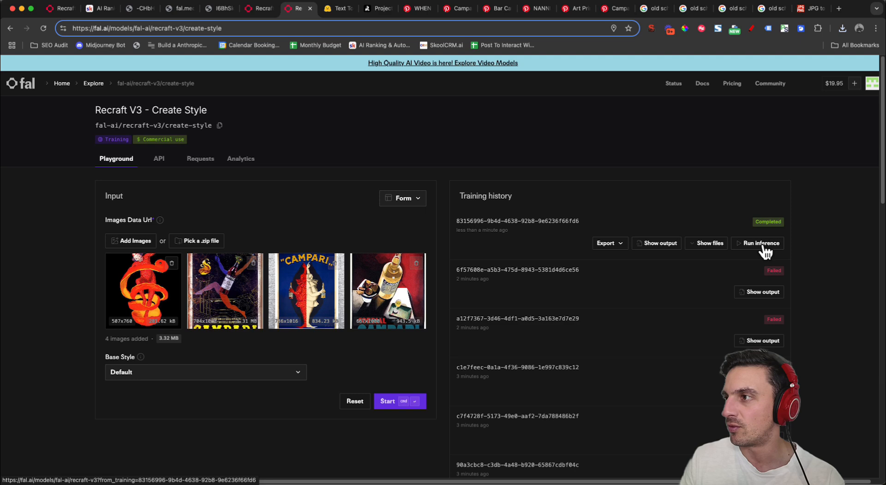
Run inference with the prompt 'a clown holding a bottle of campari wile riding a unicycle'.
left_click(759, 243)
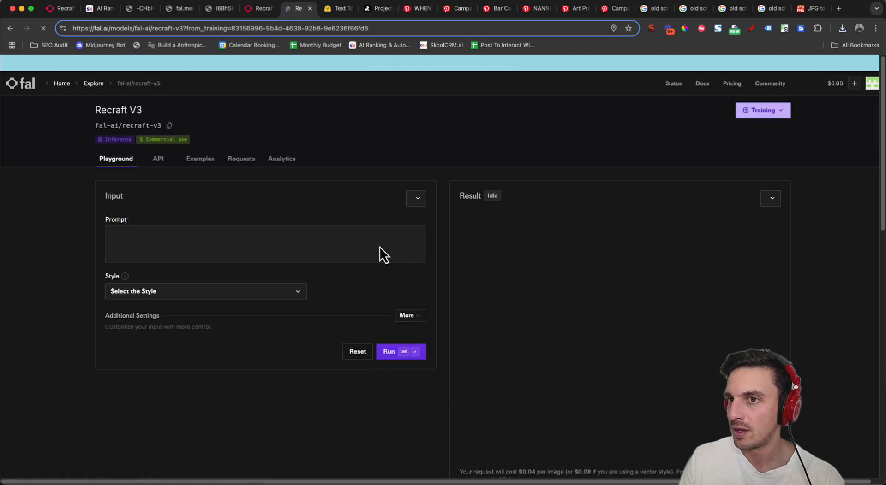
left_click(205, 290)
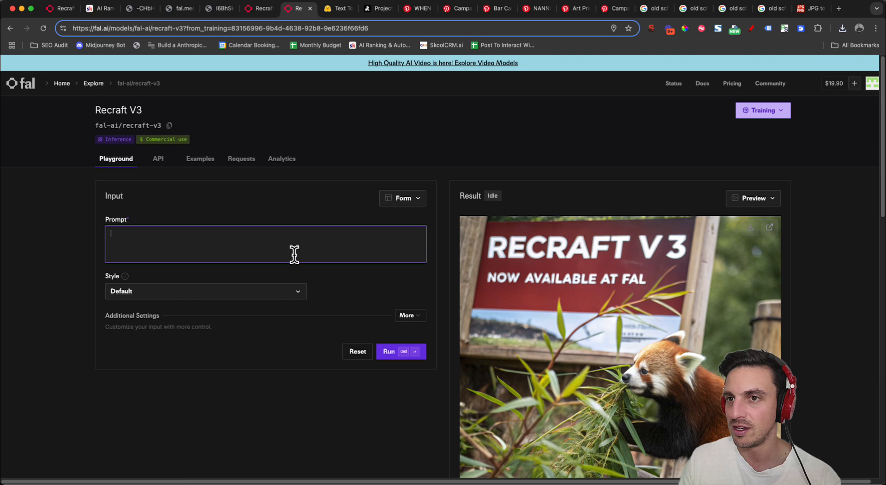
type("a clown holding a bottle of campari wile riding a unicycle")
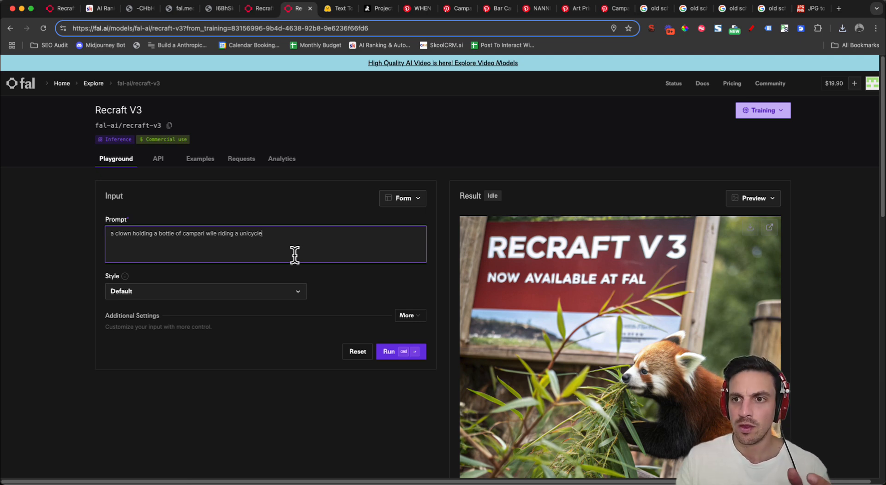
mouse_move(249, 175)
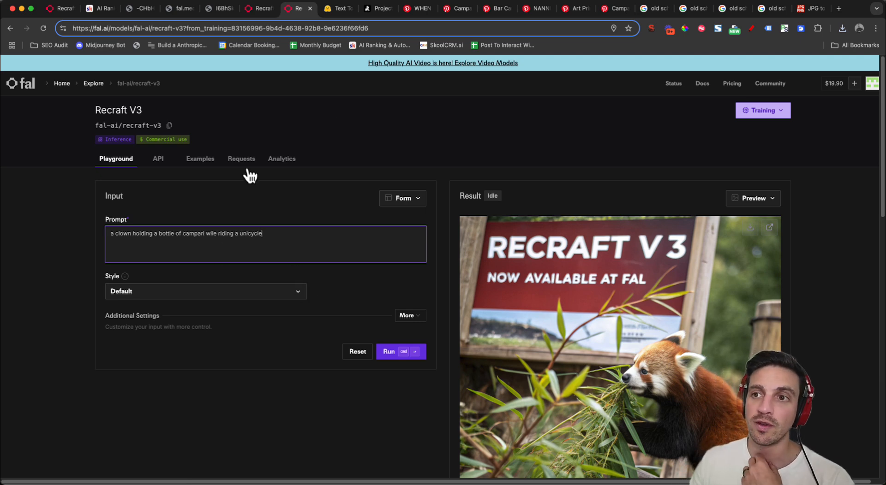
mouse_move(245, 258)
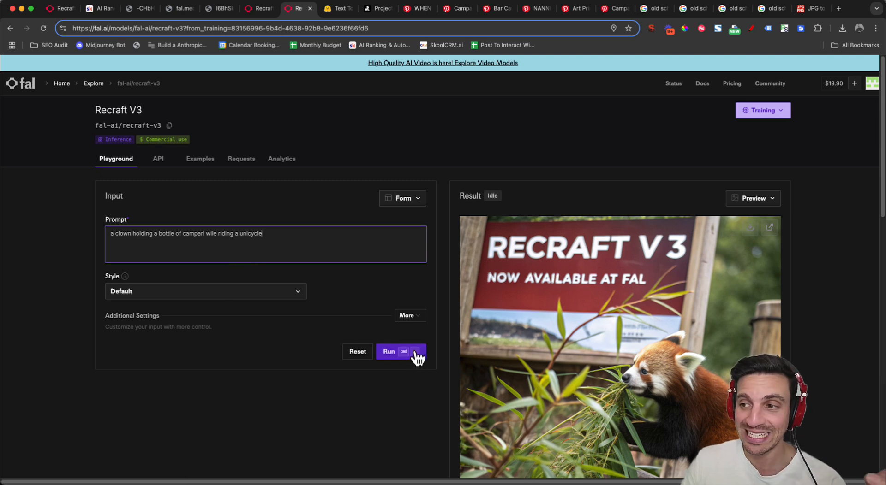
left_click(388, 352)
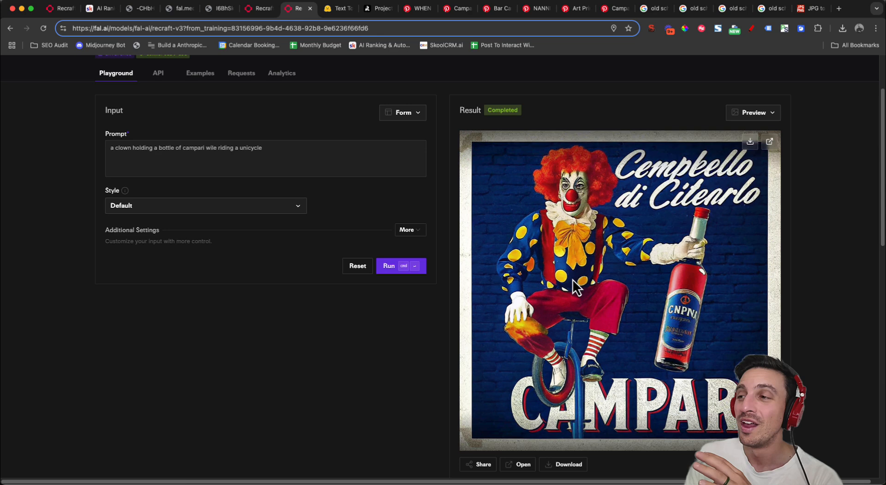
mouse_move(582, 317)
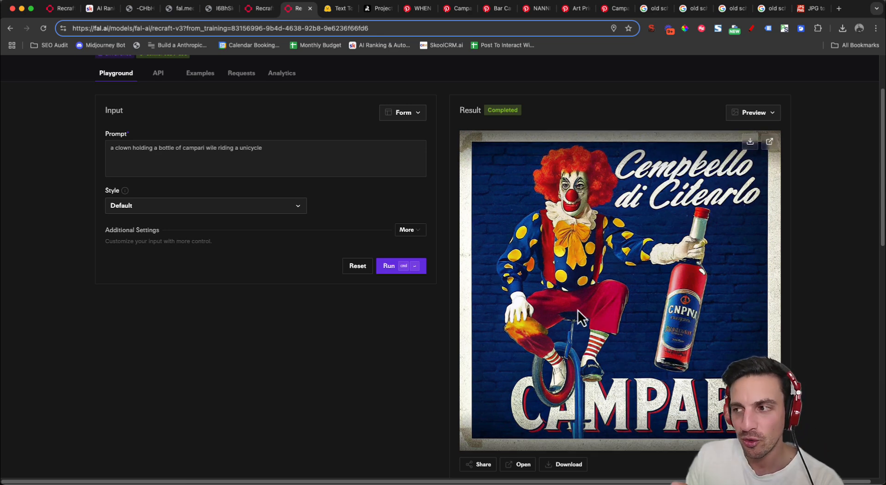
mouse_move(616, 412)
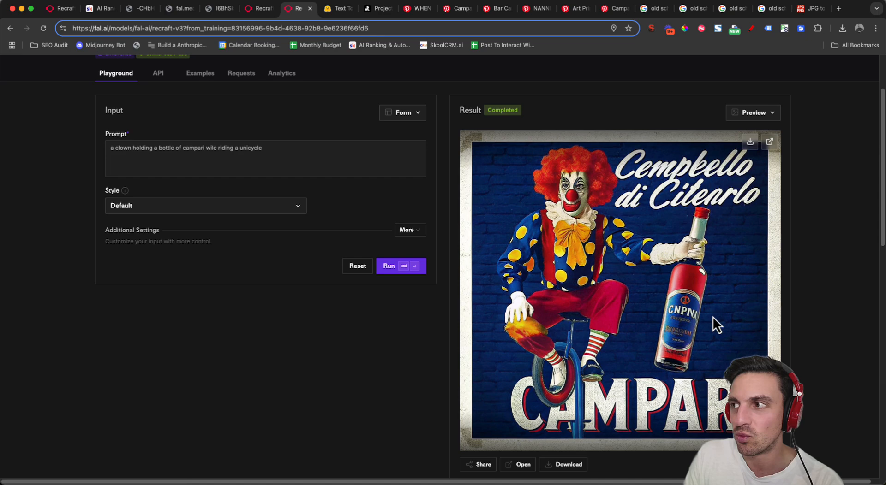
mouse_move(535, 476)
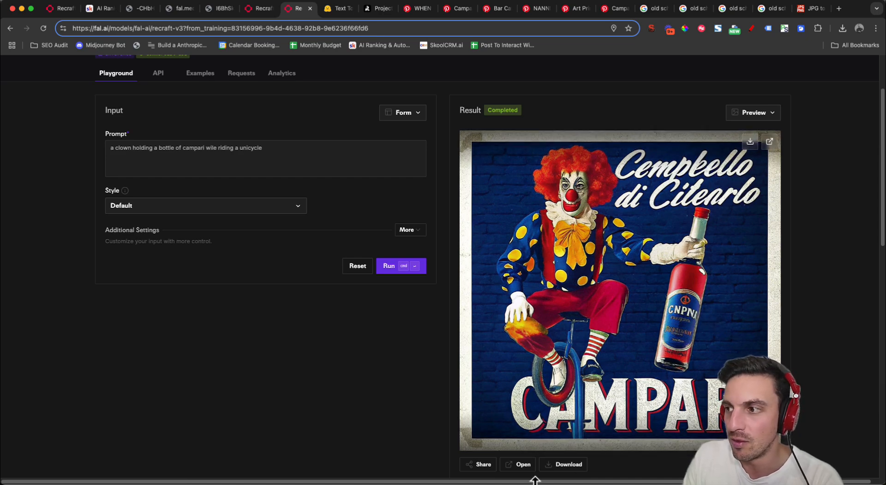
left_click(535, 8)
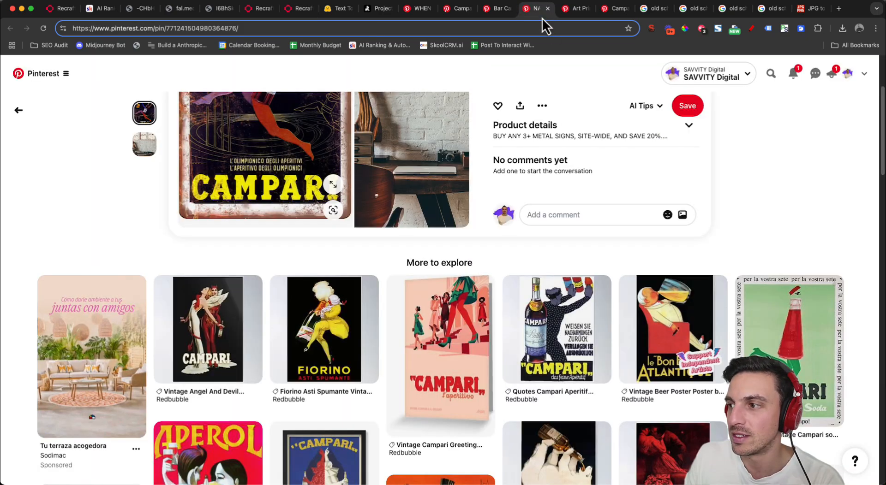
mouse_move(374, 264)
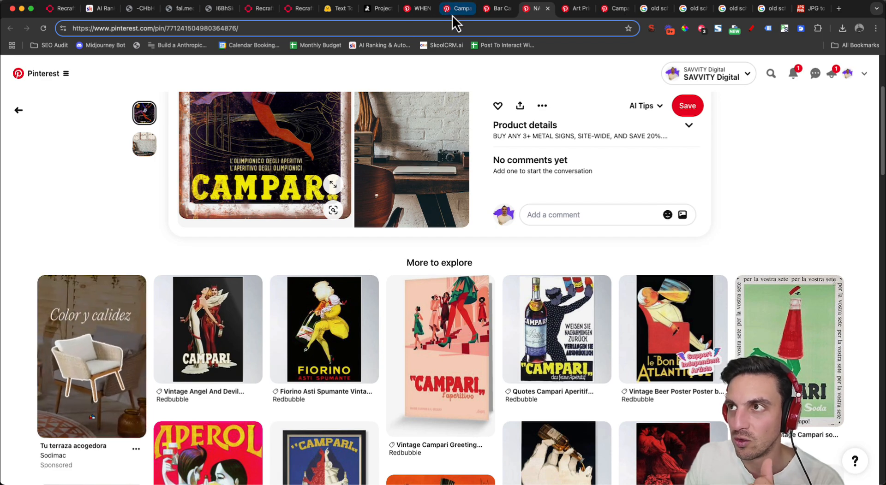
mouse_move(258, 8)
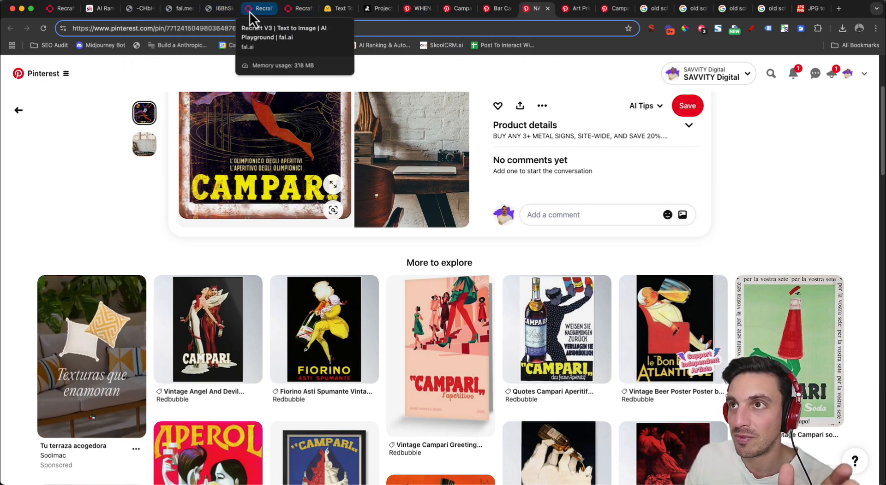
left_click(298, 9)
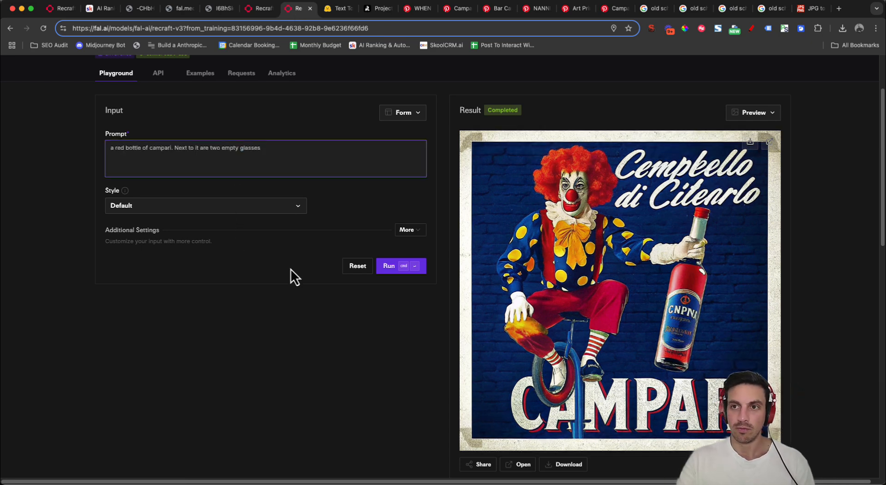
mouse_move(551, 240)
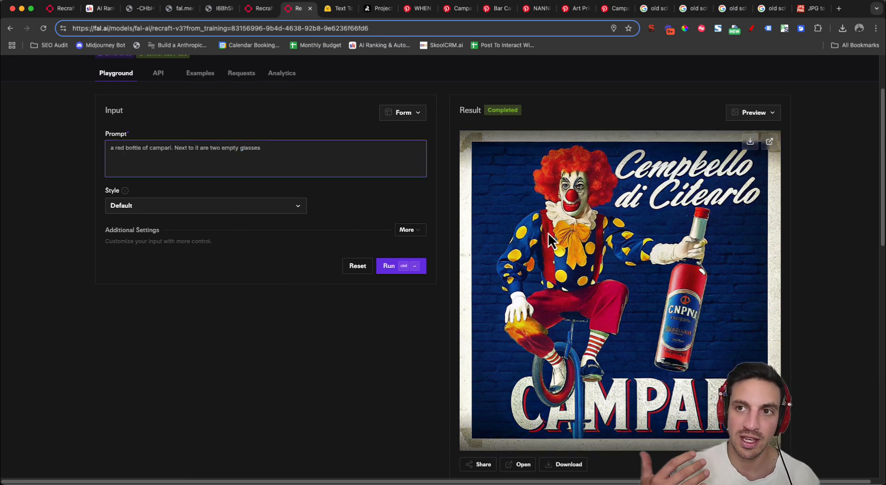
mouse_move(853, 302)
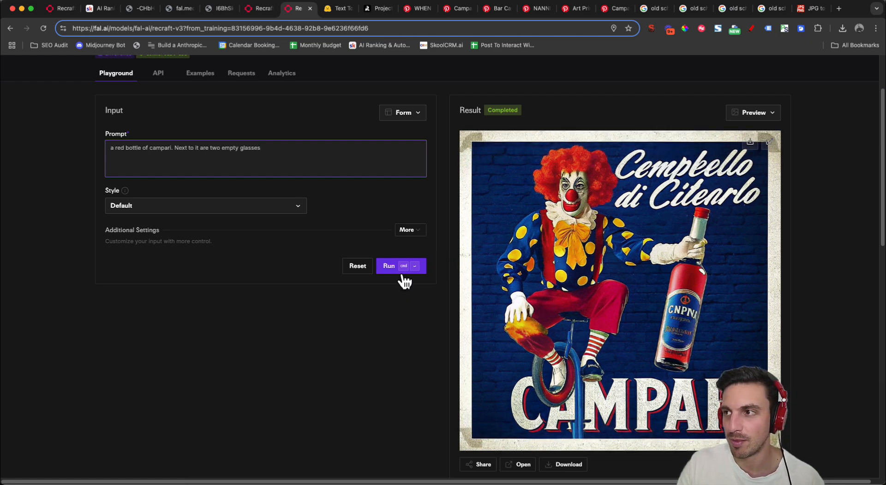
Generate the red bottle and two glasses poster, then append the 'Cheers to the Bitter' sentence and run again.
left_click(388, 266)
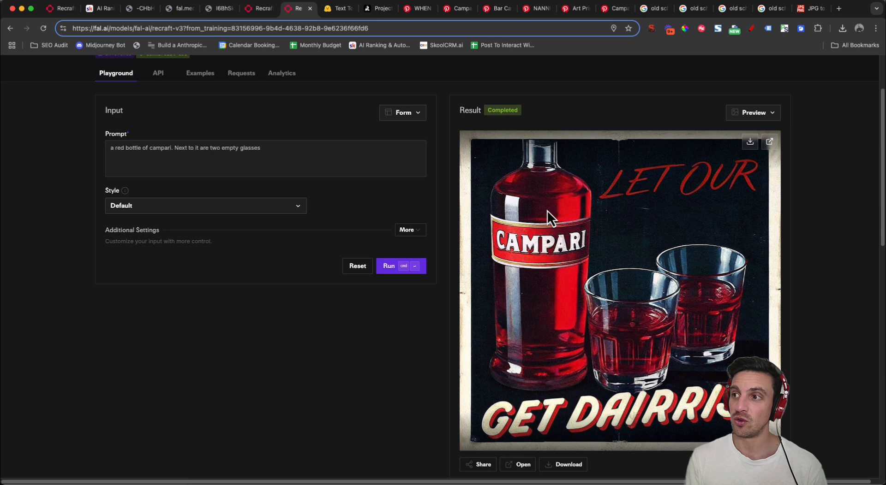
mouse_move(551, 275)
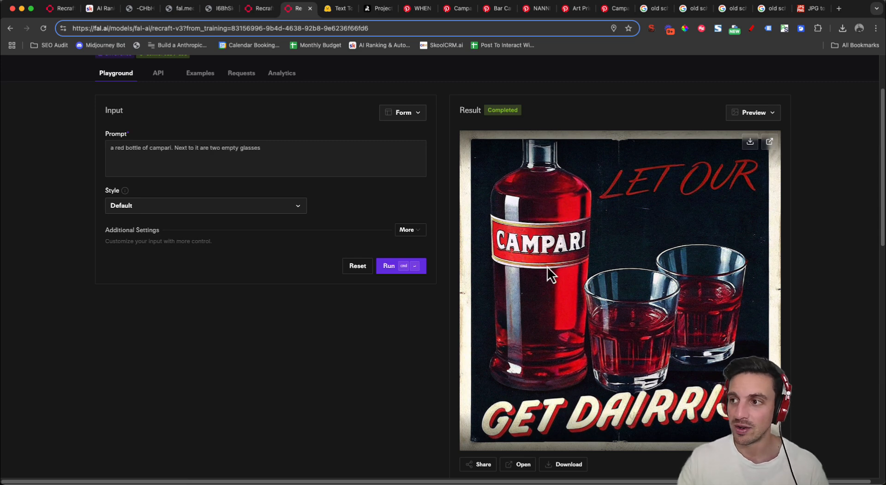
left_click(266, 157)
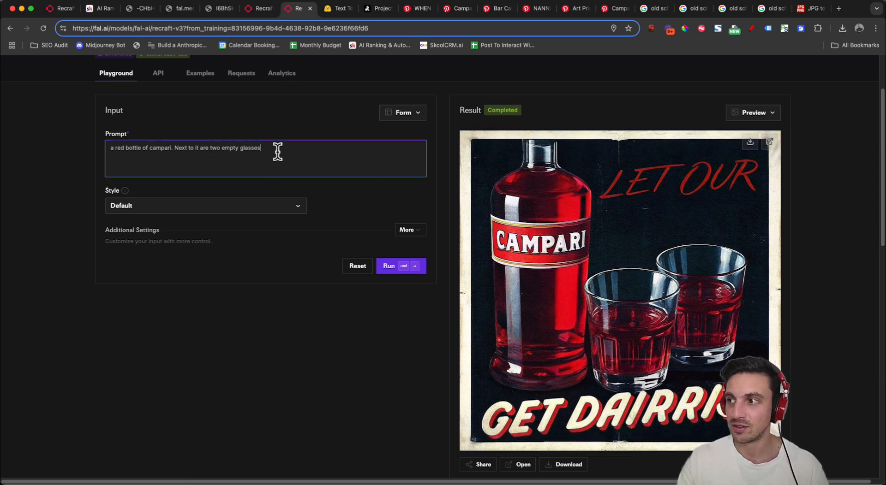
type(".")
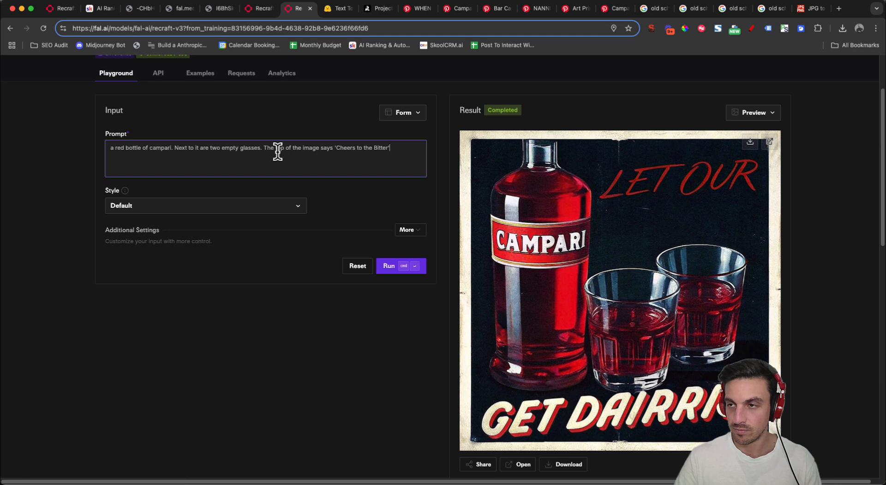
left_click(400, 266)
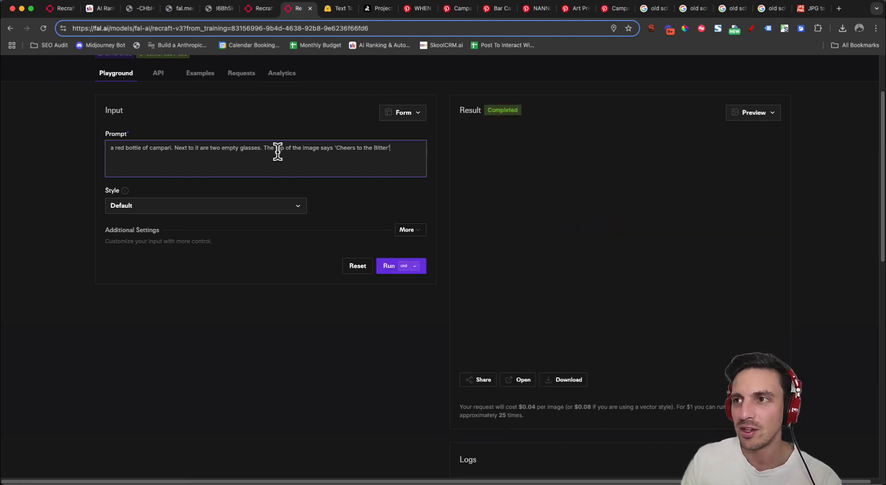
left_click(388, 266)
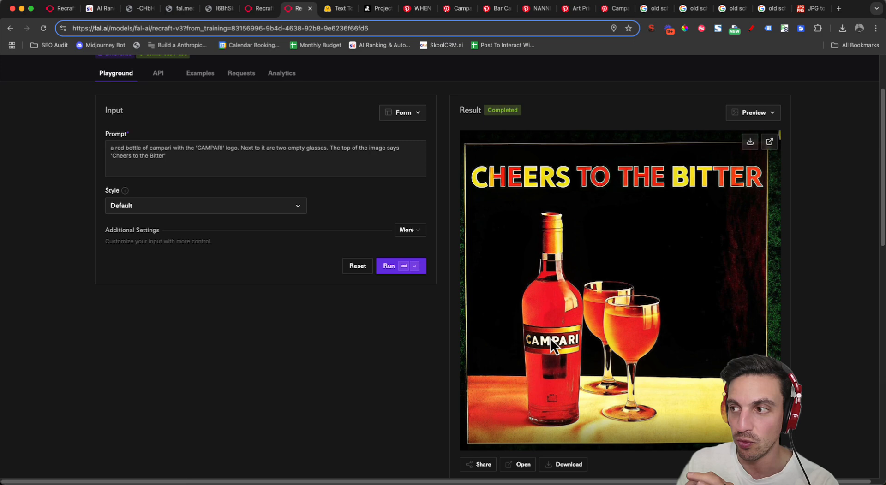
mouse_move(452, 203)
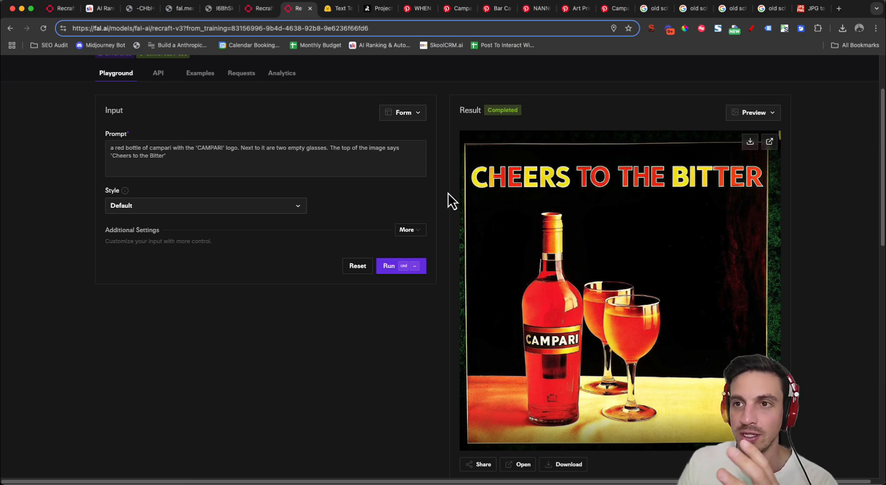
Regenerate the 'Cheers to the Bitter' poster with the digital_illustration style.
left_click(204, 205)
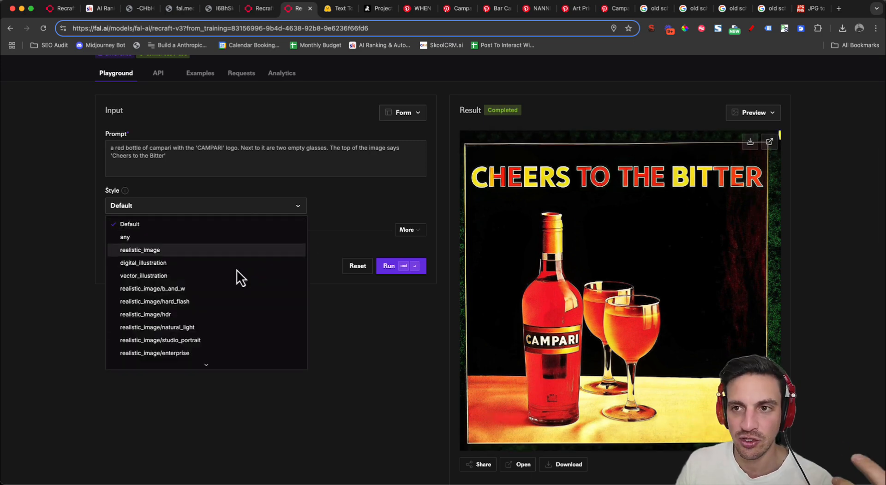
left_click(143, 263)
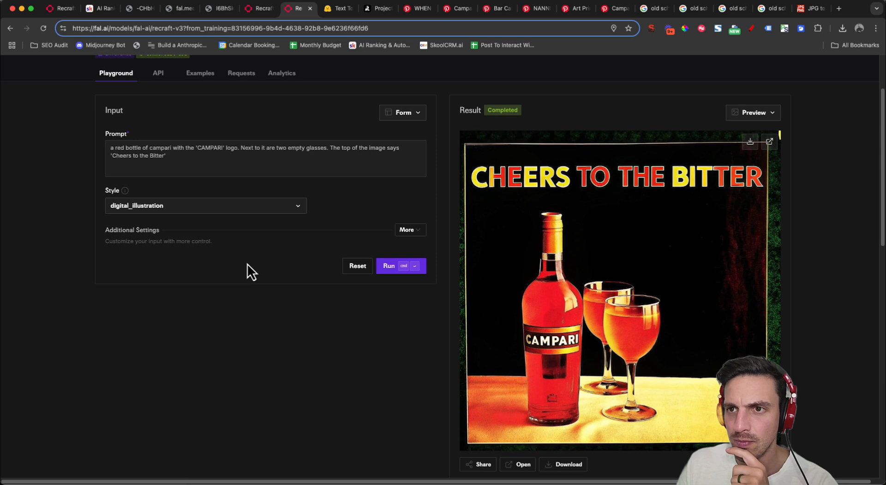
left_click(389, 266)
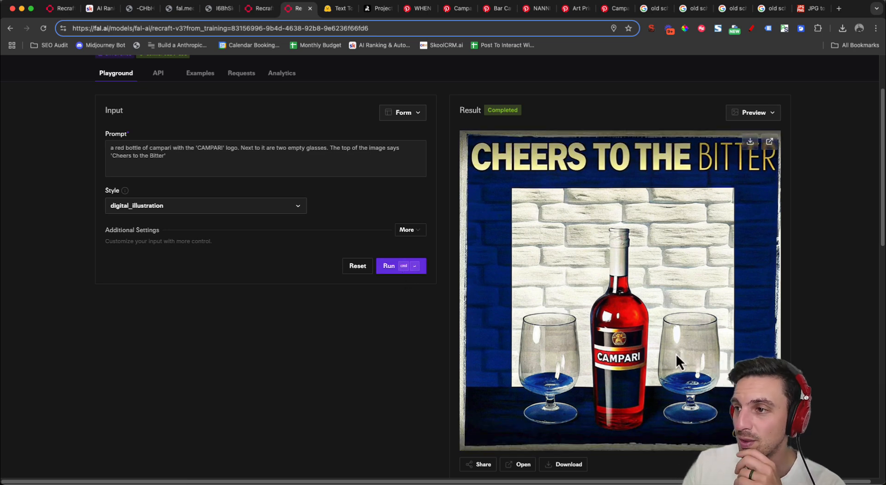
left_click(205, 205)
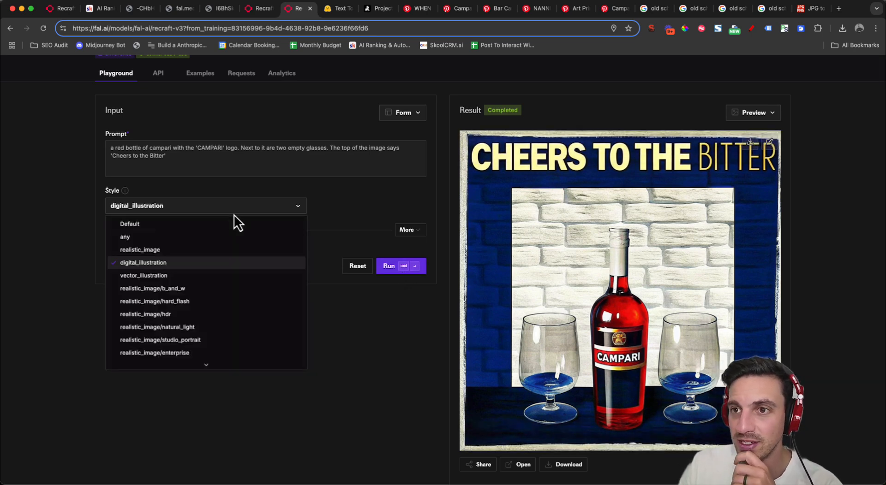
Switch Style to realistic_image and regenerate the poster, reviewing the brick-wall result.
scroll("down", 3)
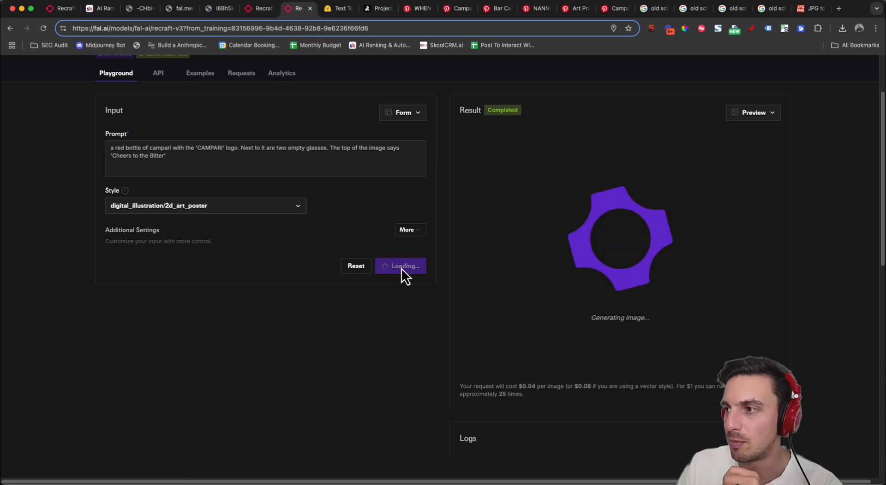
left_click(206, 205)
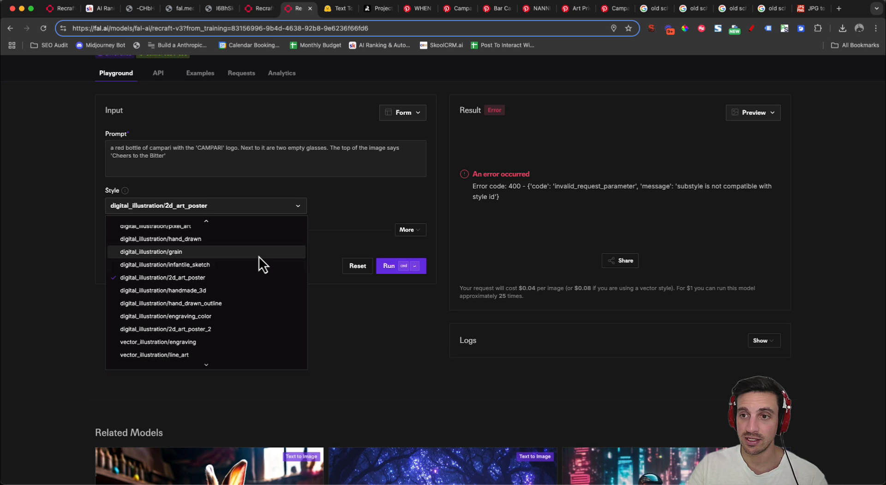
left_click(400, 266)
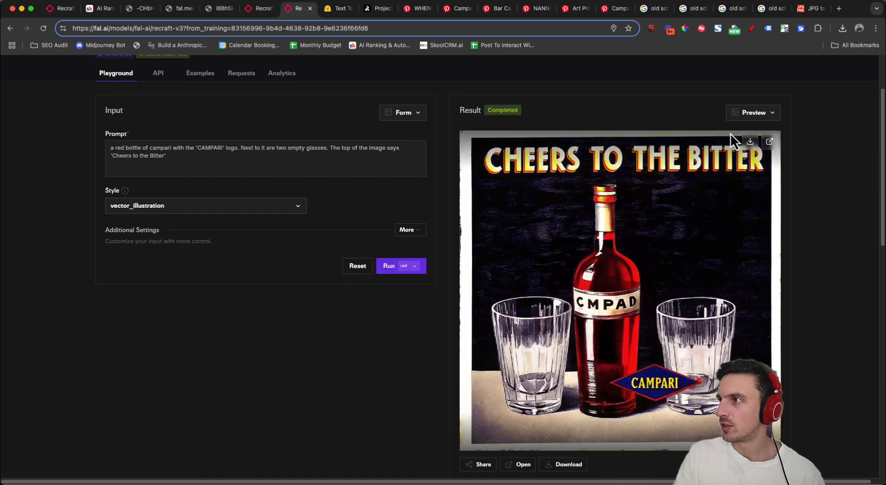
mouse_move(528, 431)
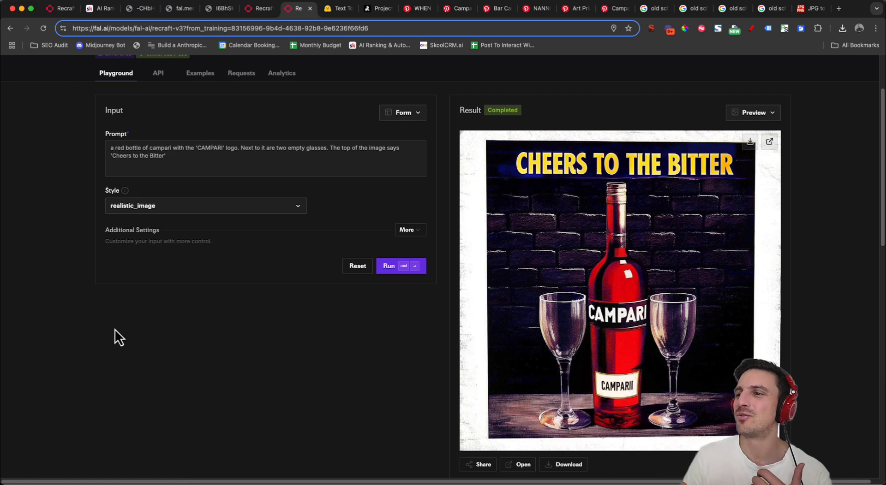
mouse_move(480, 285)
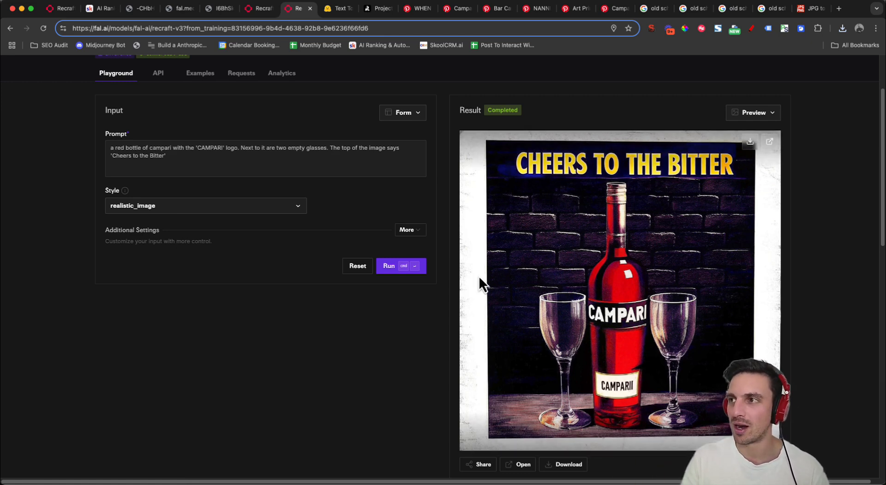
mouse_move(540, 317)
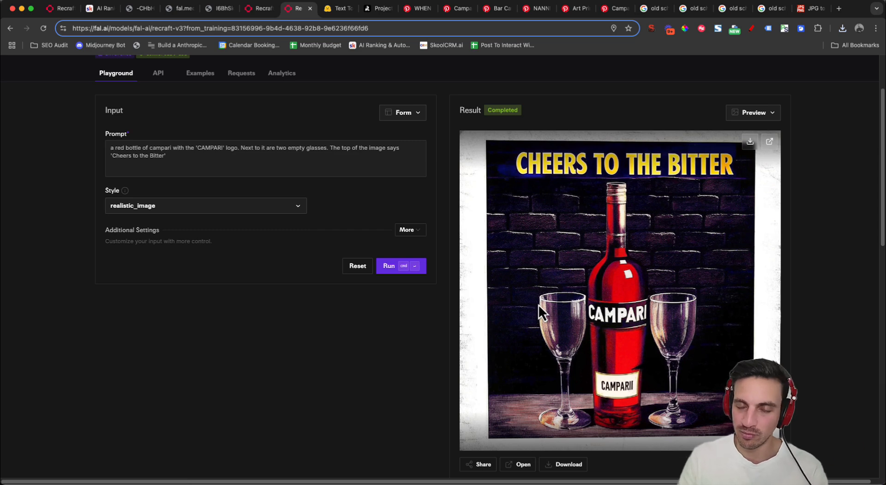
mouse_move(480, 293)
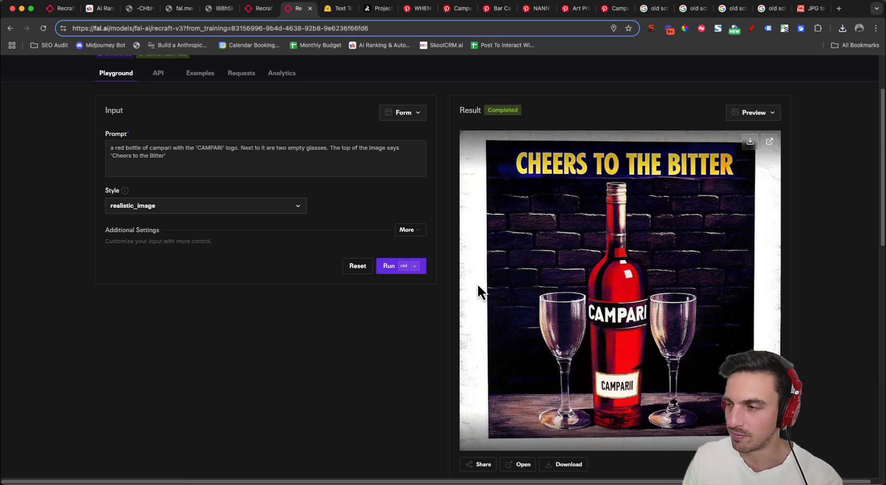
mouse_move(700, 176)
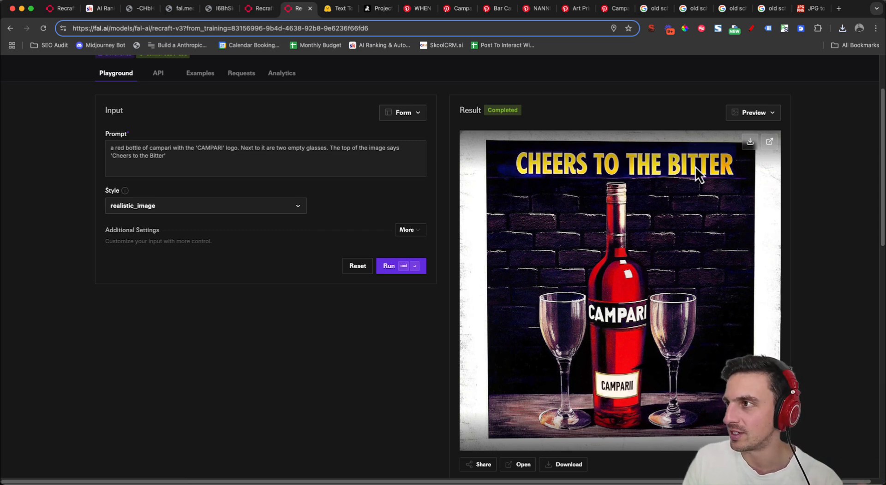
mouse_move(663, 195)
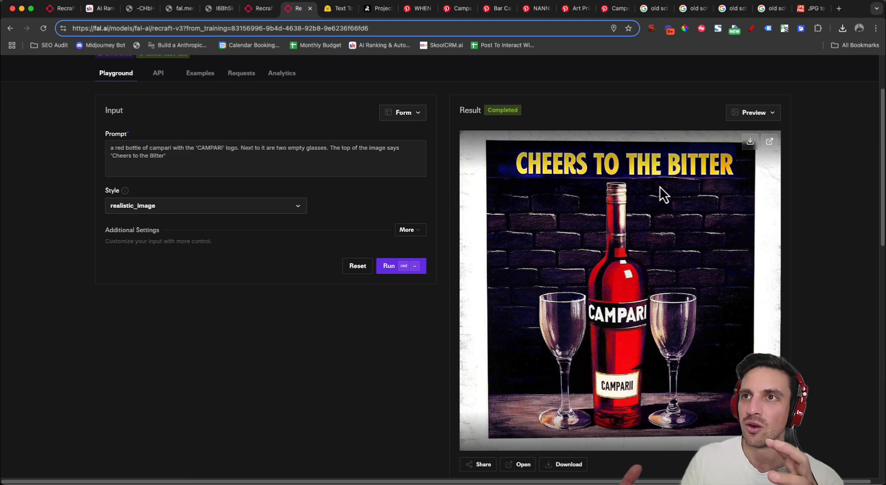
mouse_move(283, 252)
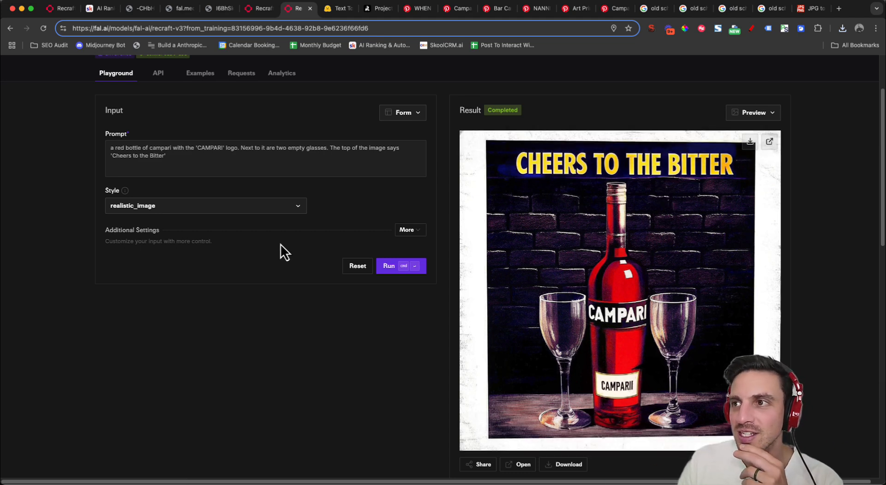
scroll("up", 3)
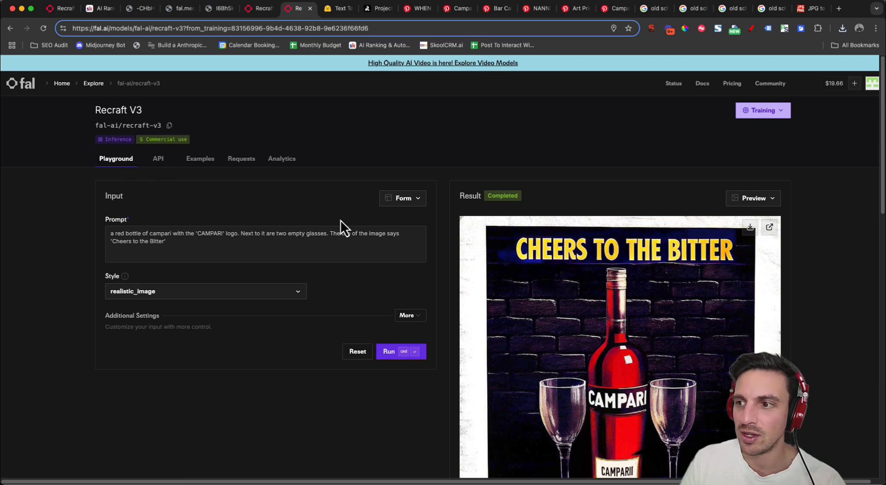
Switch the request view to cURL code, then move to the AI Ranking community on Skool.
left_click(403, 198)
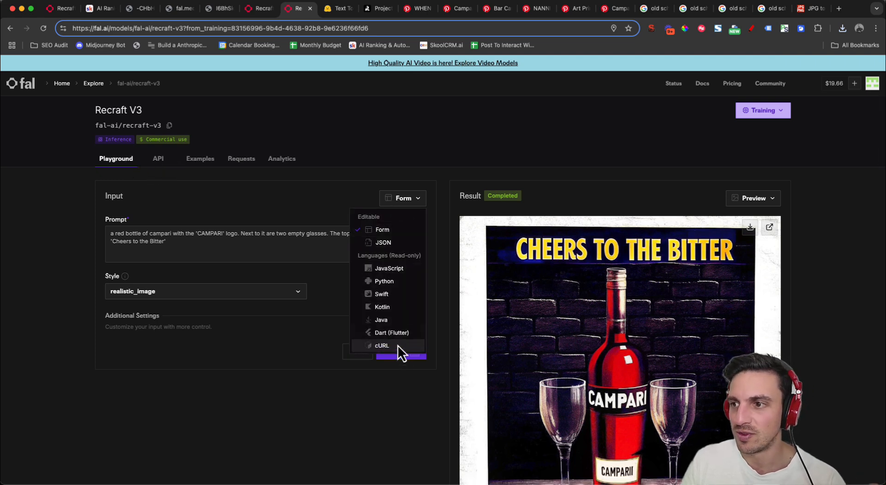
left_click(382, 345)
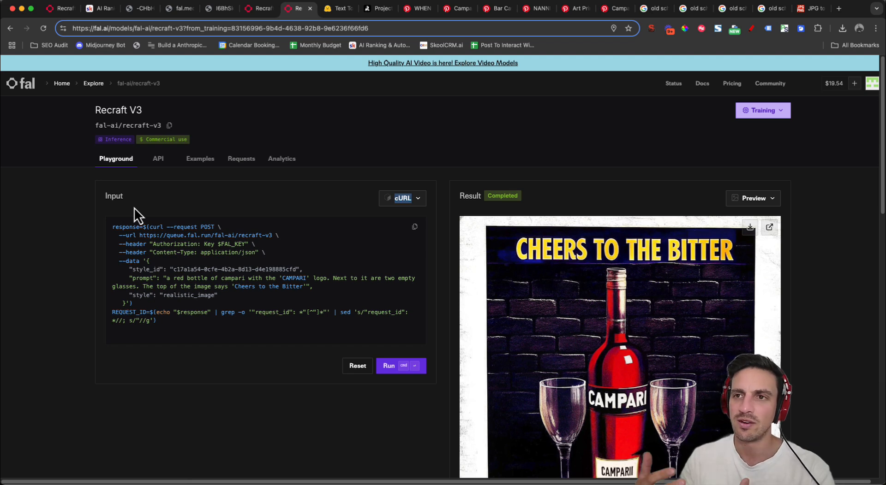
mouse_move(26, 246)
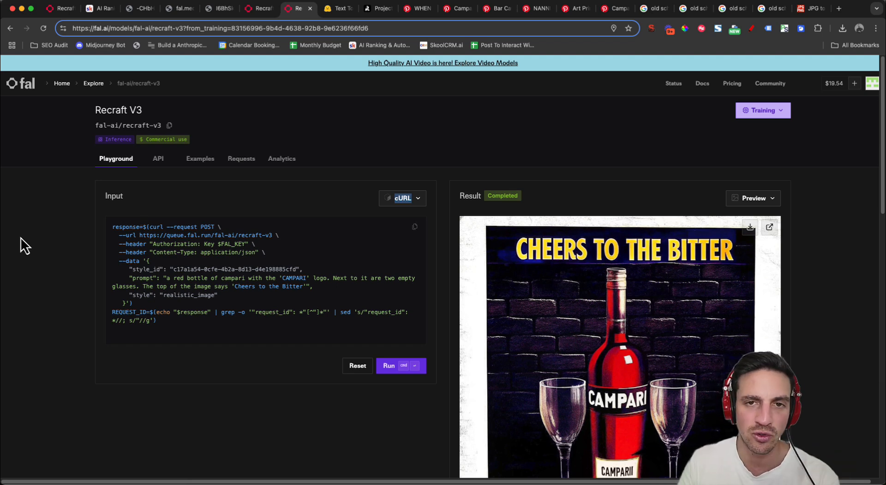
mouse_move(126, 56)
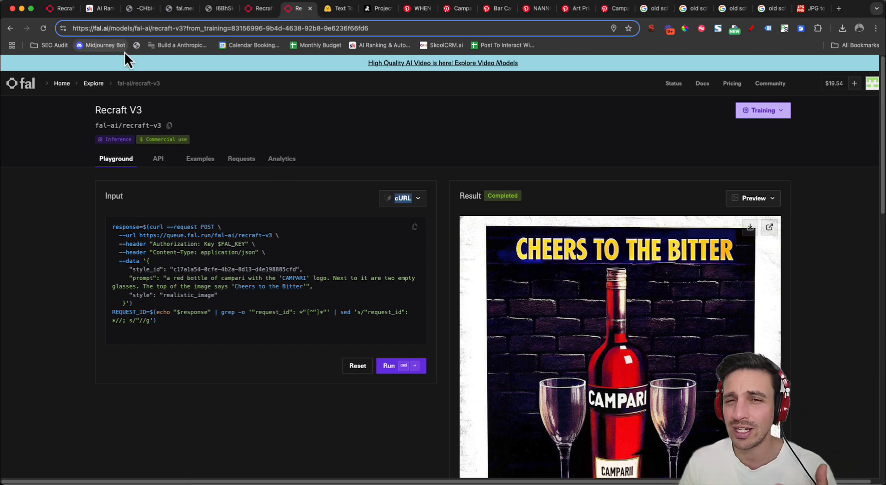
mouse_move(104, 45)
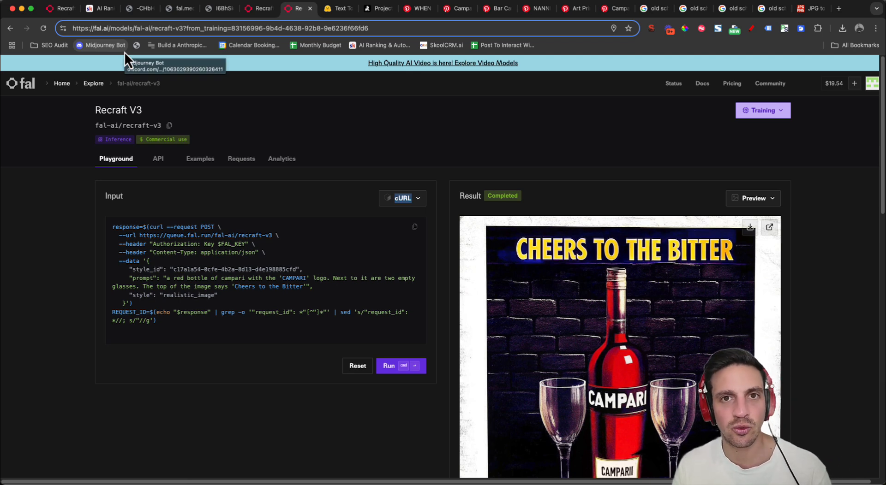
left_click(99, 8)
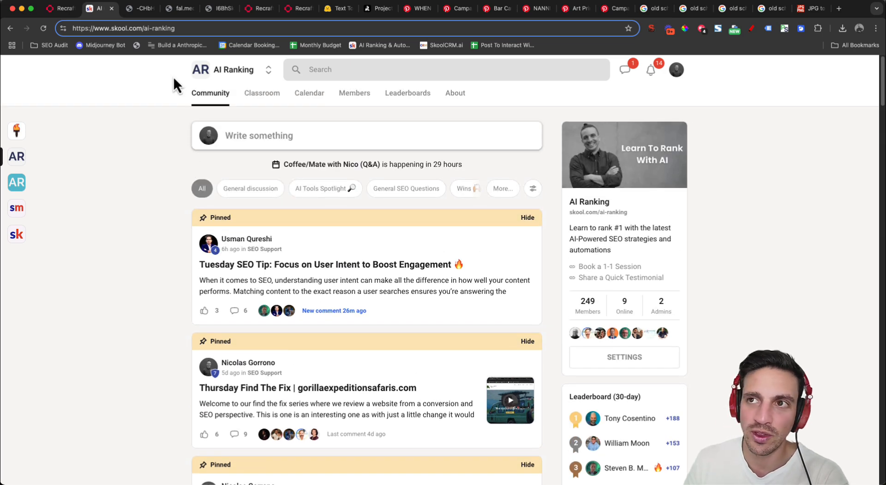
mouse_move(202, 283)
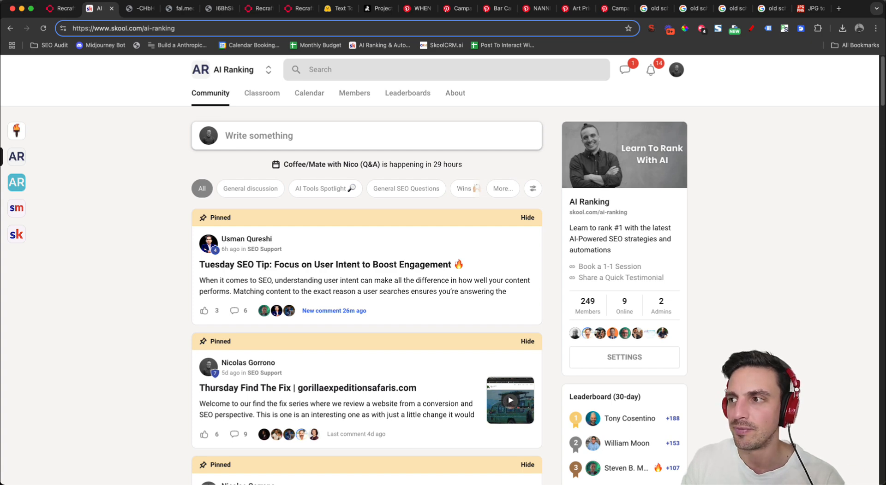
mouse_move(272, 98)
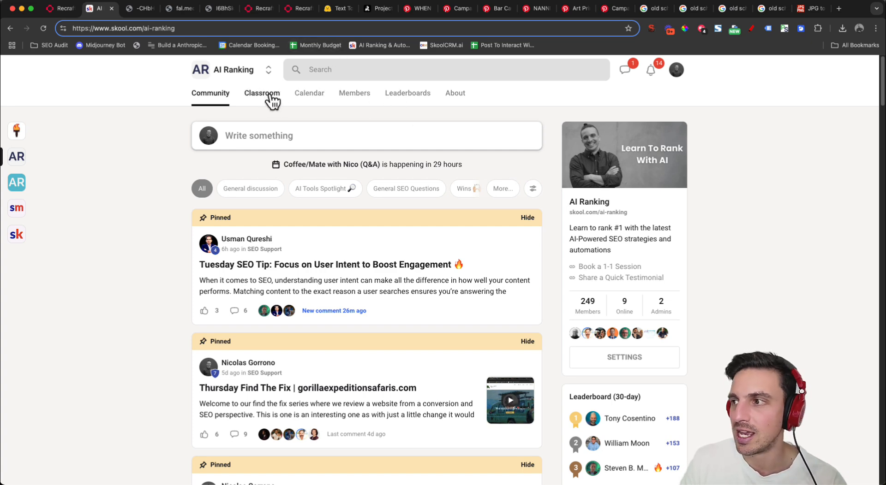
From the Classroom catalogue, open the AI Fundamentals course on the OpenAI Playground lesson.
left_click(261, 93)
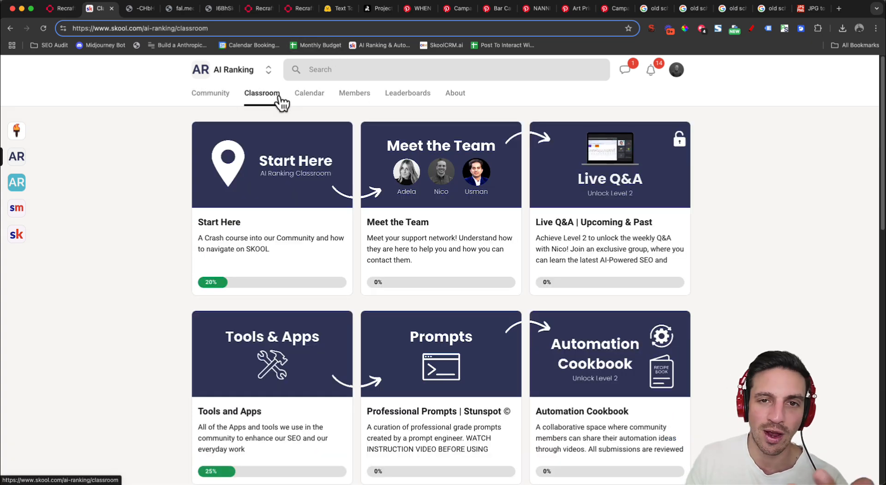
scroll("down", 3)
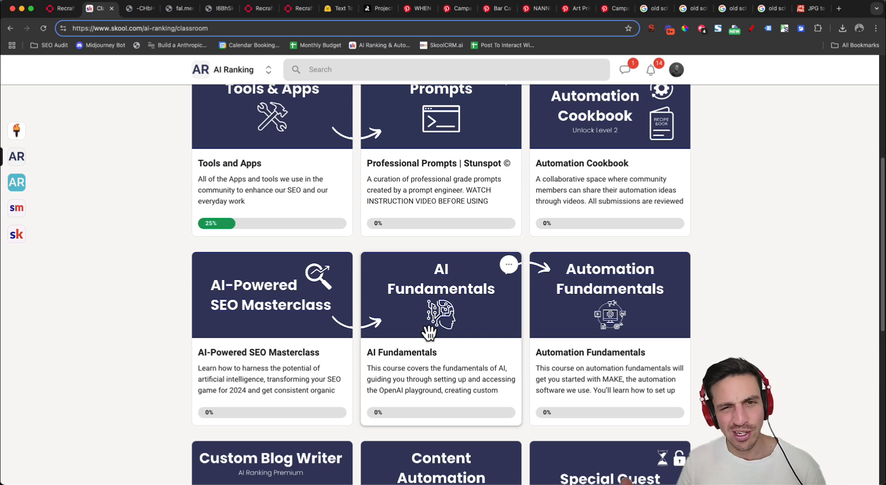
left_click(440, 294)
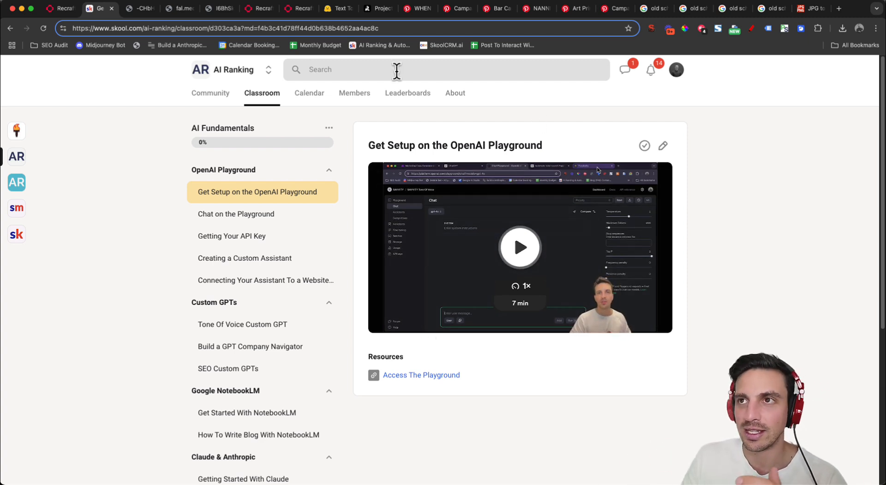
mouse_move(260, 9)
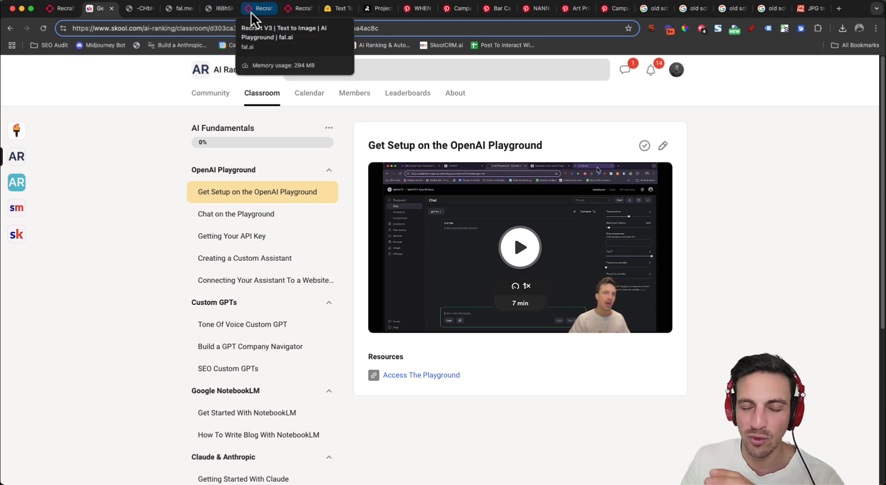
Review the 'Welcome to Chile' horse poster in the Recraft V3 playground, then go to the Recraft projects page.
left_click(259, 8)
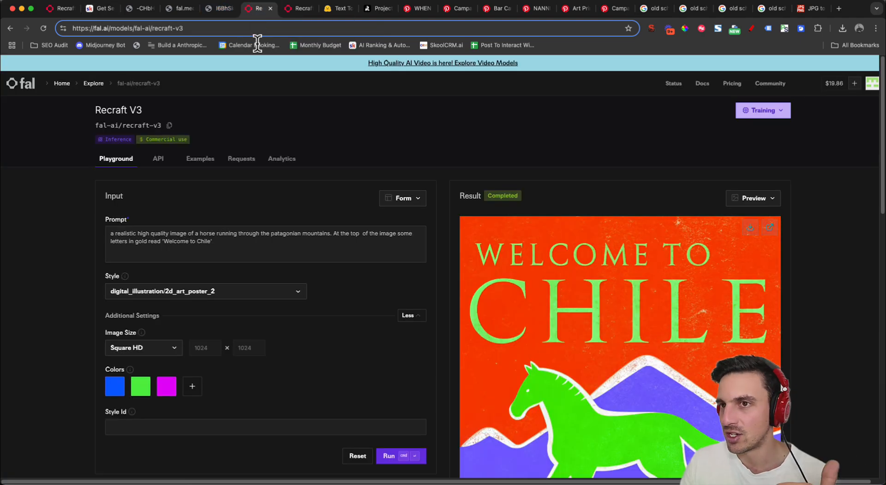
scroll("down", 3)
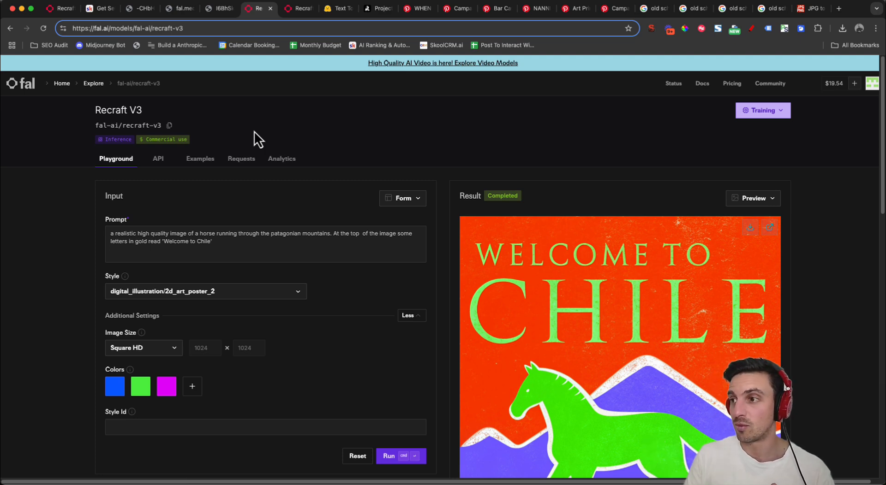
mouse_move(202, 200)
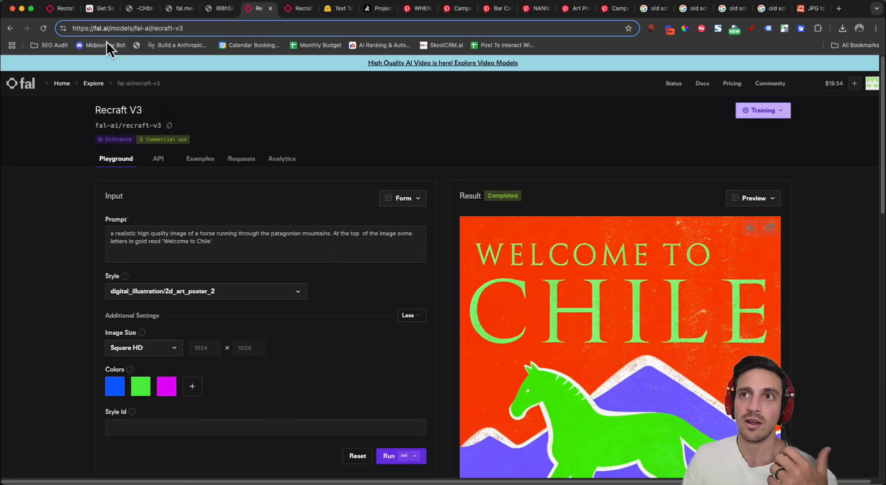
mouse_move(240, 62)
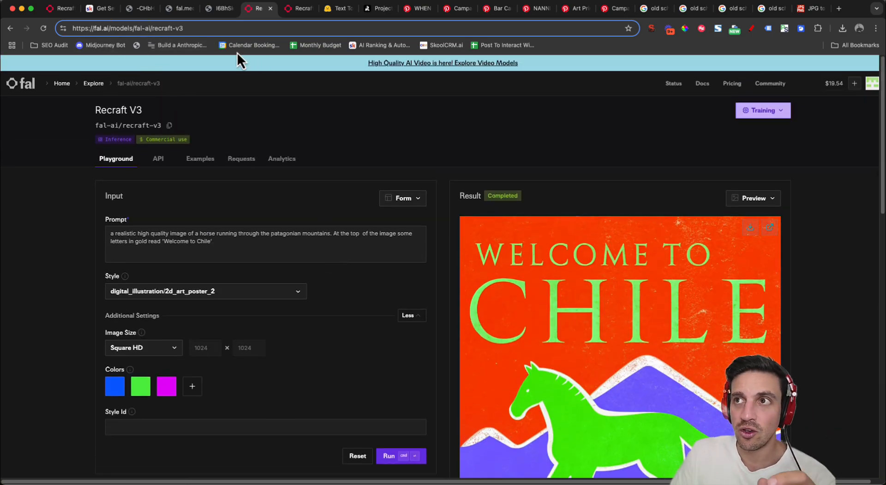
mouse_move(242, 22)
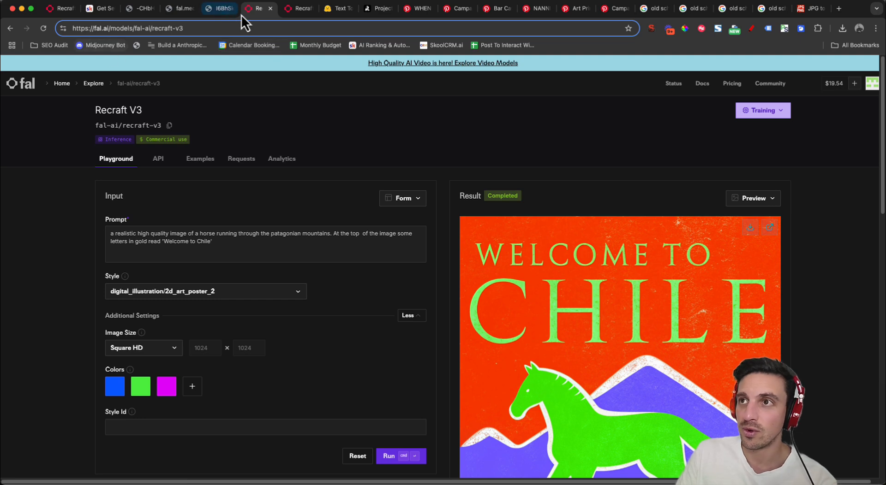
left_click(377, 9)
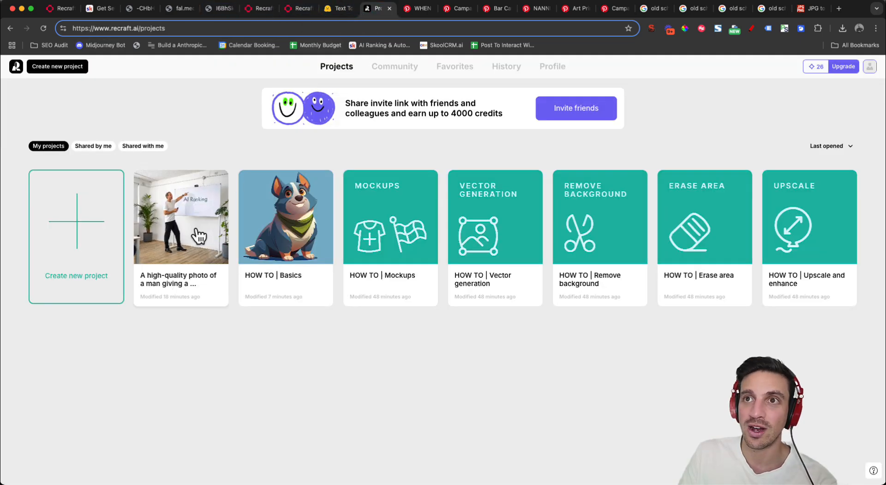
mouse_move(187, 102)
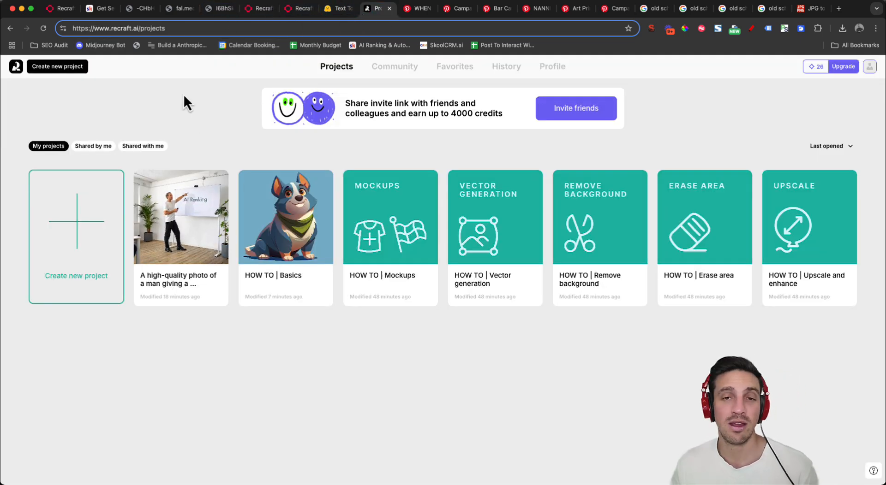